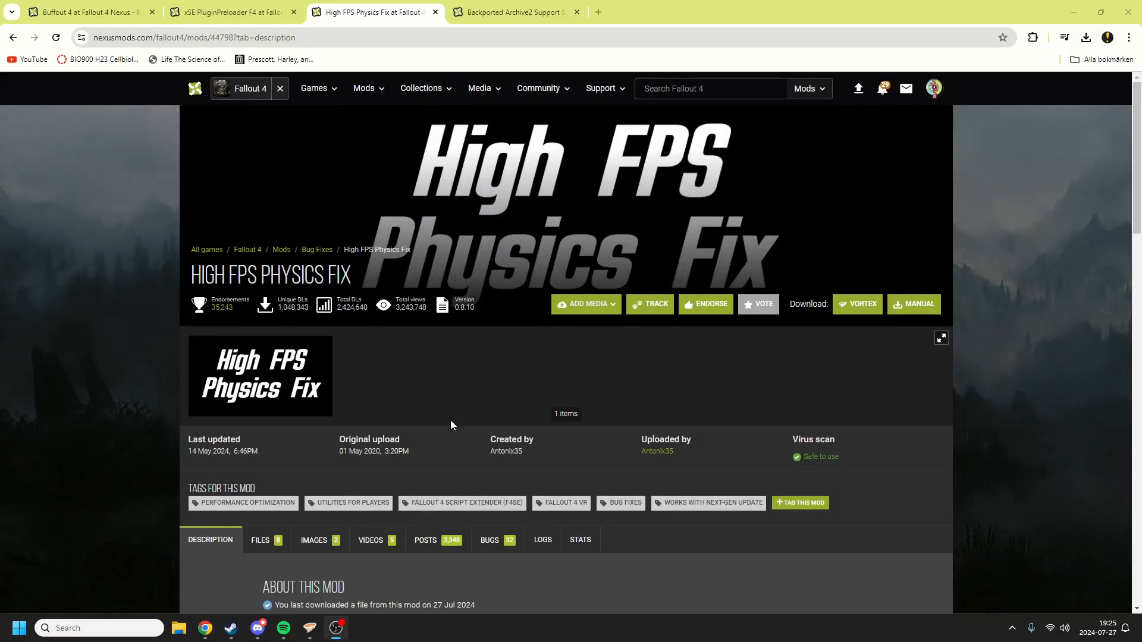
View the Buffout 4 preview image at full size on its Nexus Mods page, then return to the page.
{"action": "left_click", "coordinate": [89, 10]}
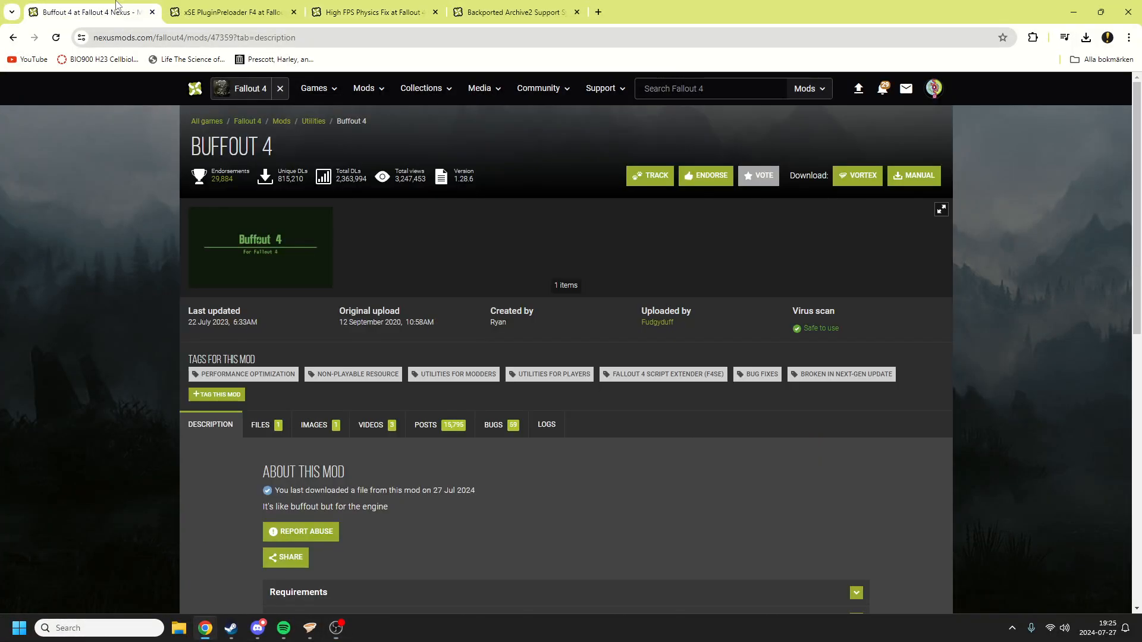
{"action": "left_click", "coordinate": [259, 248]}
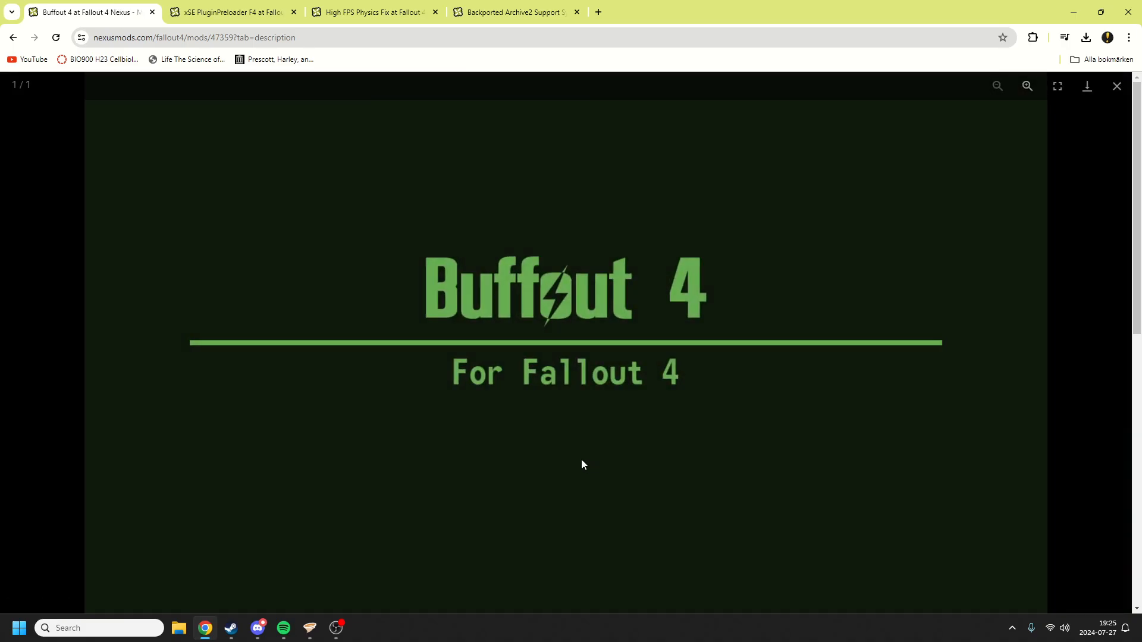
{"action": "mouse_move", "coordinate": [640, 433]}
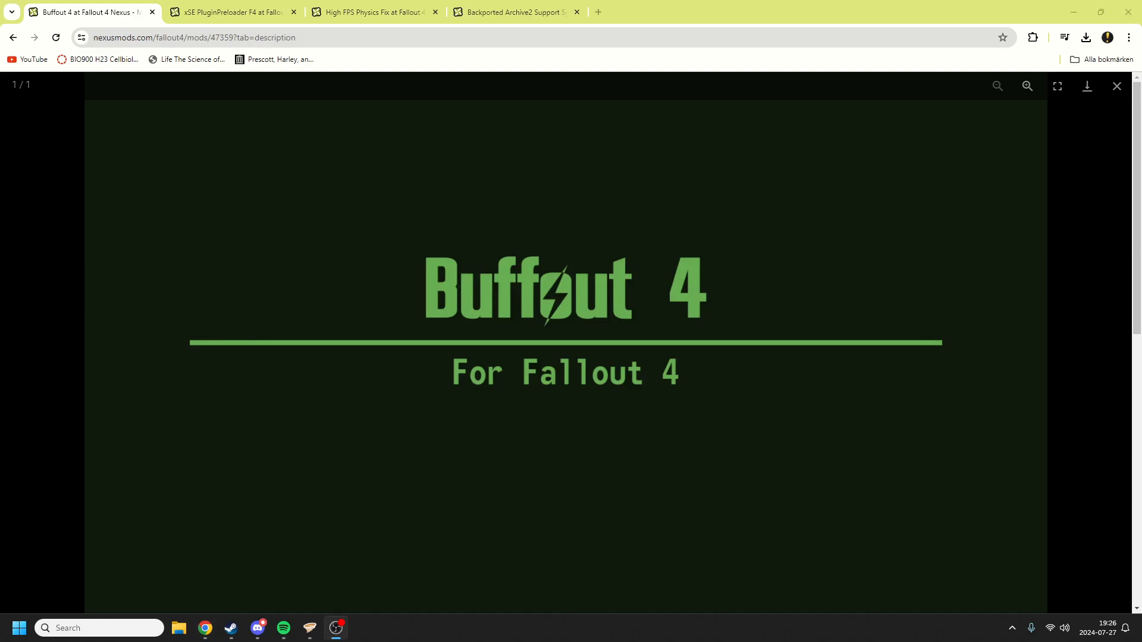
{"action": "mouse_move", "coordinate": [963, 257]}
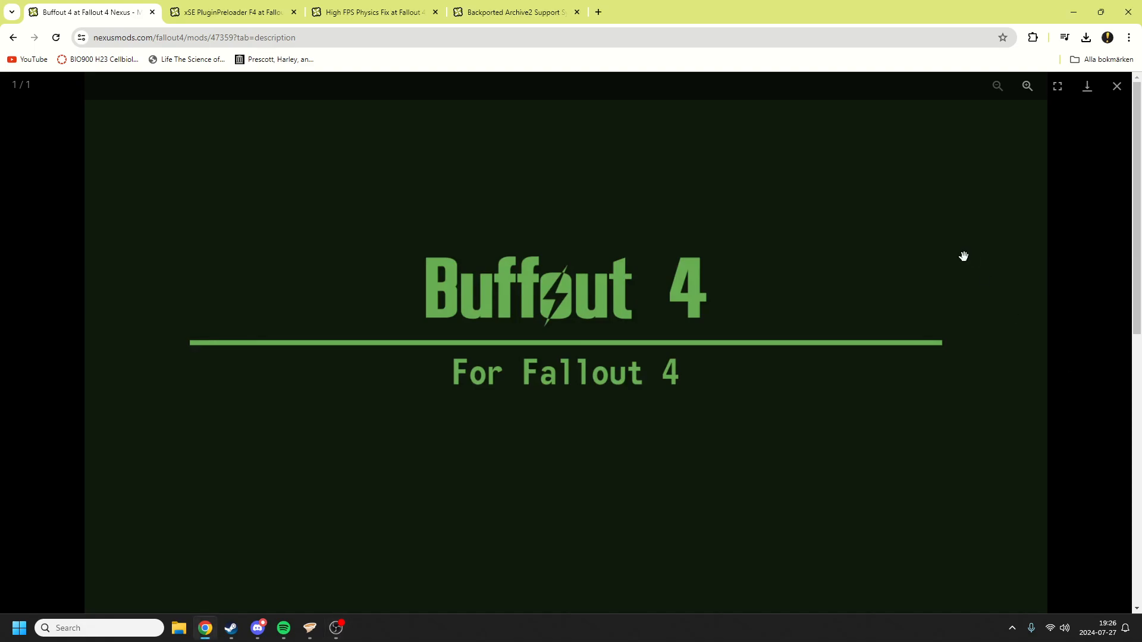
{"action": "mouse_move", "coordinate": [1115, 86]}
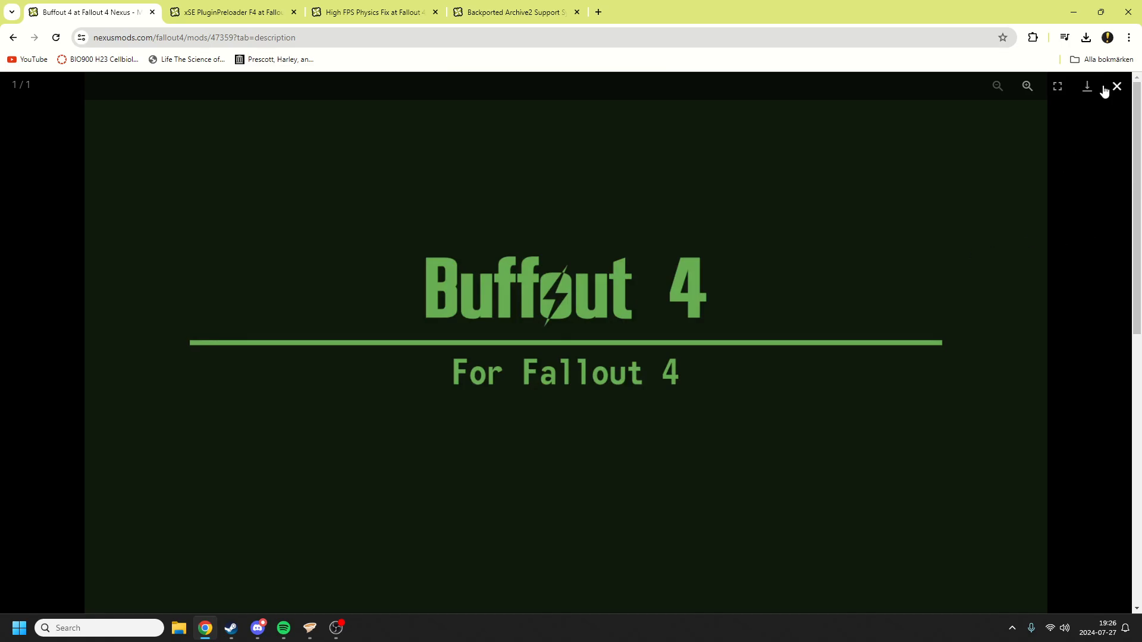
{"action": "left_click", "coordinate": [1117, 86]}
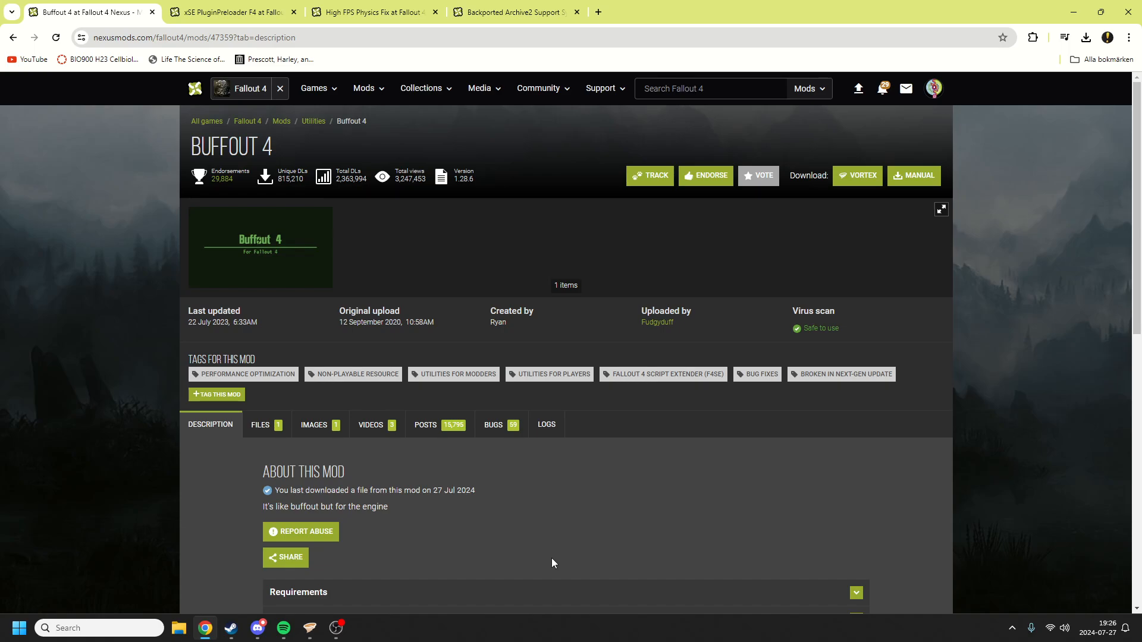
{"action": "mouse_move", "coordinate": [542, 530]}
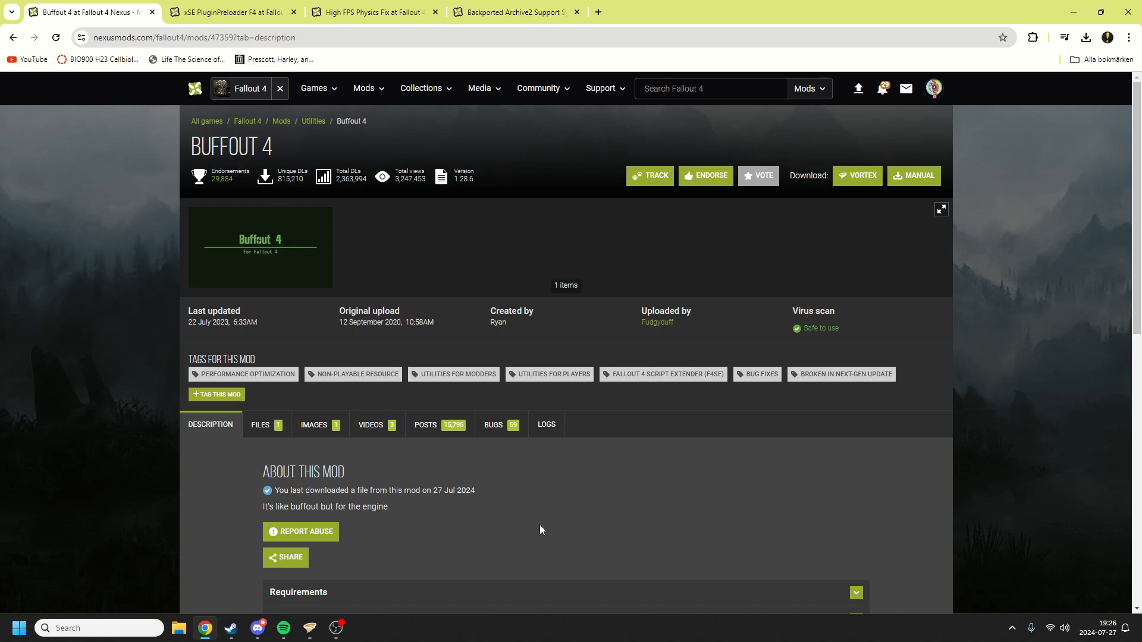
{"action": "mouse_move", "coordinate": [278, 267]}
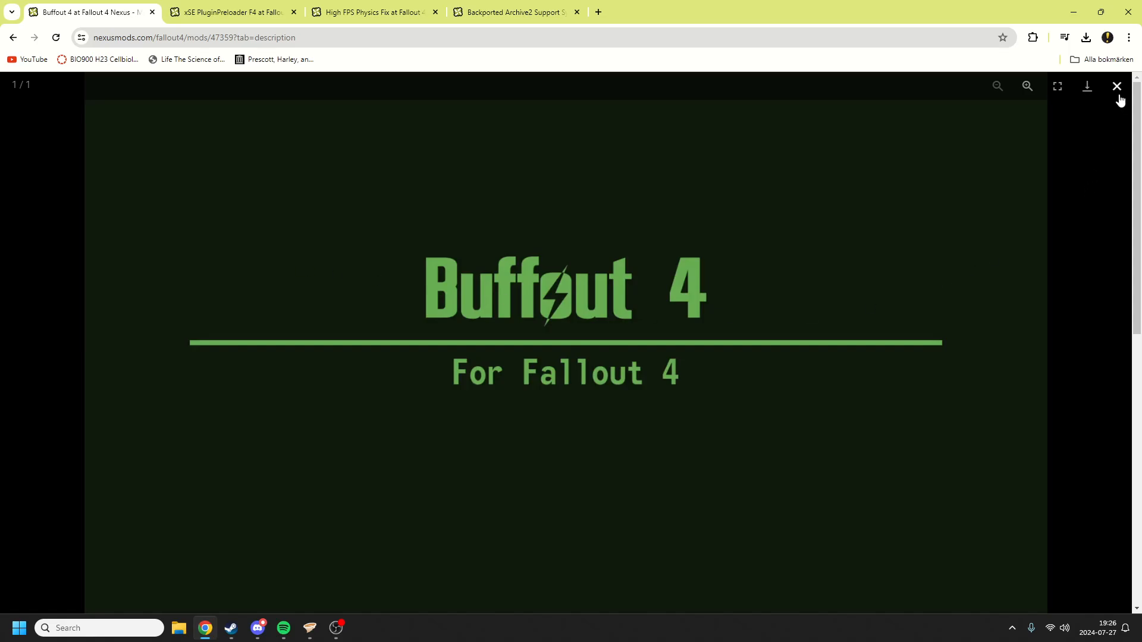
{"action": "left_click", "coordinate": [1116, 85]}
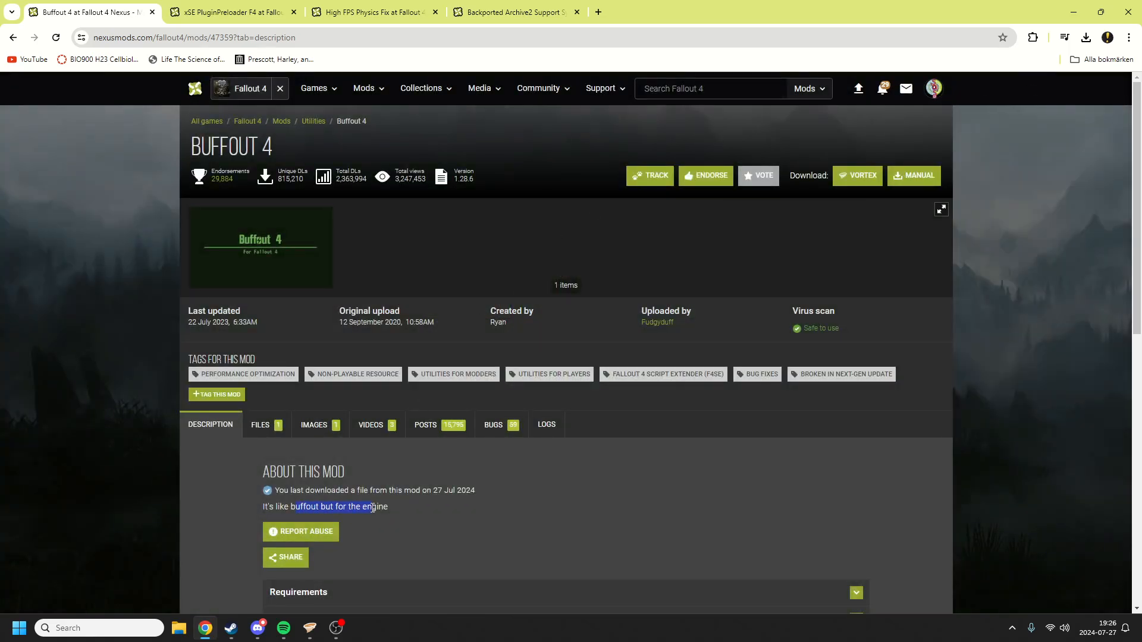
{"action": "left_click", "coordinate": [376, 507]}
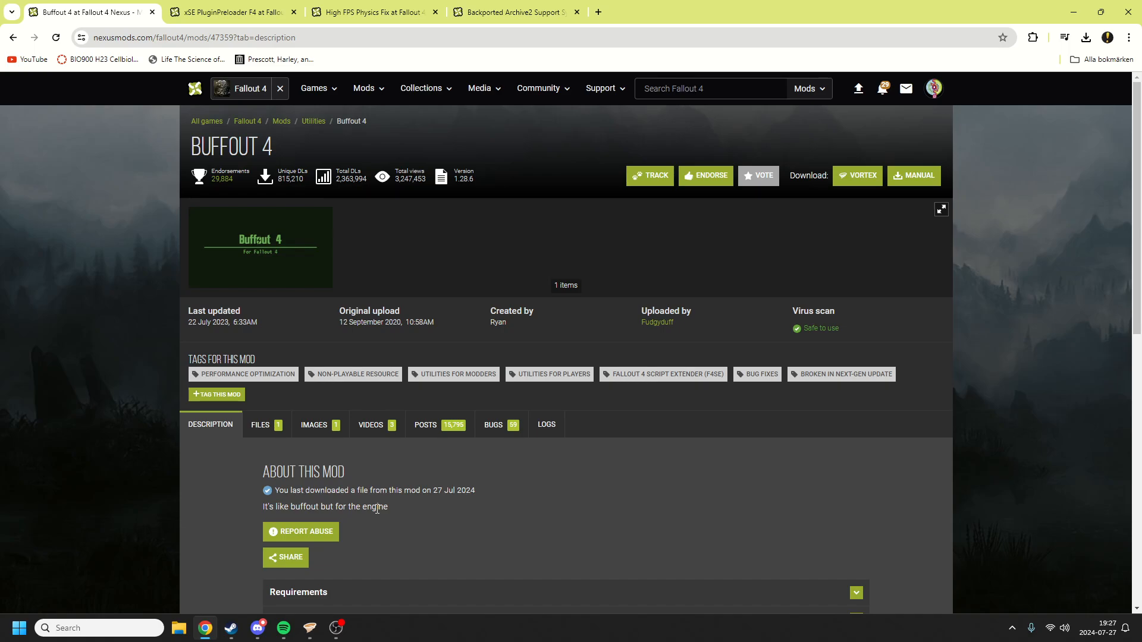
{"action": "mouse_move", "coordinate": [267, 440]}
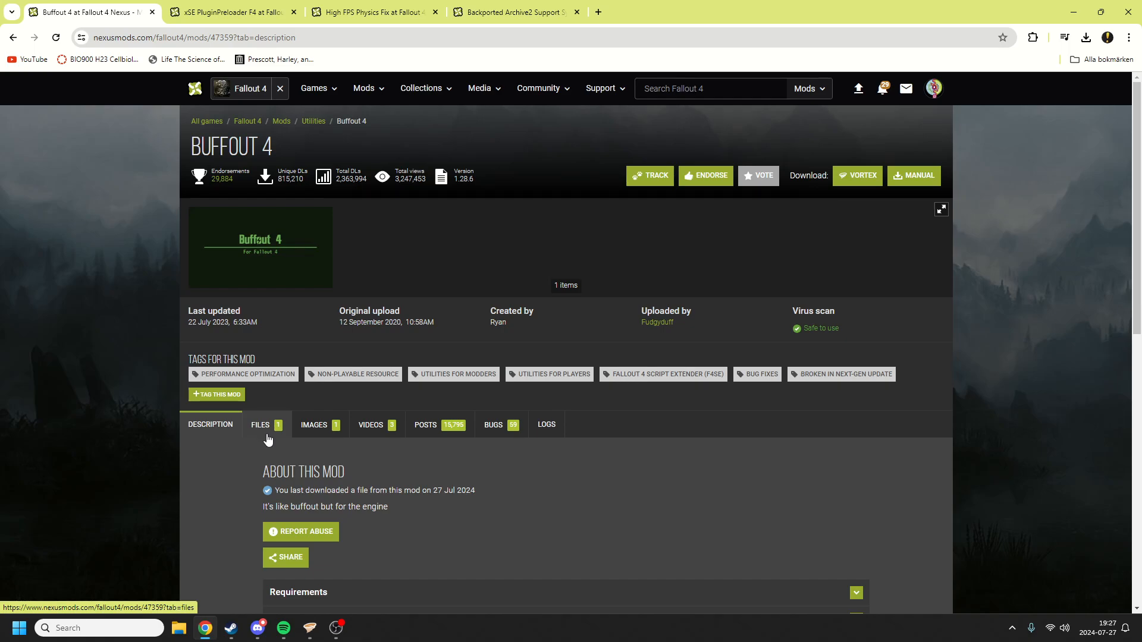
Check Buffout 4's downloadable files, return to its description, then switch to File Explorer.
{"action": "scroll", "scroll_direction": "down", "scroll_amount": 3}
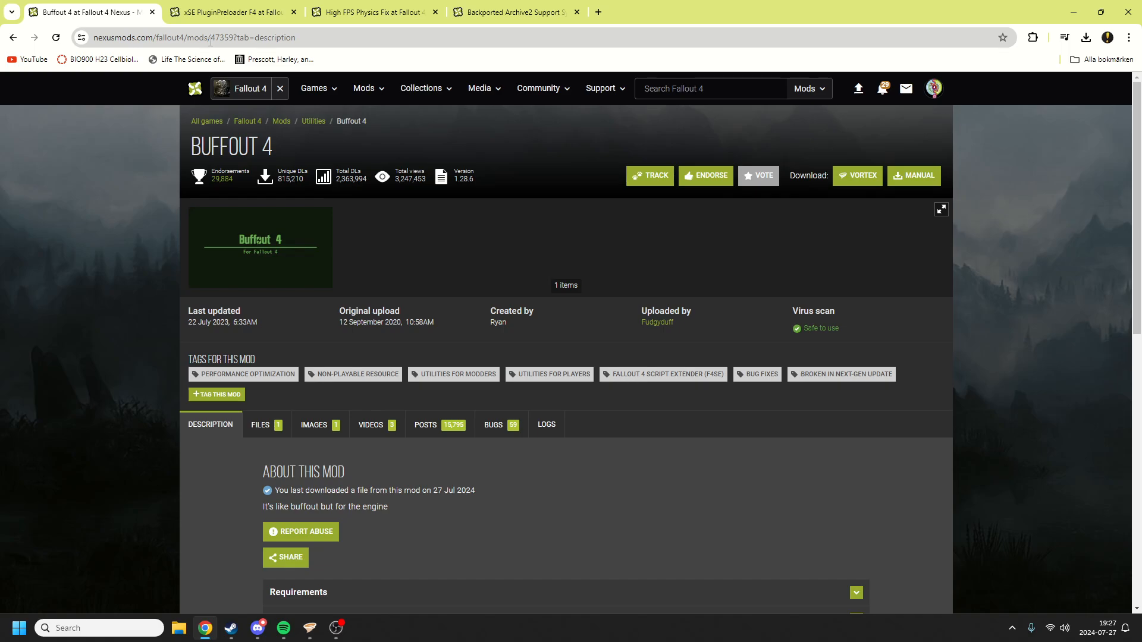
{"action": "left_click", "coordinate": [259, 425]}
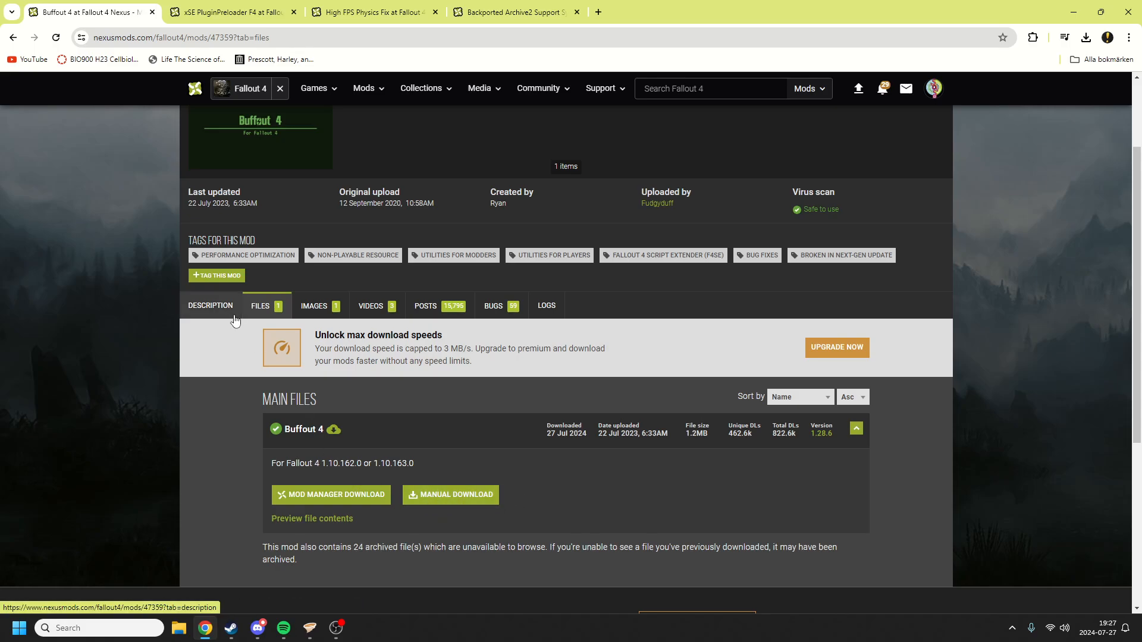
{"action": "left_click", "coordinate": [209, 304]}
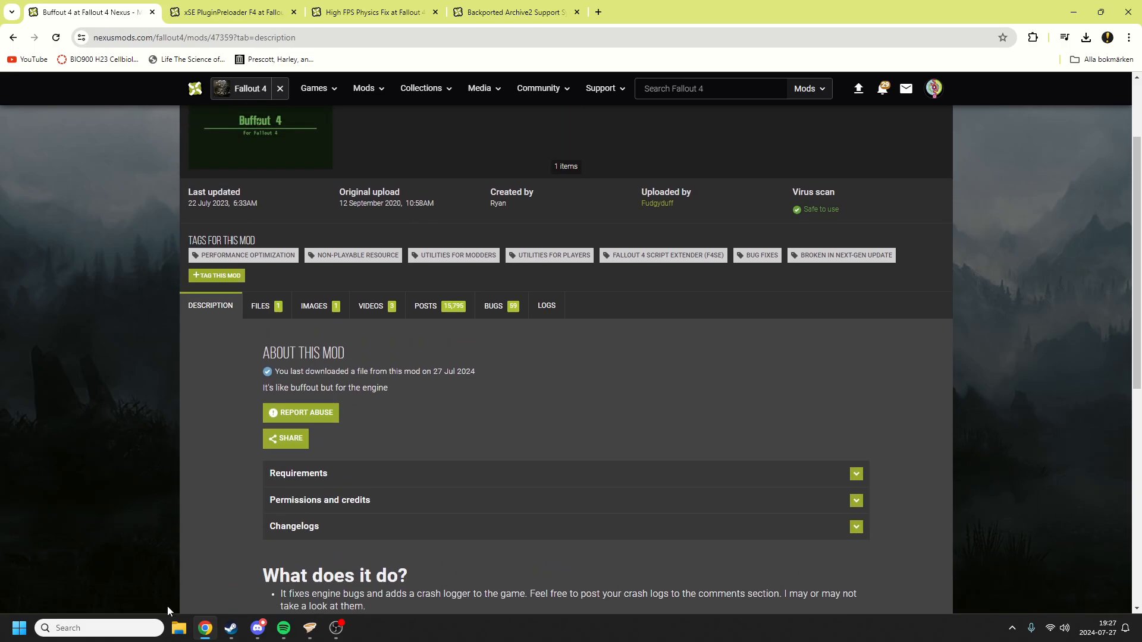
{"action": "left_click", "coordinate": [178, 628]}
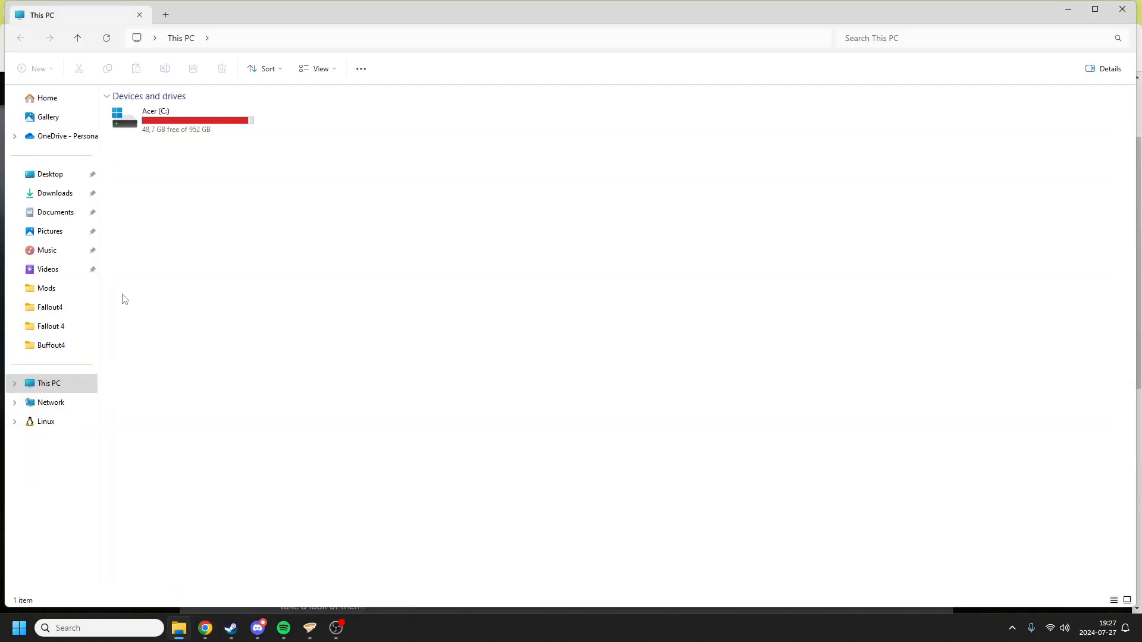
Open the downloaded Buffout 4 zip from the Downloads folder.
{"action": "left_click", "coordinate": [55, 193]}
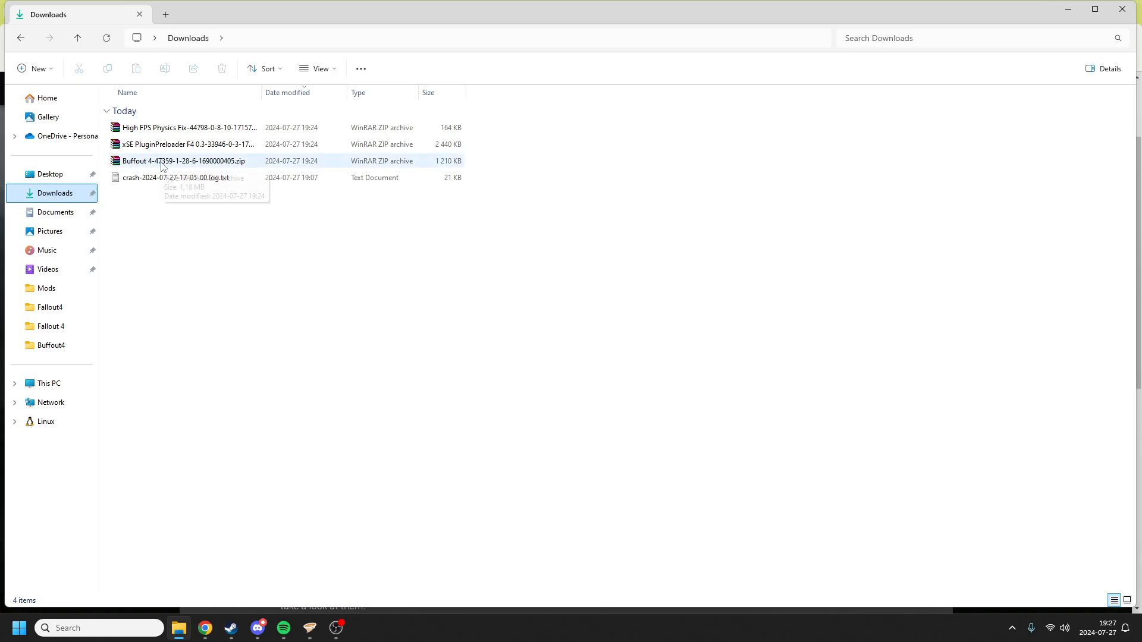
{"action": "double_click", "coordinate": [173, 161]}
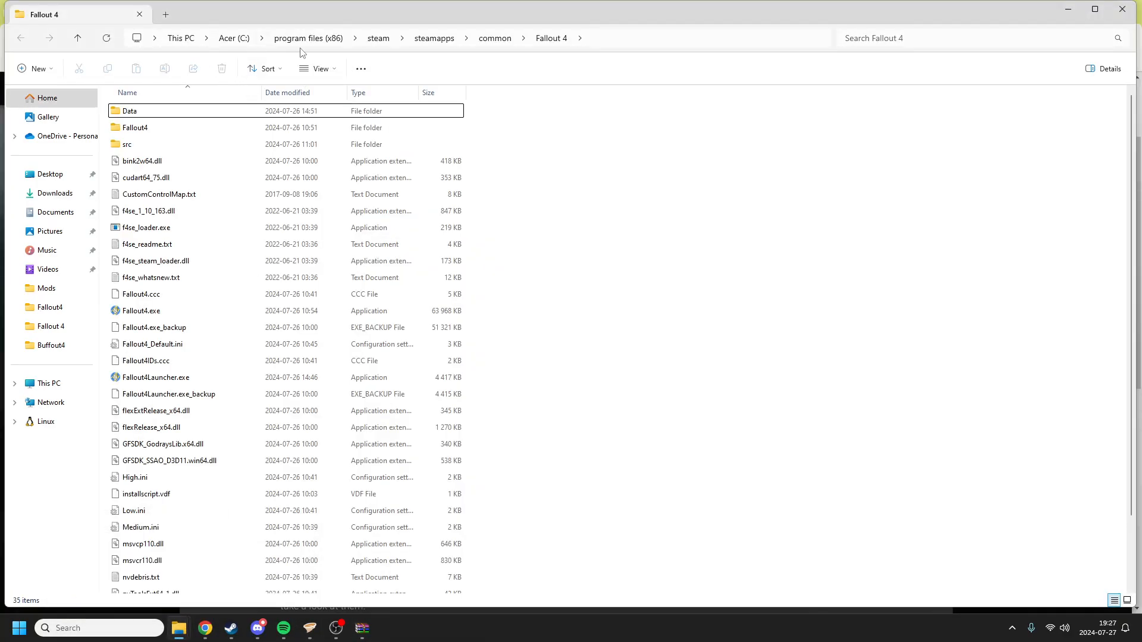
{"action": "mouse_move", "coordinate": [524, 34]}
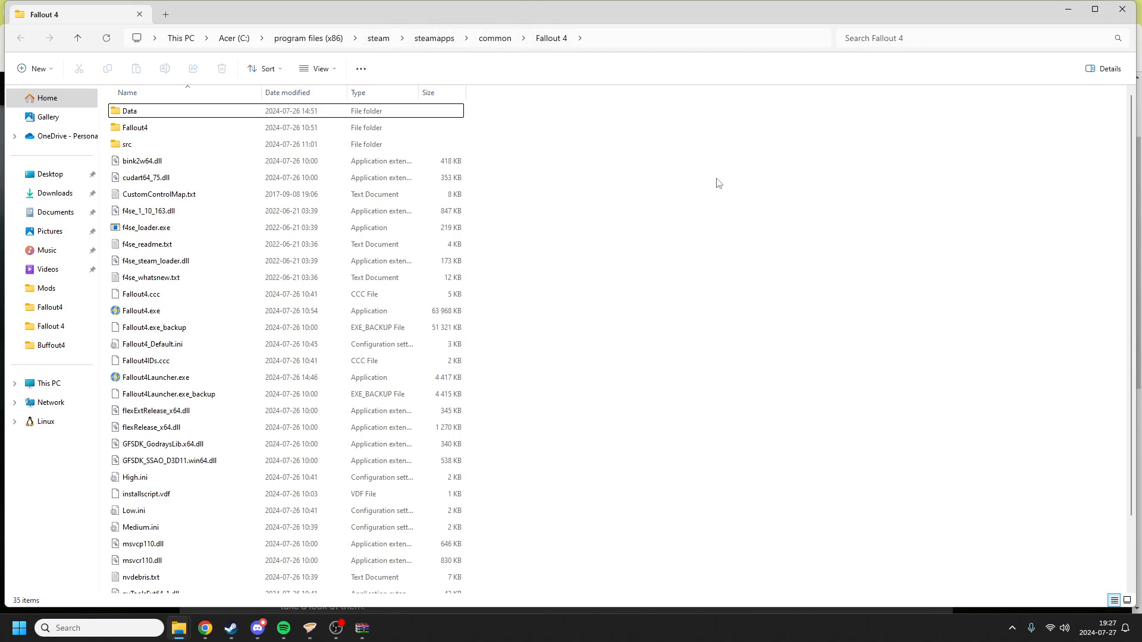
{"action": "mouse_move", "coordinate": [788, 252]}
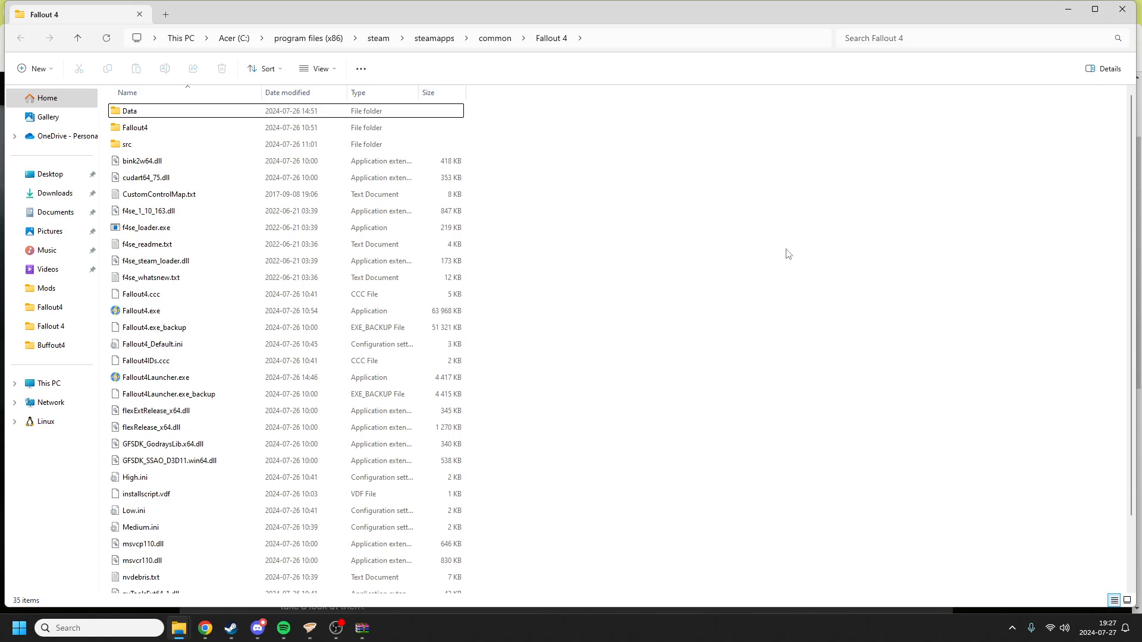
Check Fallout4.exe's version details, then open the game's Data folder.
{"action": "left_click", "coordinate": [140, 310]}
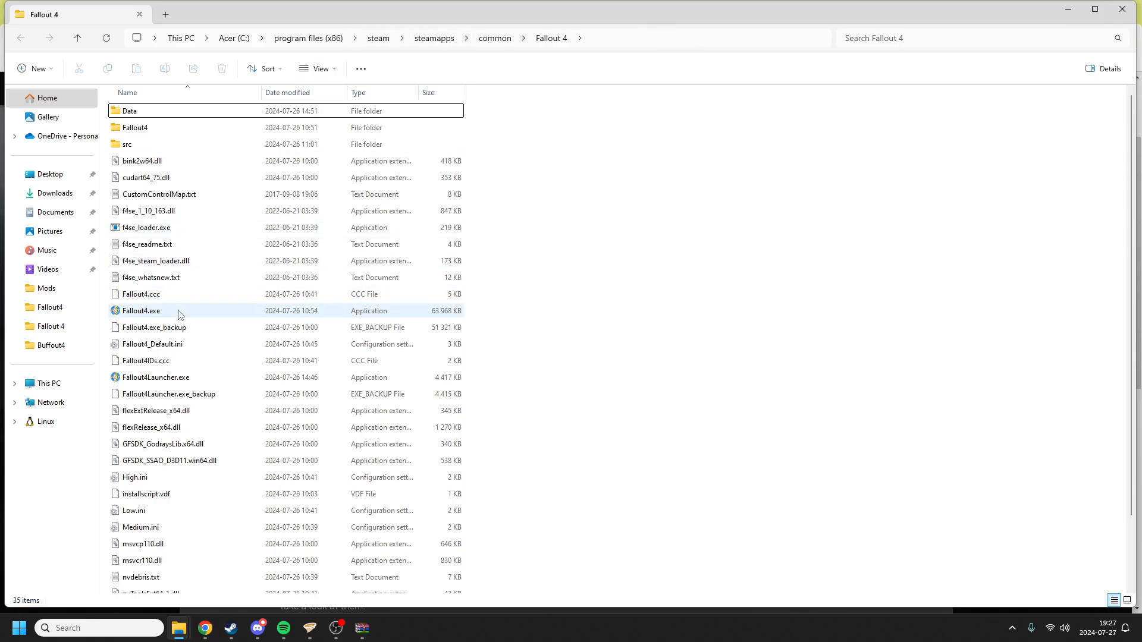
{"action": "mouse_move", "coordinate": [182, 313]}
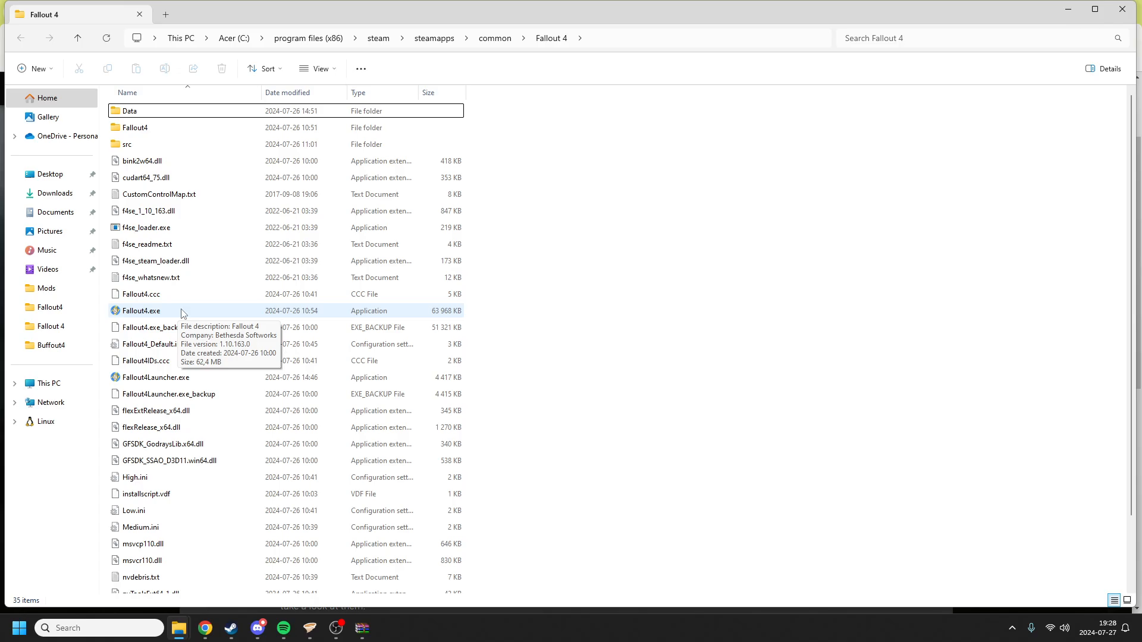
{"action": "mouse_move", "coordinate": [183, 320]}
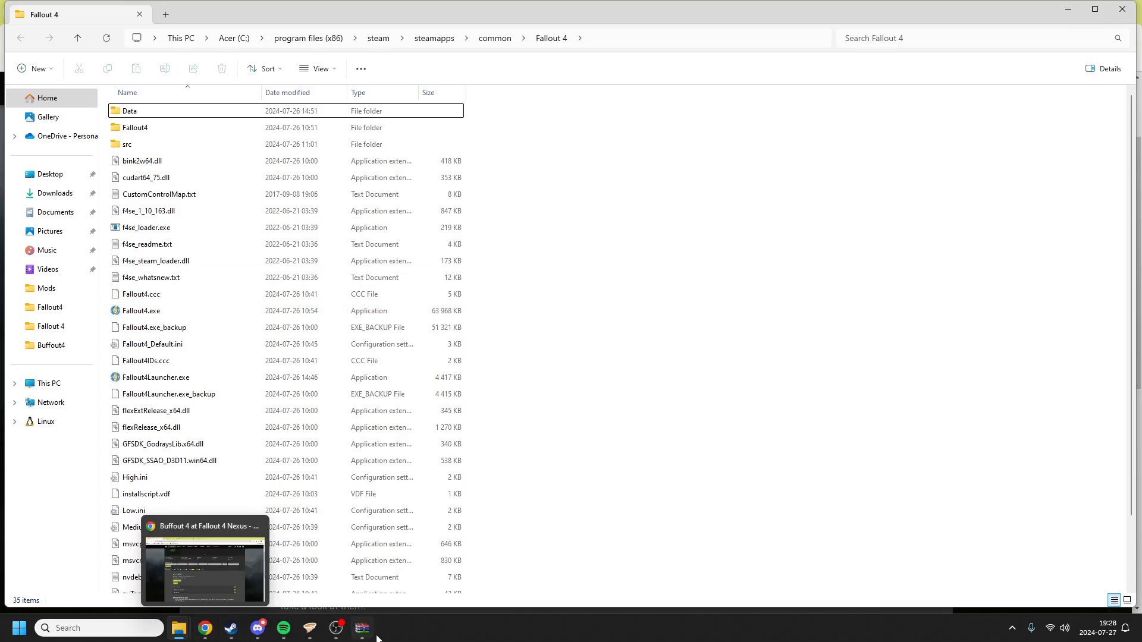
{"action": "double_click", "coordinate": [127, 110]}
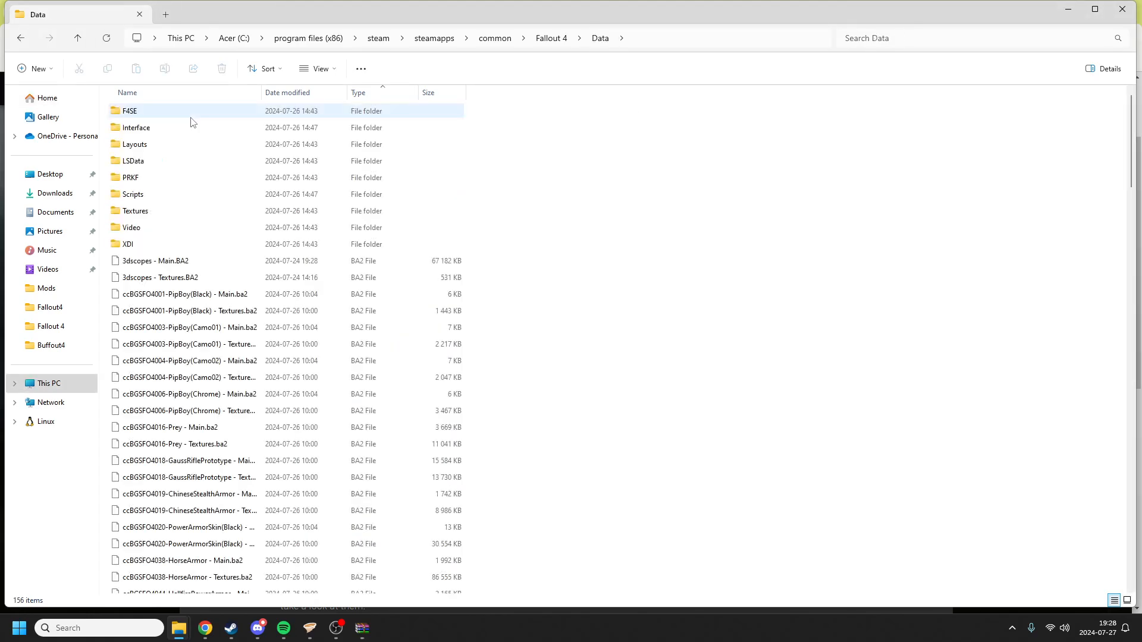
{"action": "mouse_move", "coordinate": [136, 112]}
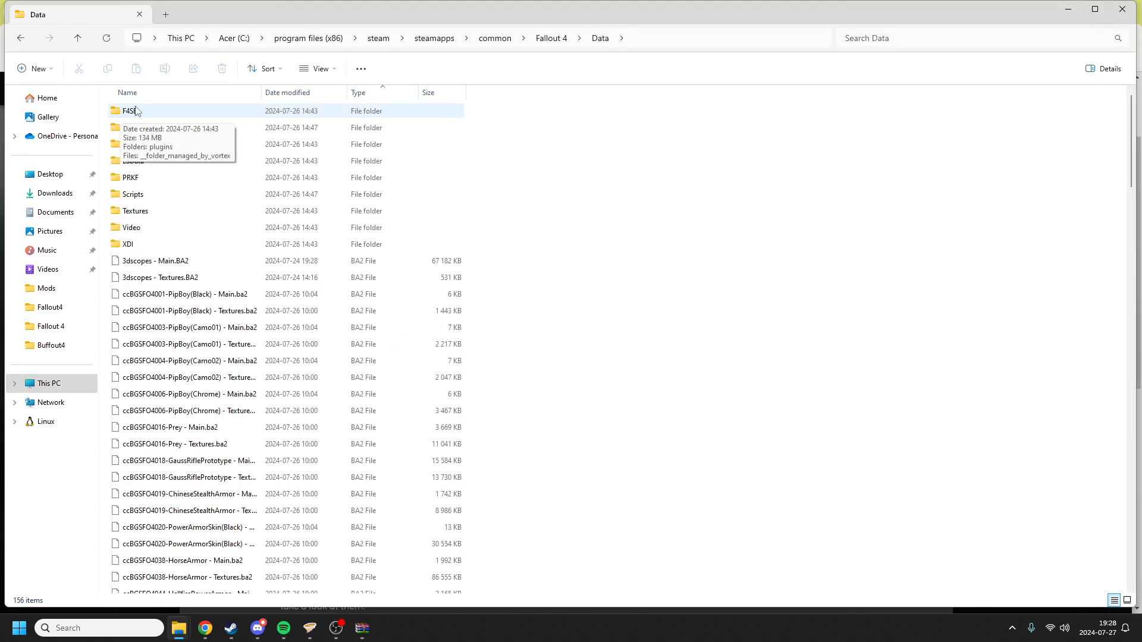
{"action": "mouse_move", "coordinate": [219, 123]}
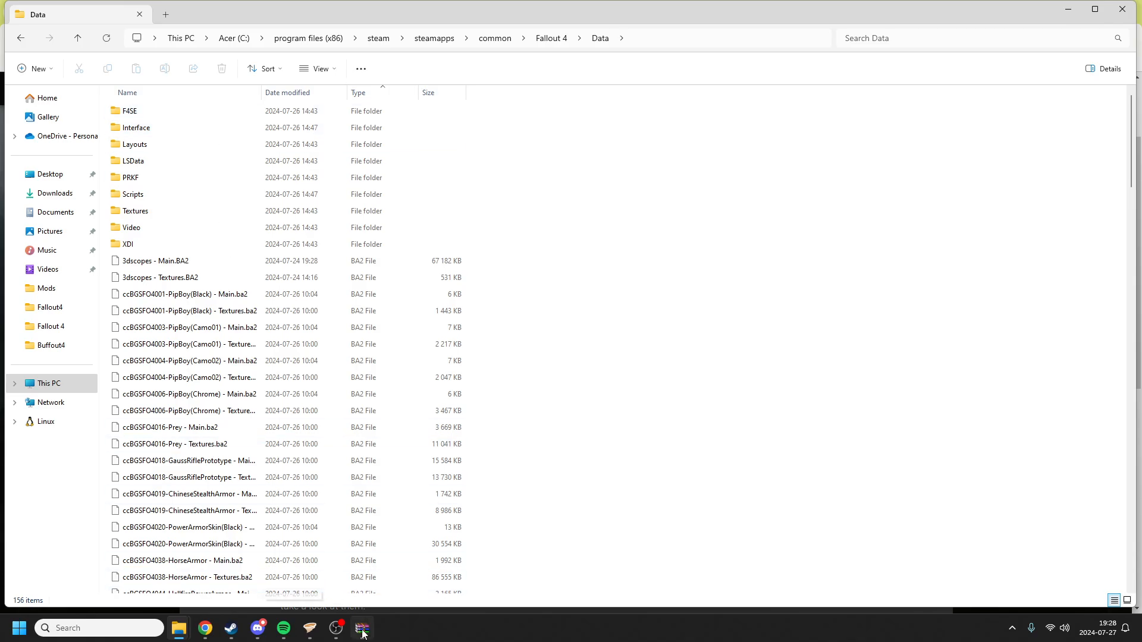
Extract the archive's F4SE folder into Fallout 4\Data, replacing the existing files.
{"action": "left_click", "coordinate": [362, 628]}
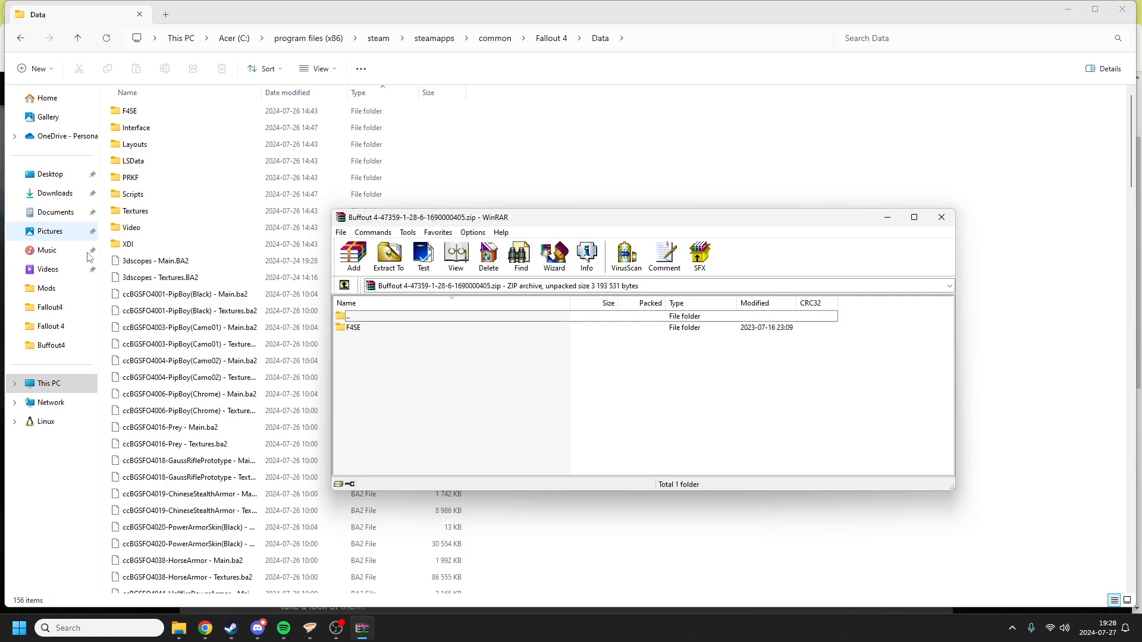
{"action": "left_click", "coordinate": [352, 328]}
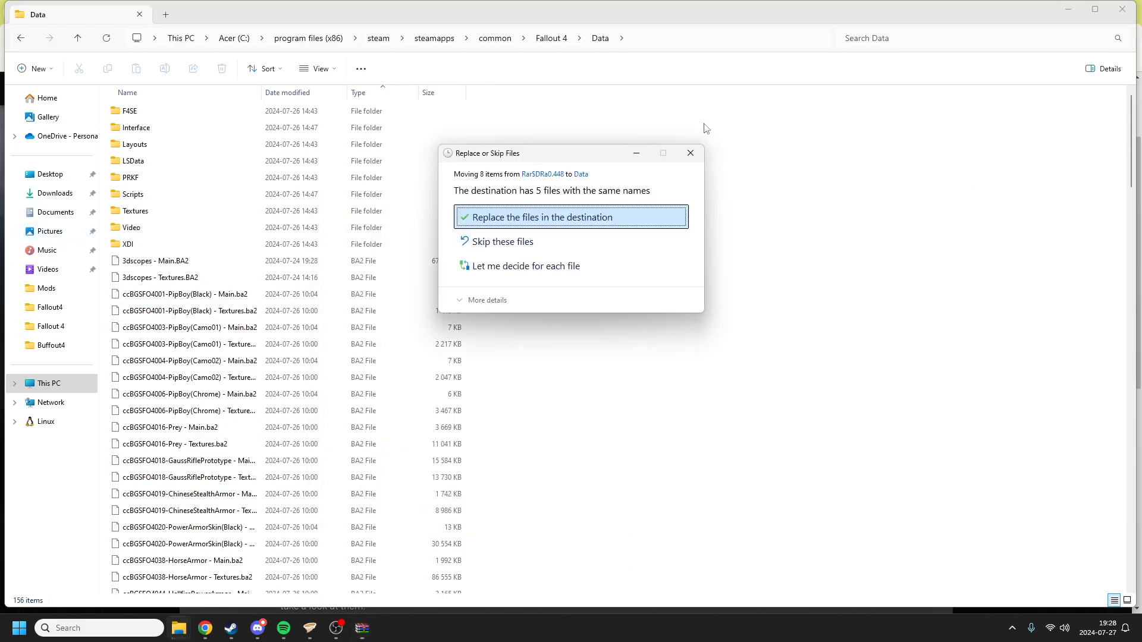
{"action": "mouse_move", "coordinate": [459, 209]}
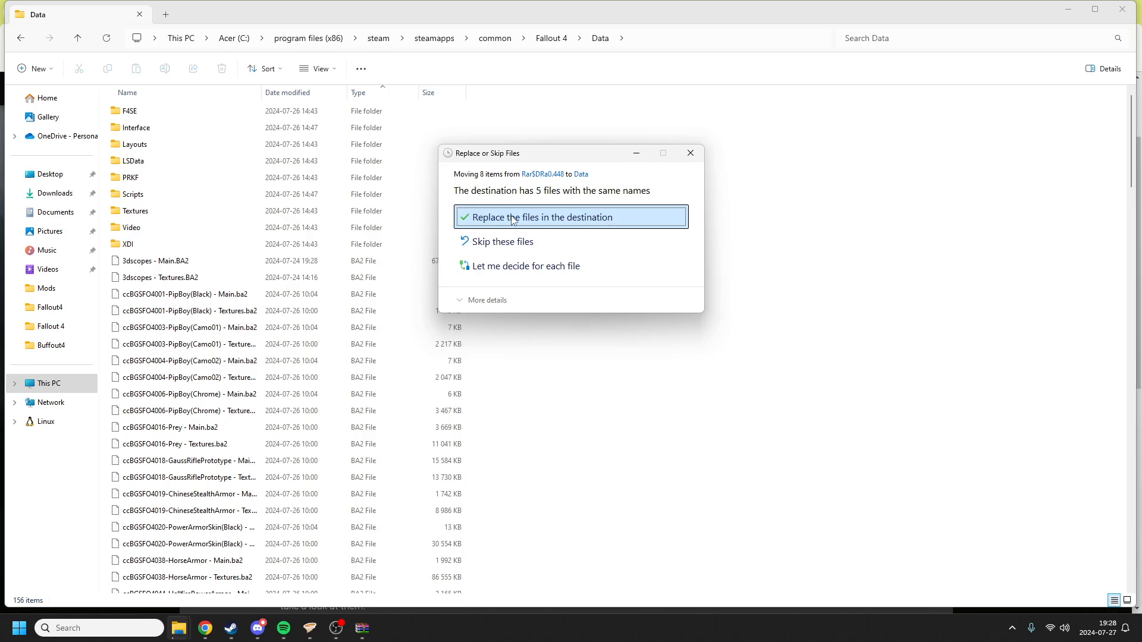
{"action": "mouse_move", "coordinate": [521, 435]}
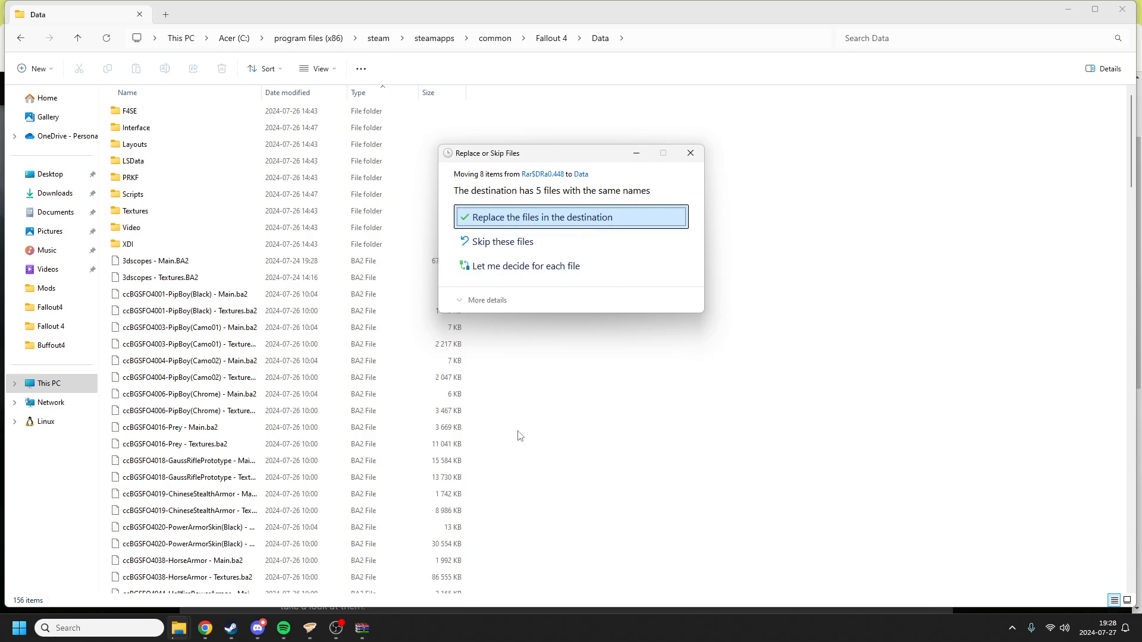
{"action": "mouse_move", "coordinate": [638, 233]}
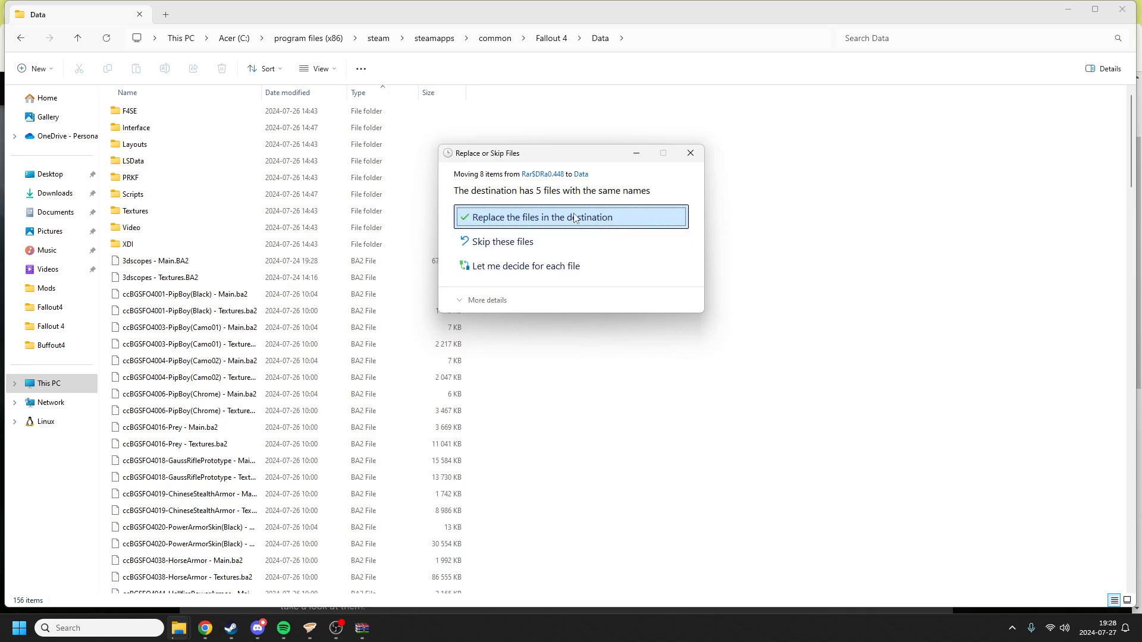
{"action": "mouse_move", "coordinate": [605, 229]}
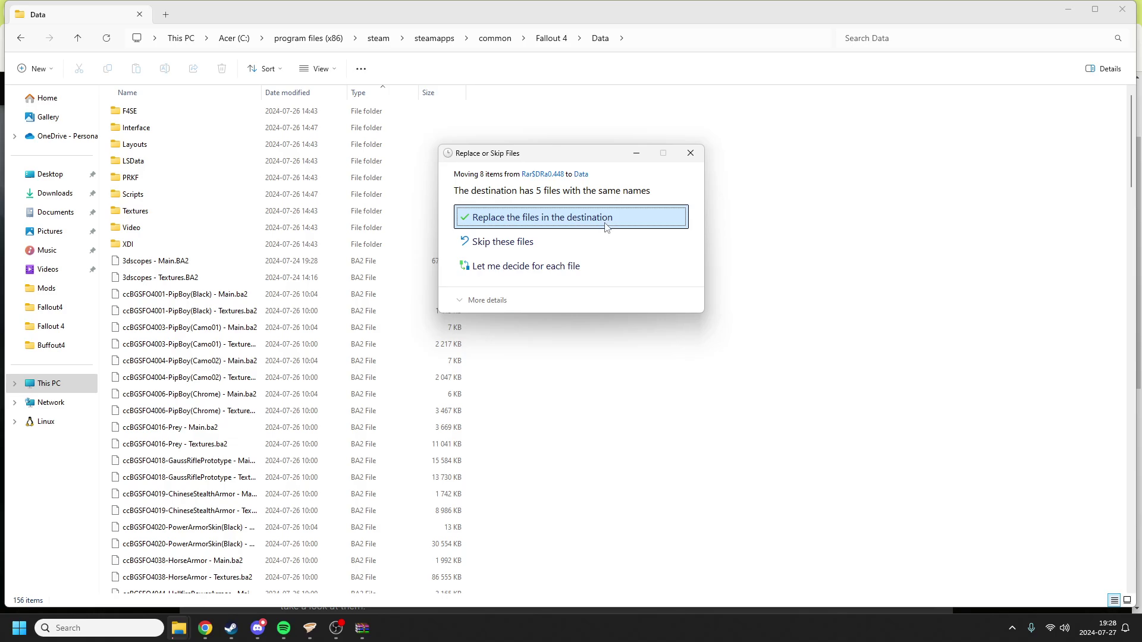
{"action": "left_click", "coordinate": [542, 217]}
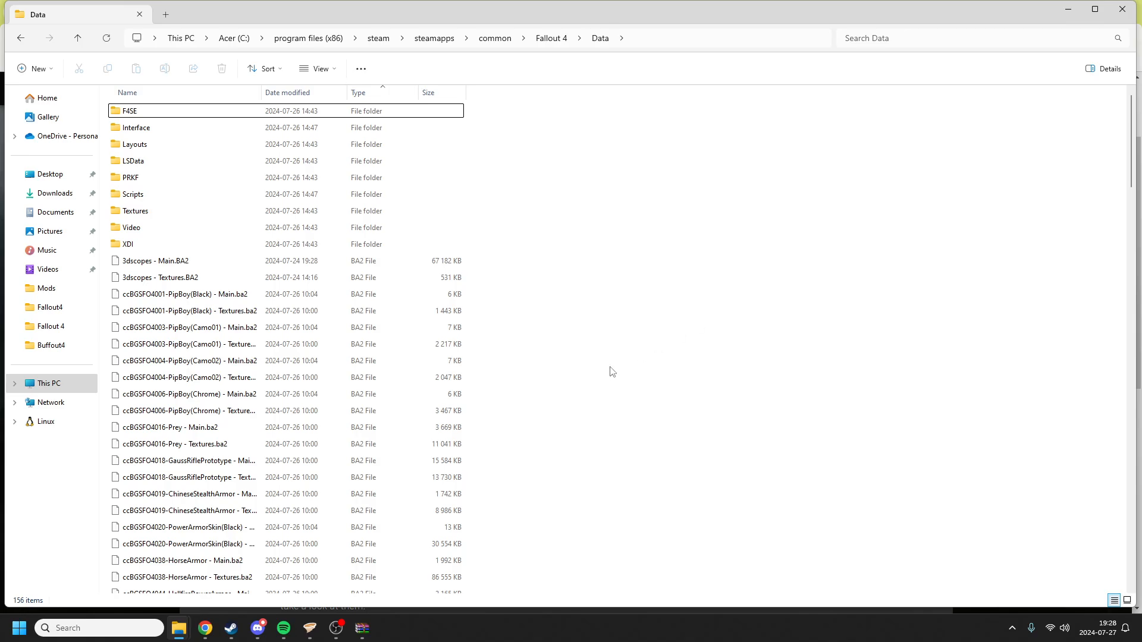
Navigate into Data\F4SE\plugins\Buffout4.
{"action": "double_click", "coordinate": [126, 111]}
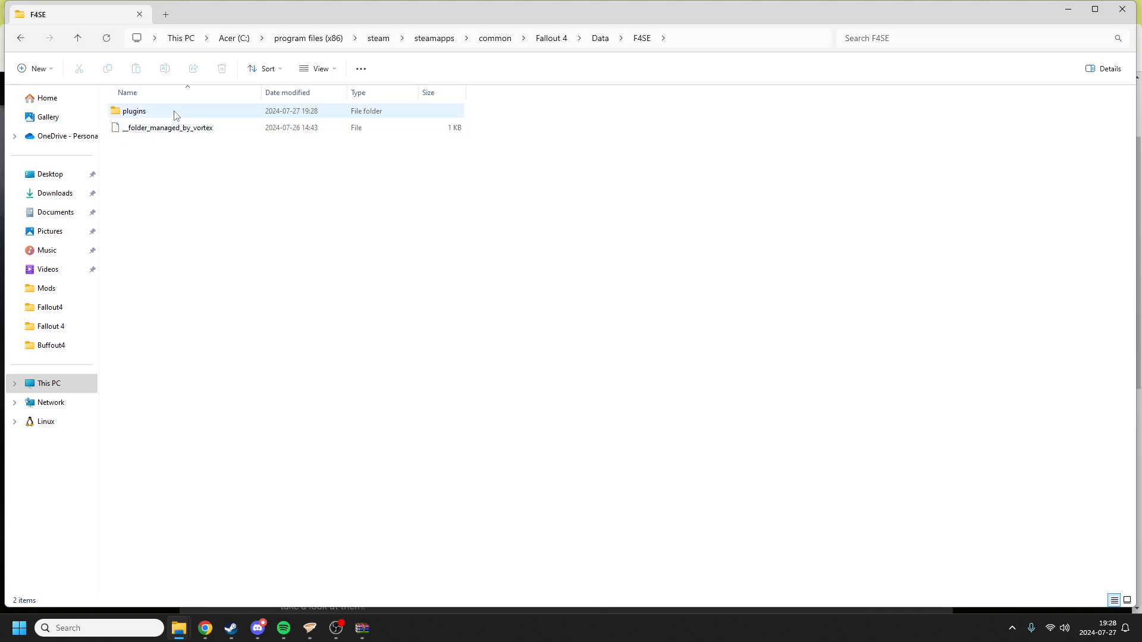
{"action": "double_click", "coordinate": [133, 111]}
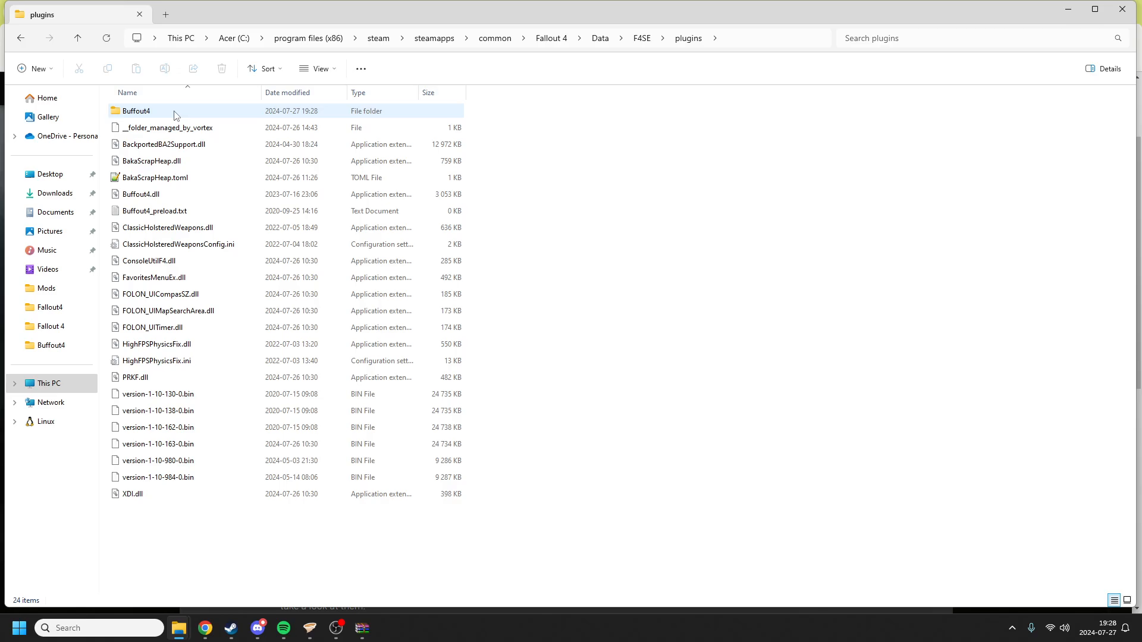
{"action": "double_click", "coordinate": [138, 111]}
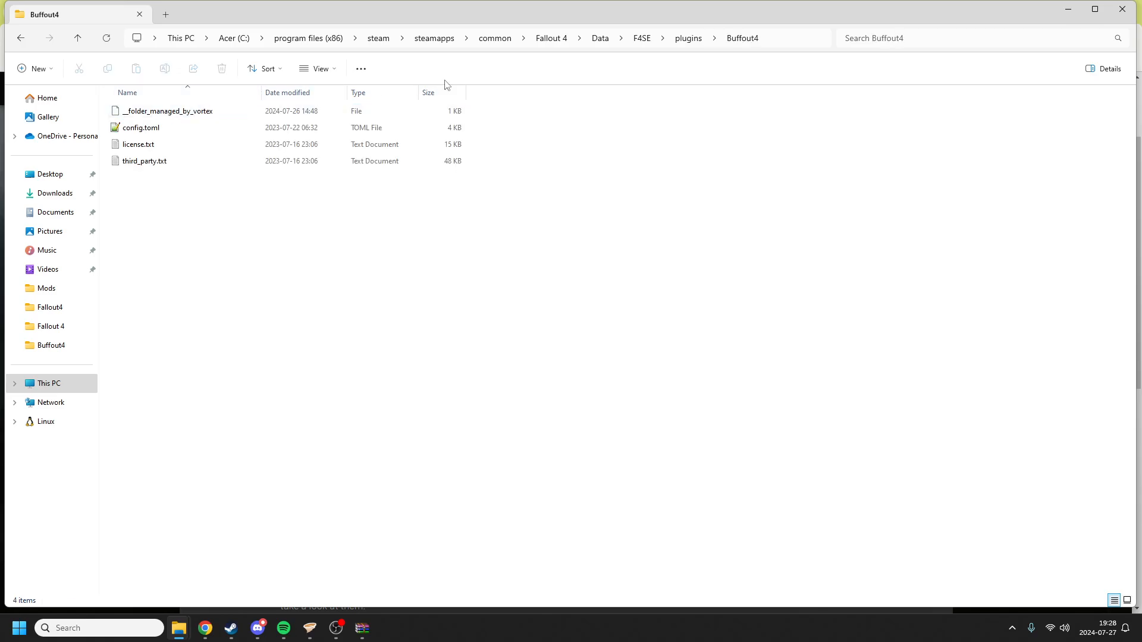
Bring up the Open with app choices for config.toml.
{"action": "left_click", "coordinate": [140, 127]}
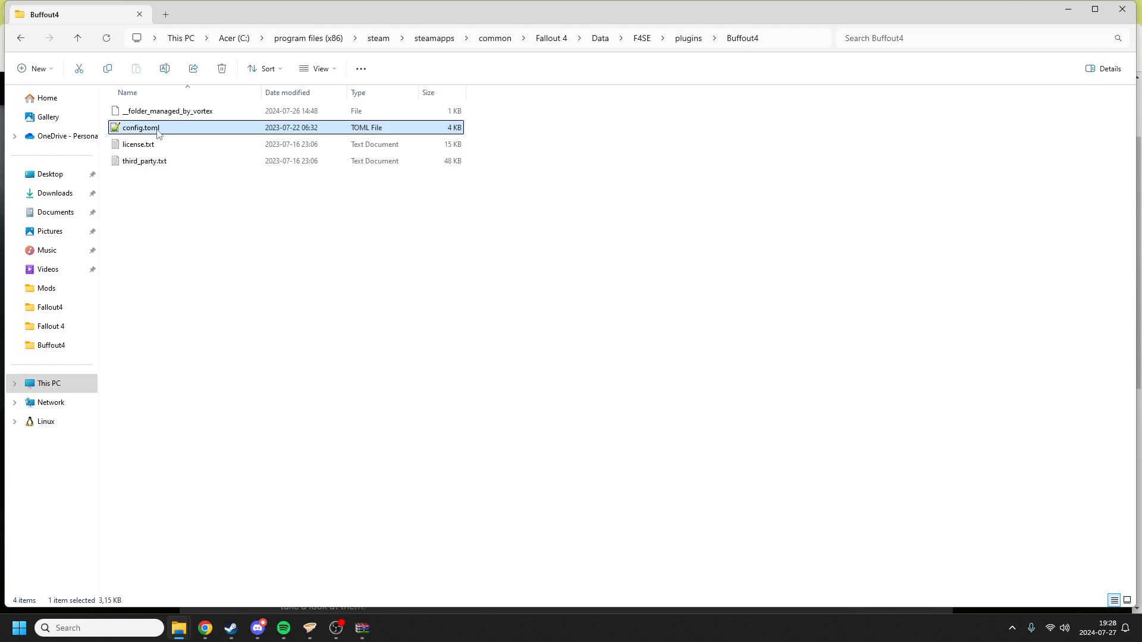
{"action": "right_click", "coordinate": [141, 128]}
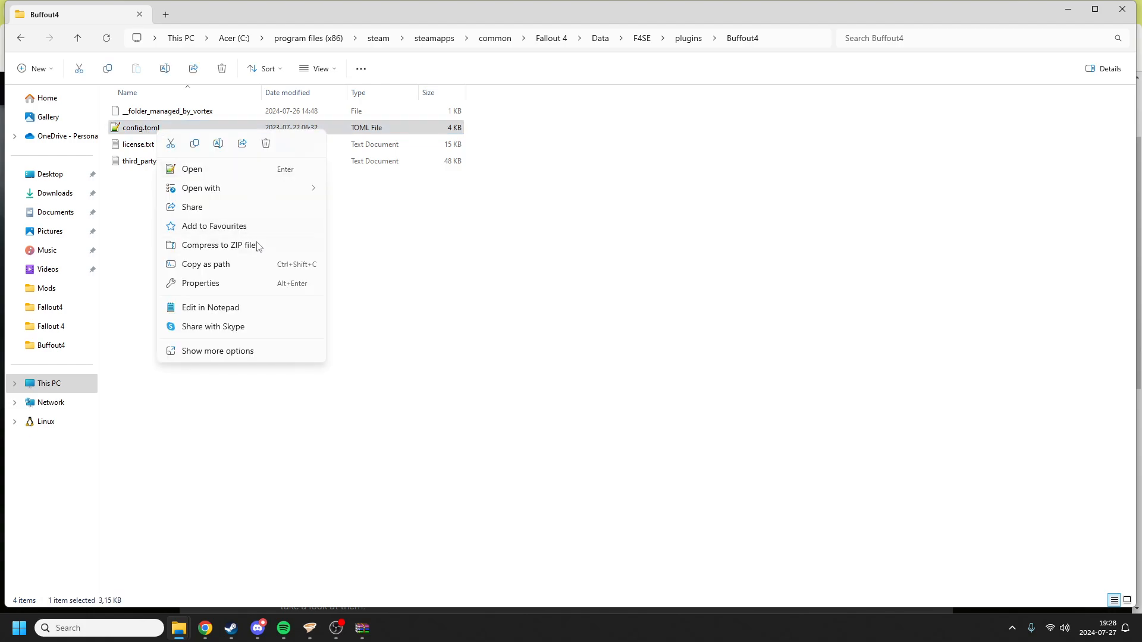
{"action": "left_click", "coordinate": [201, 188]}
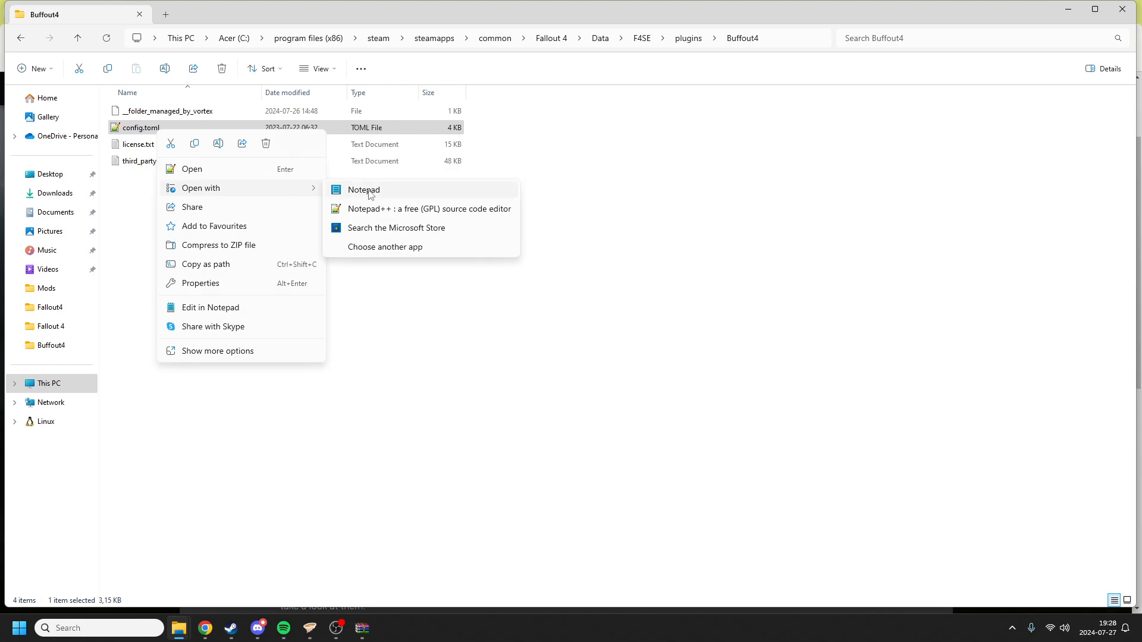
In Notepad, change MemoryManager from true to false in config.toml and close the file.
{"action": "left_click", "coordinate": [364, 189]}
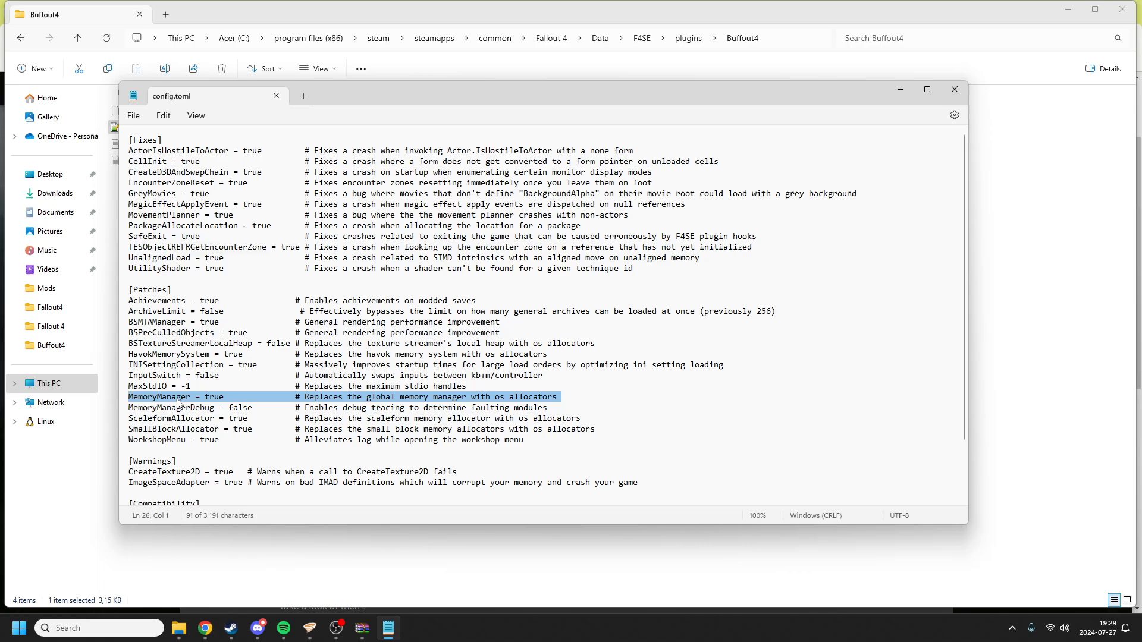
{"action": "double_click", "coordinate": [213, 397]}
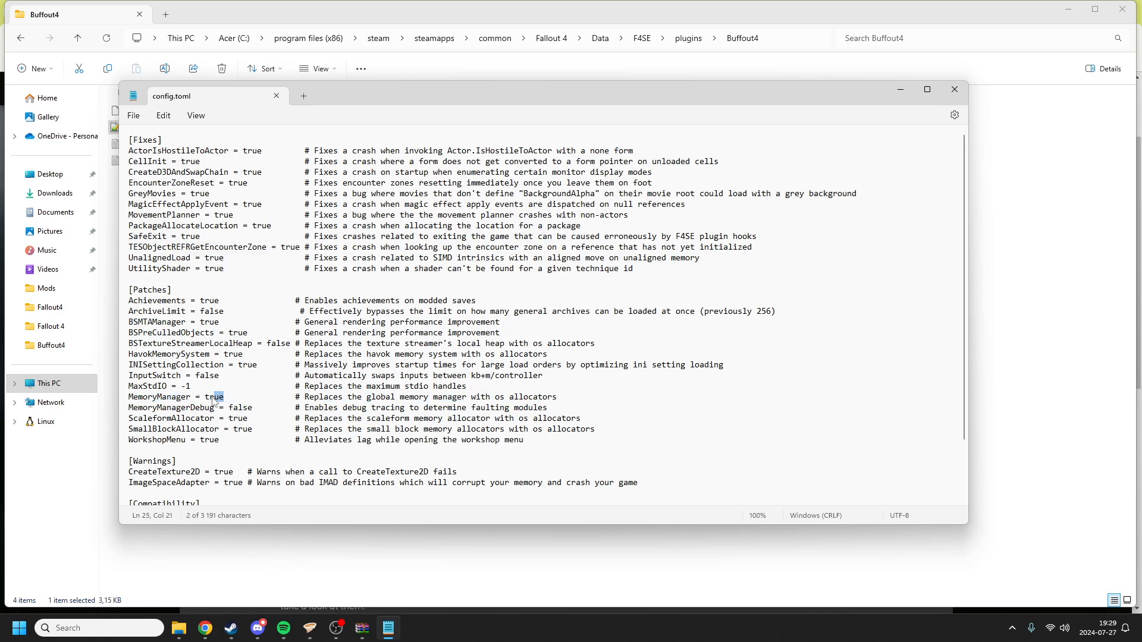
{"action": "type", "text": "fals"}
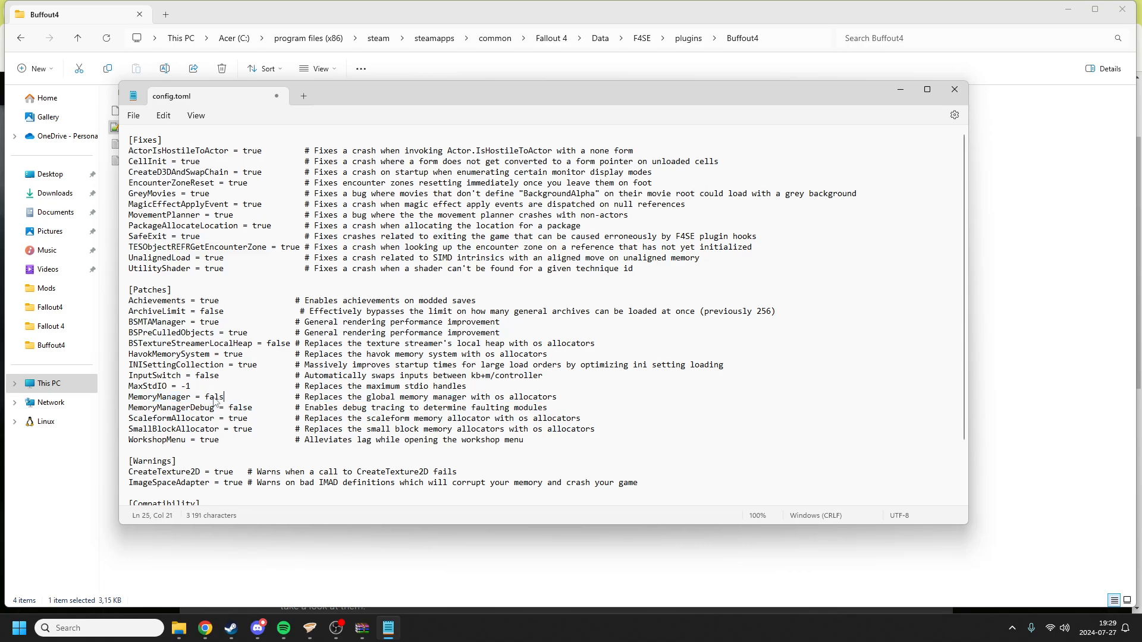
{"action": "left_click", "coordinate": [133, 115]}
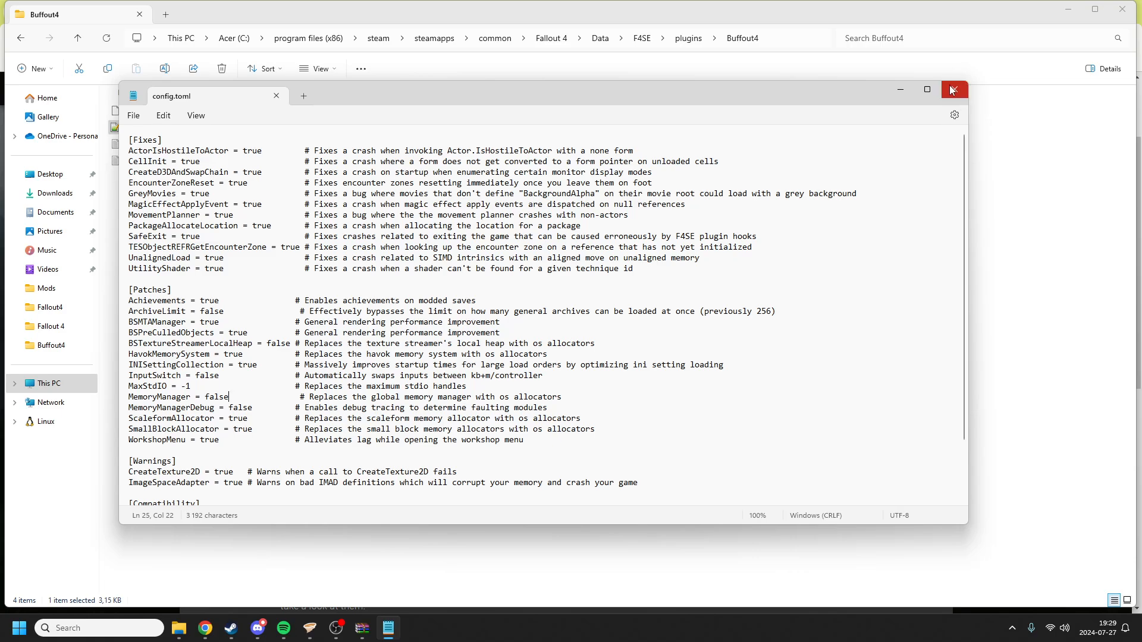
{"action": "scroll", "scroll_direction": "down", "scroll_amount": 3}
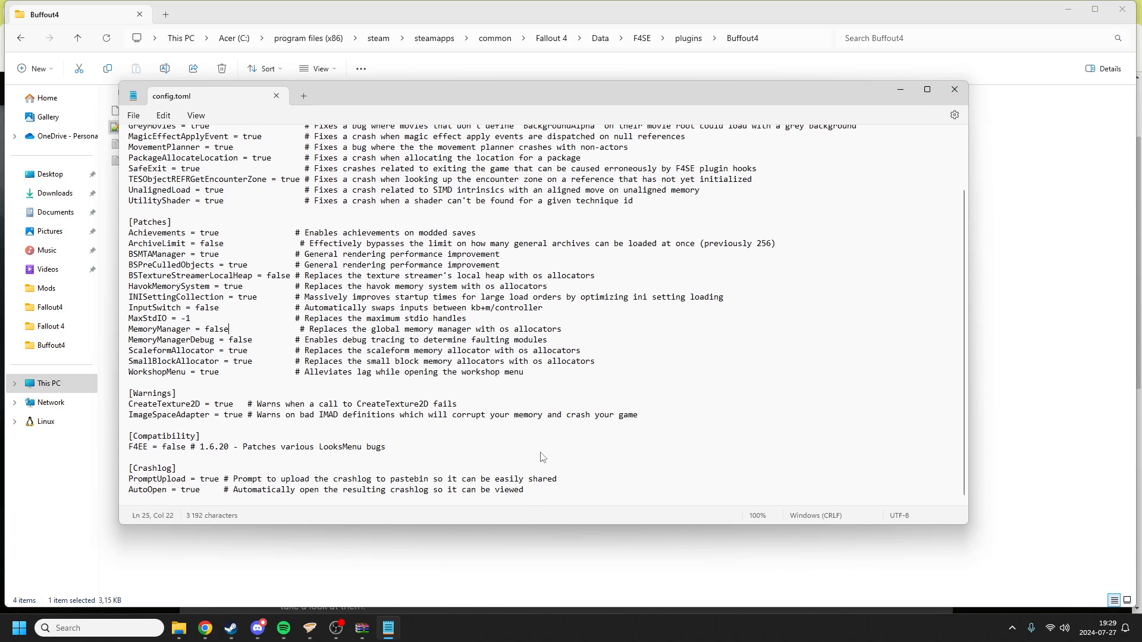
{"action": "left_click", "coordinate": [954, 90]}
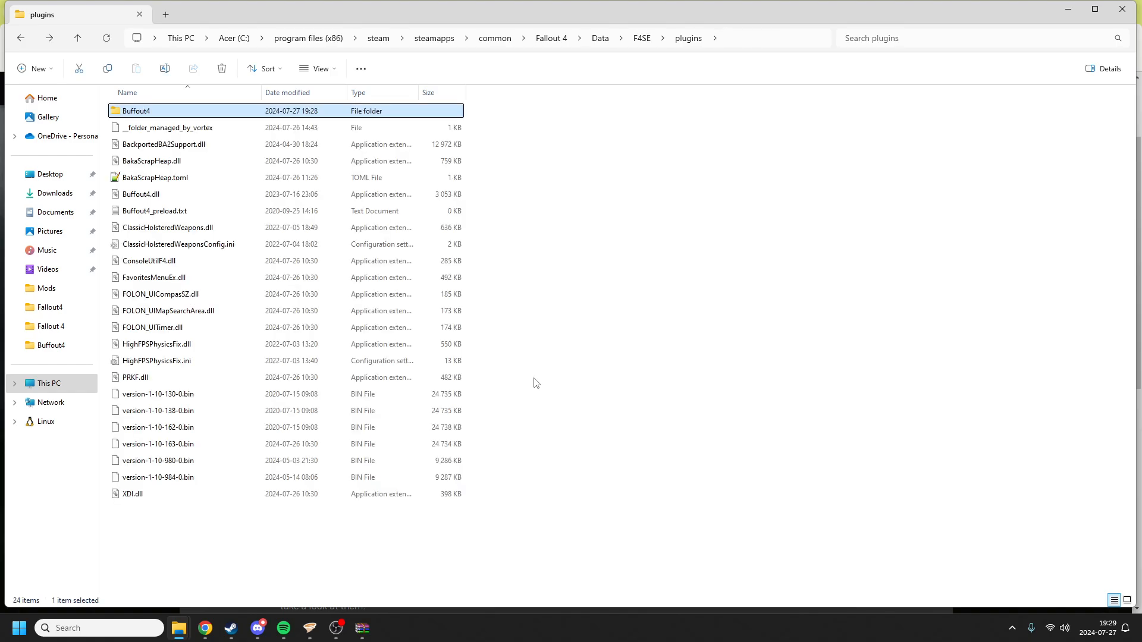
{"action": "mouse_move", "coordinate": [154, 185]}
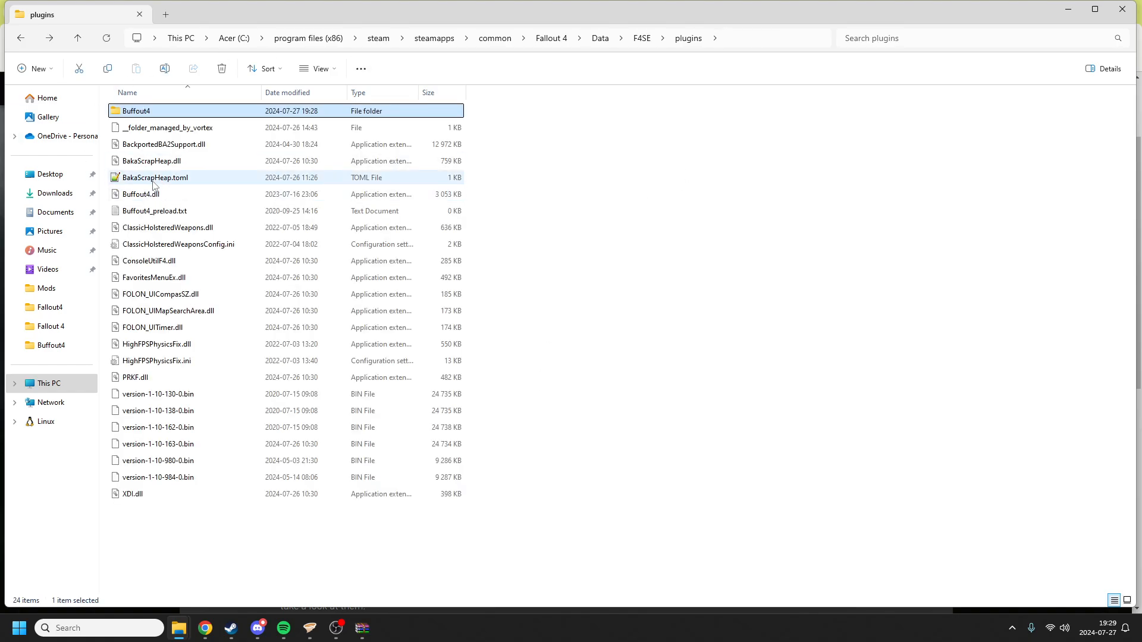
{"action": "mouse_move", "coordinate": [153, 184]}
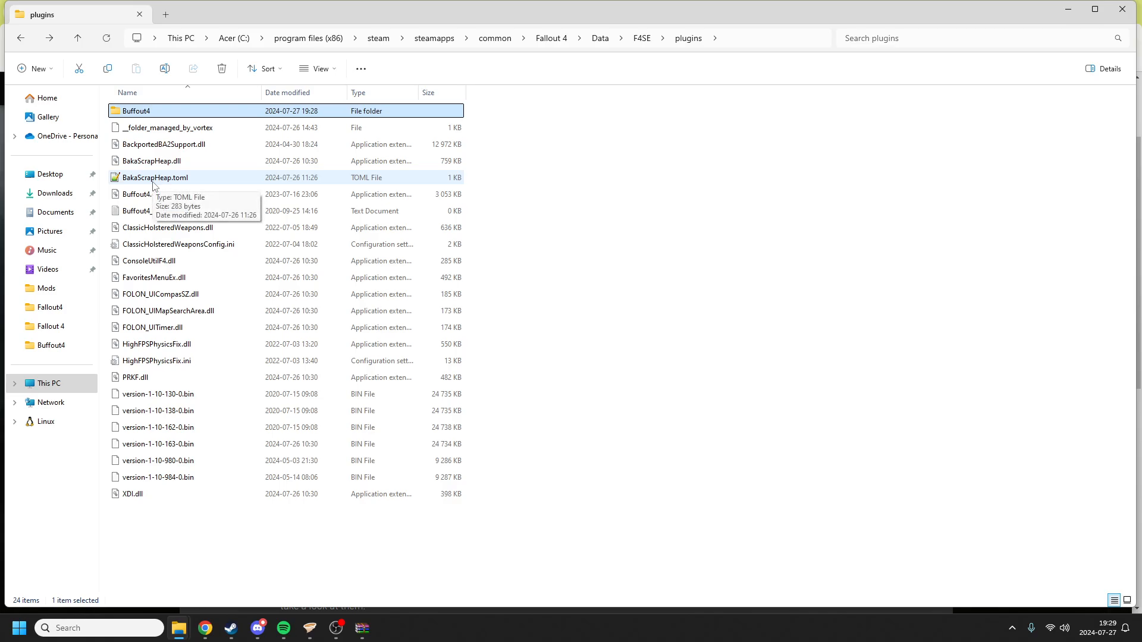
{"action": "double_click", "coordinate": [155, 177]}
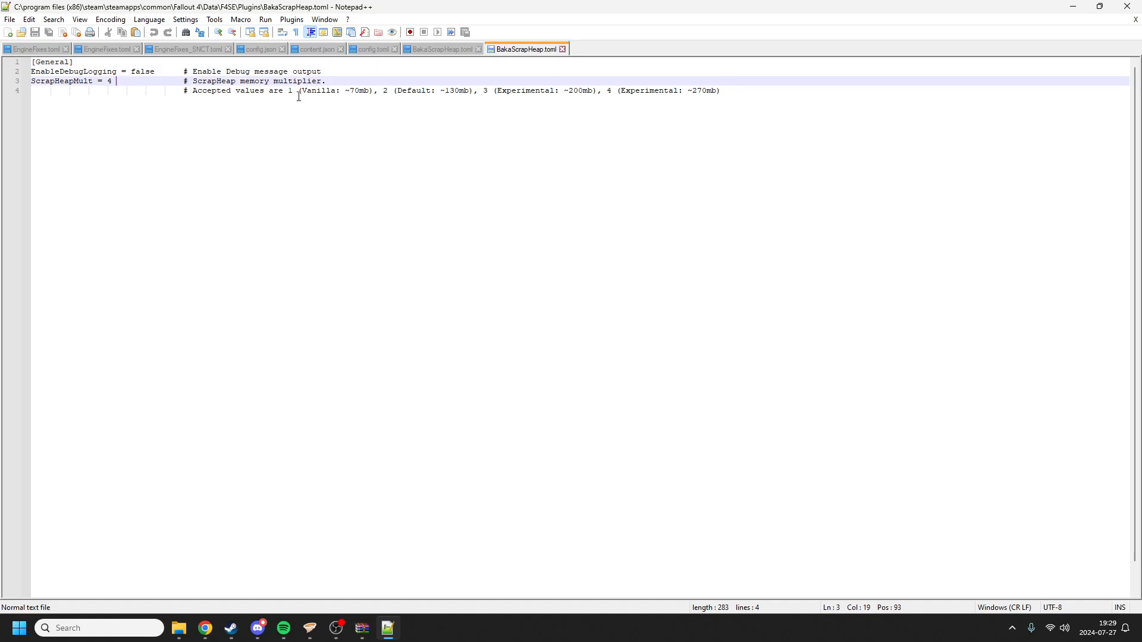
{"action": "mouse_move", "coordinate": [302, 138]}
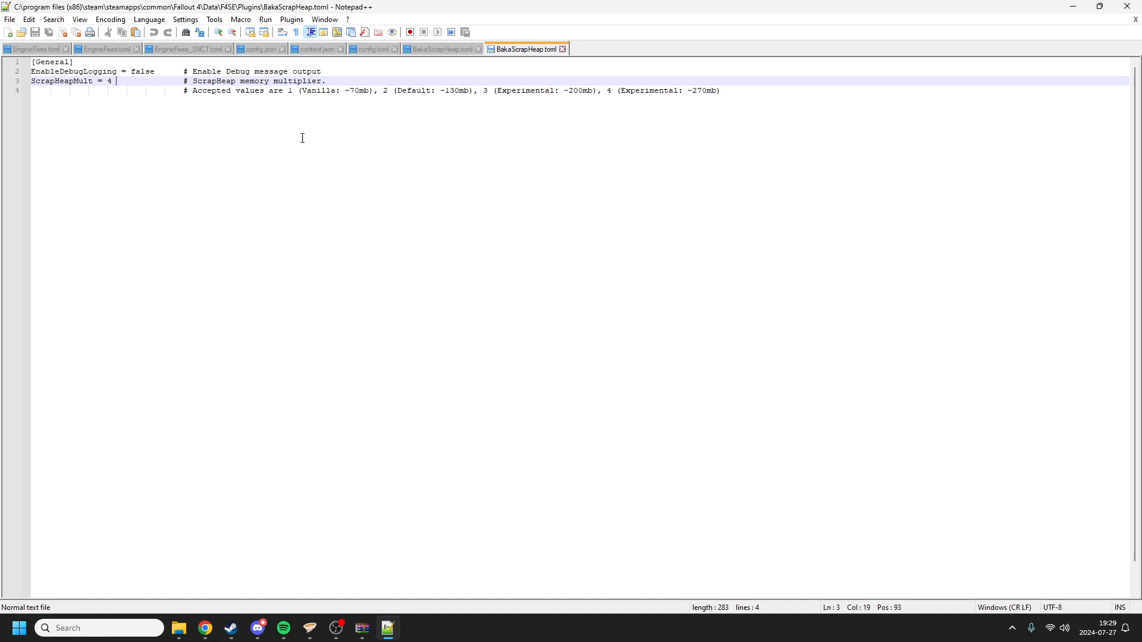
{"action": "mouse_move", "coordinate": [719, 94]}
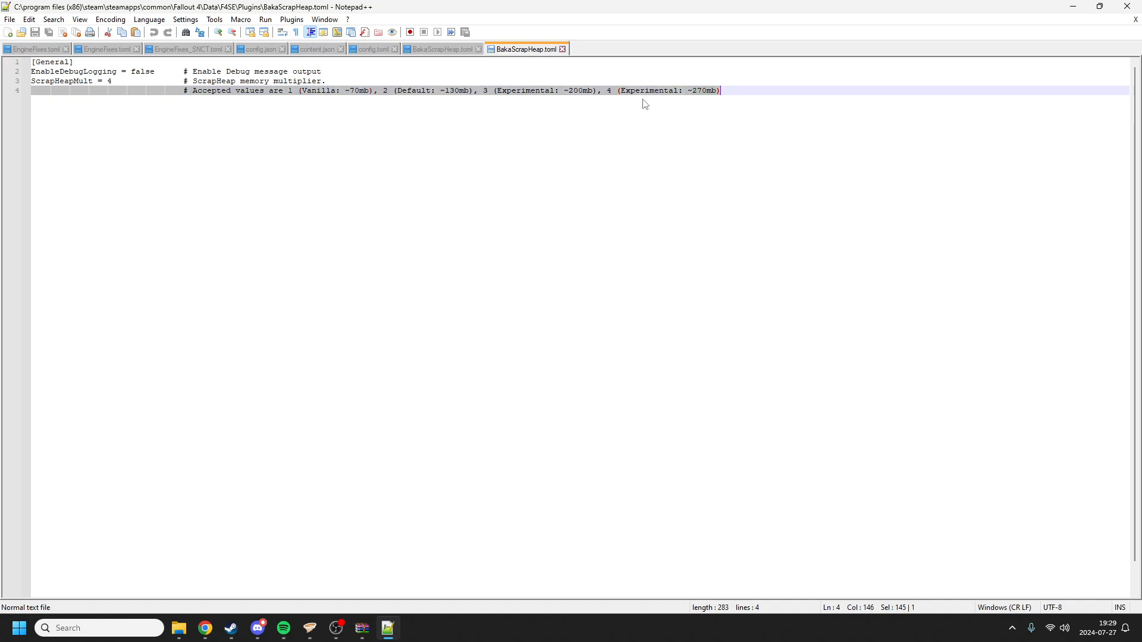
{"action": "mouse_move", "coordinate": [627, 102]}
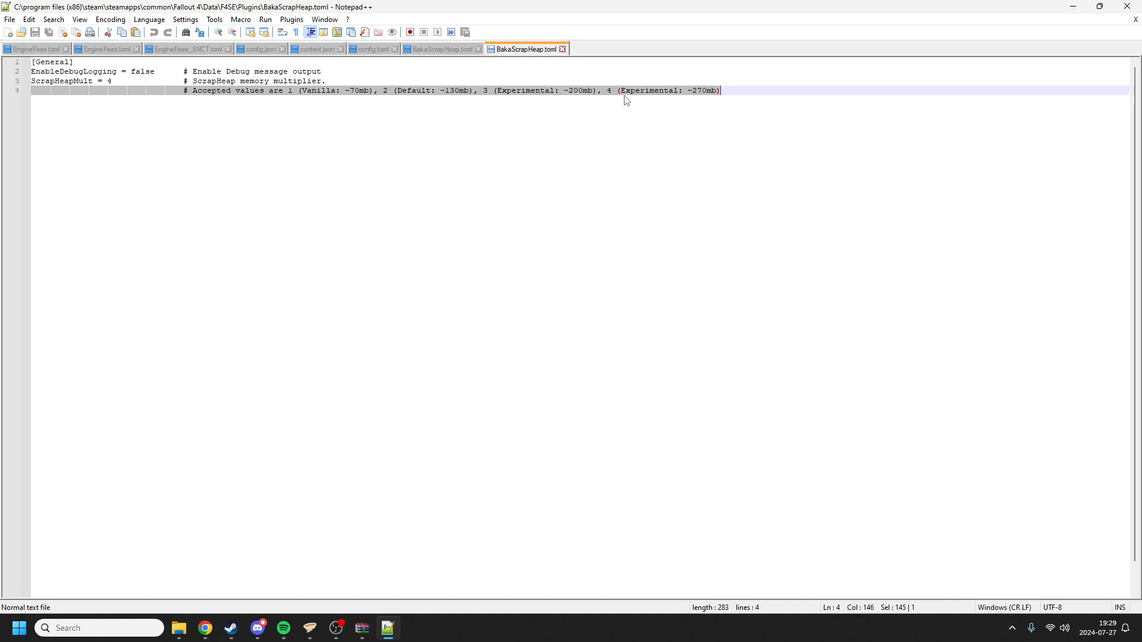
{"action": "double_click", "coordinate": [652, 91]}
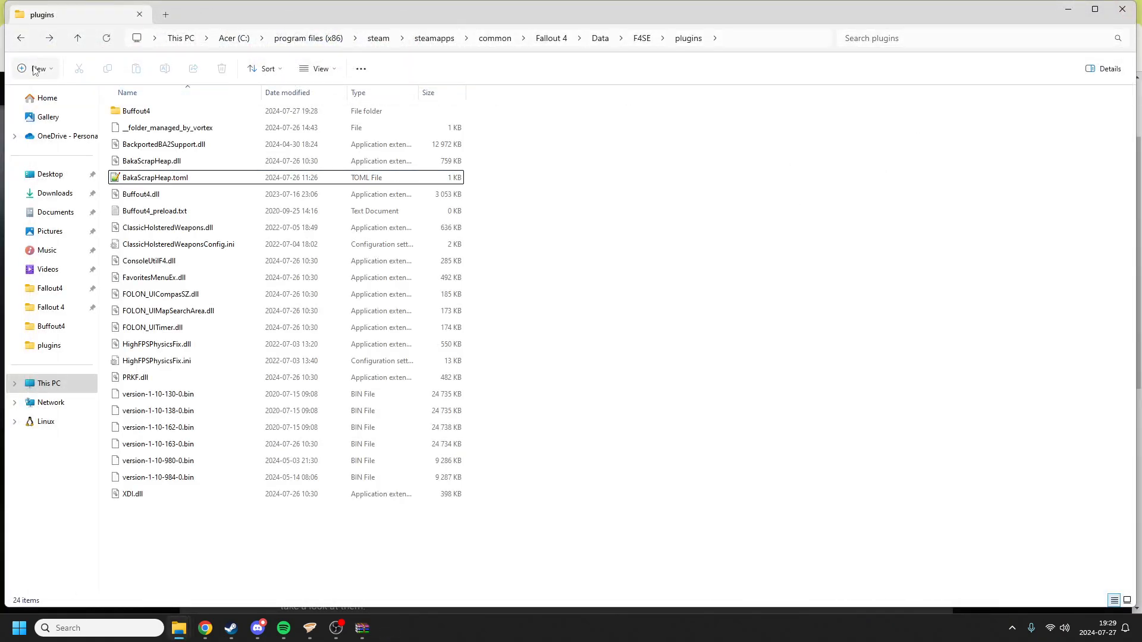
Go back up to Fallout 4's Data folder and clear the selection.
{"action": "left_click", "coordinate": [600, 37]}
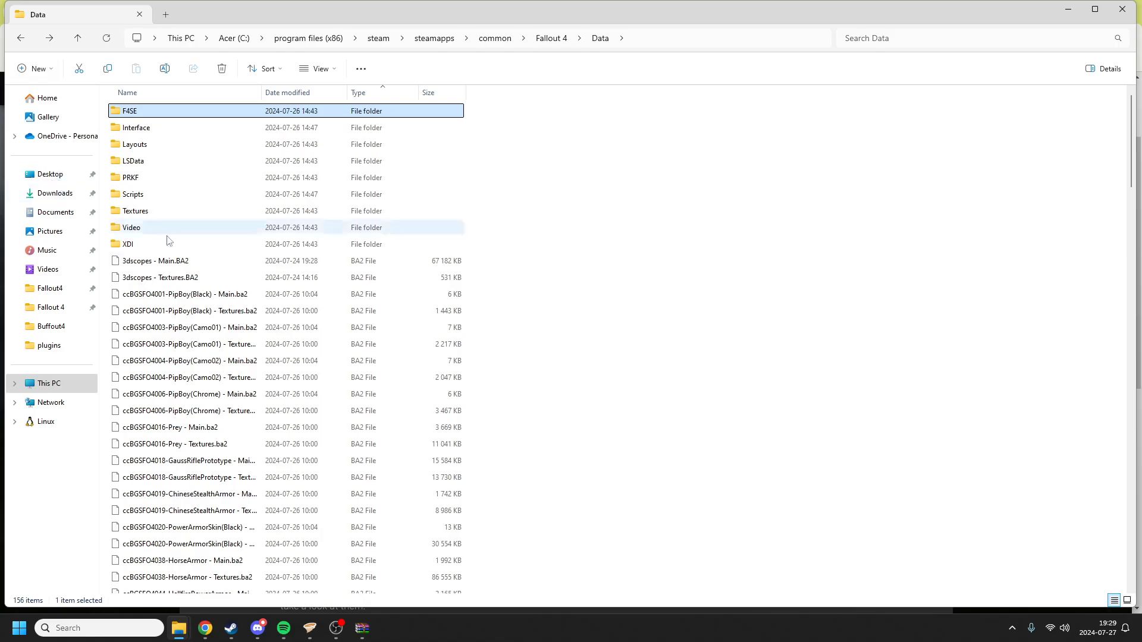
{"action": "left_click", "coordinate": [601, 350]}
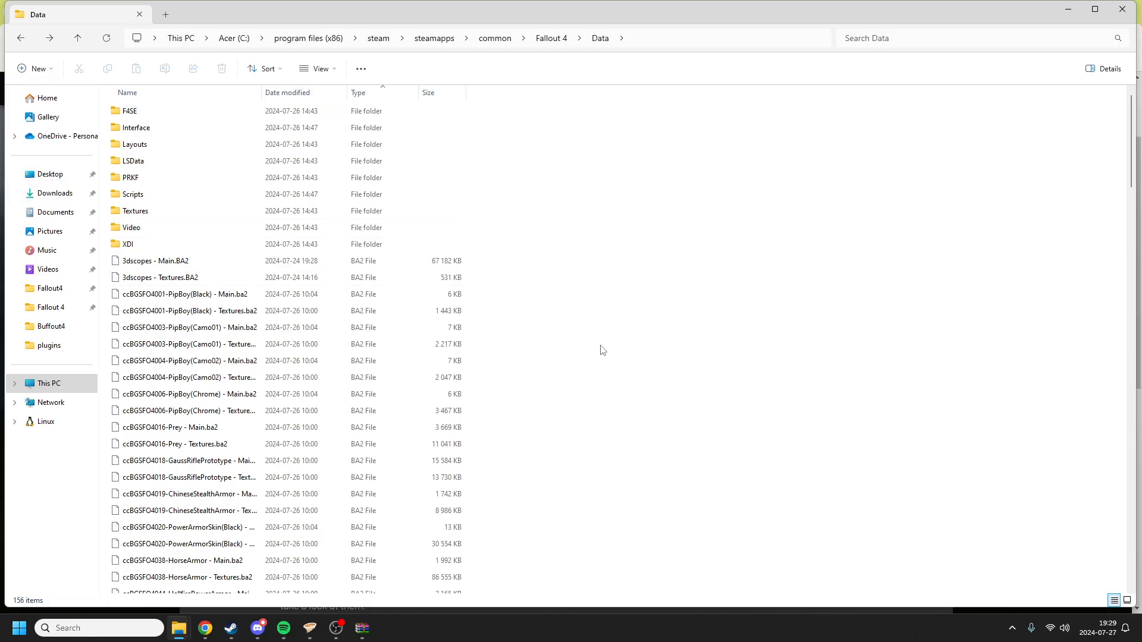
{"action": "mouse_move", "coordinate": [672, 456]}
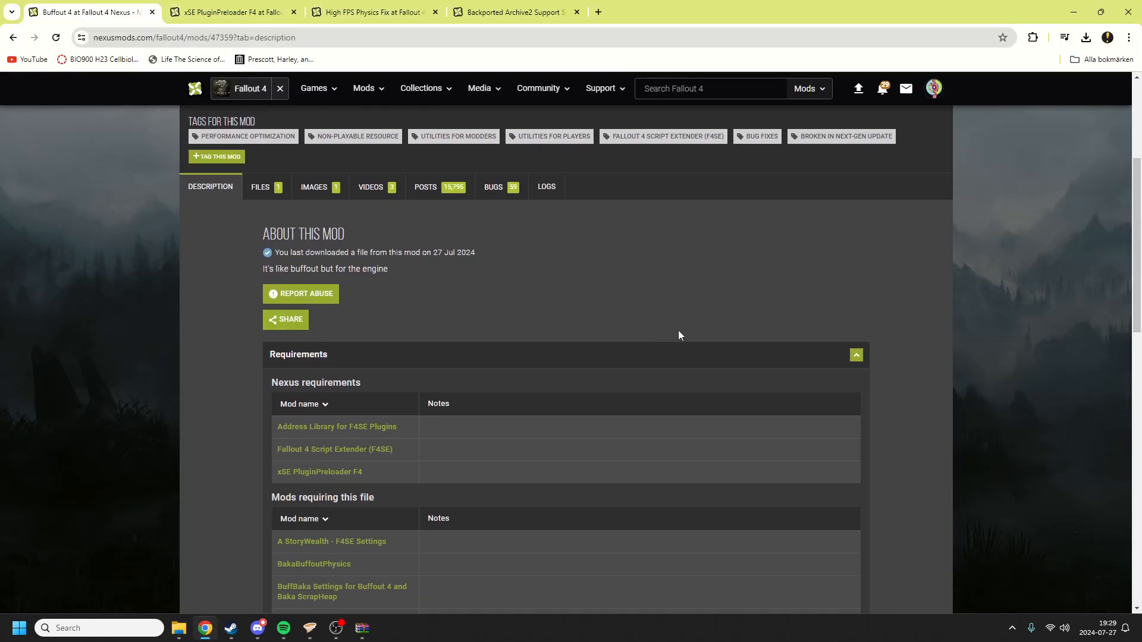
{"action": "mouse_move", "coordinate": [367, 383]}
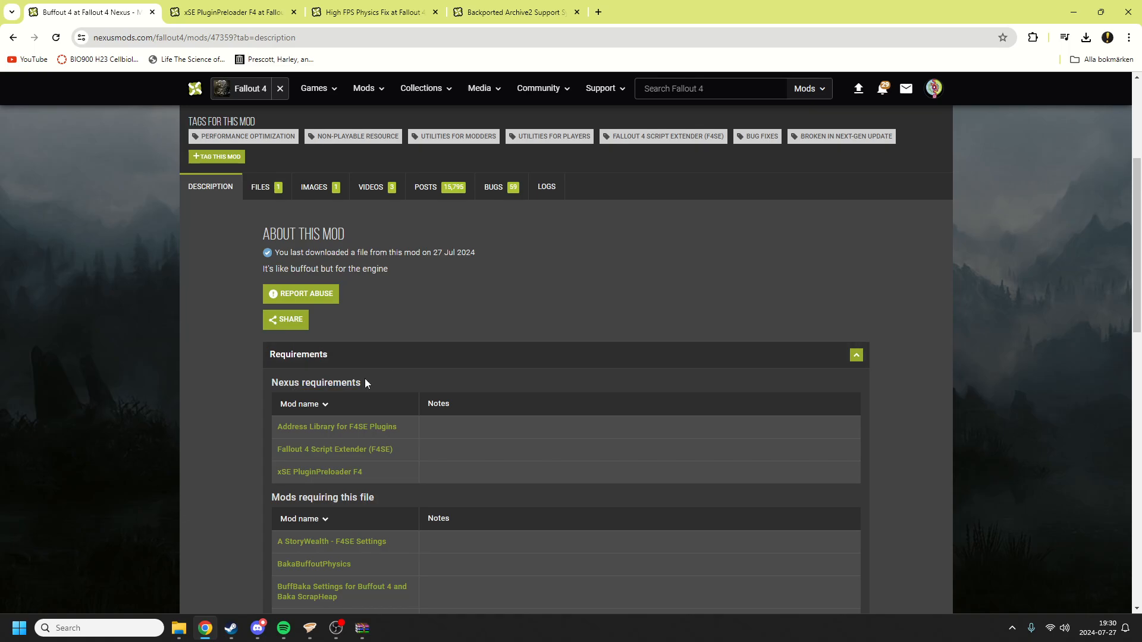
{"action": "mouse_move", "coordinate": [324, 433]}
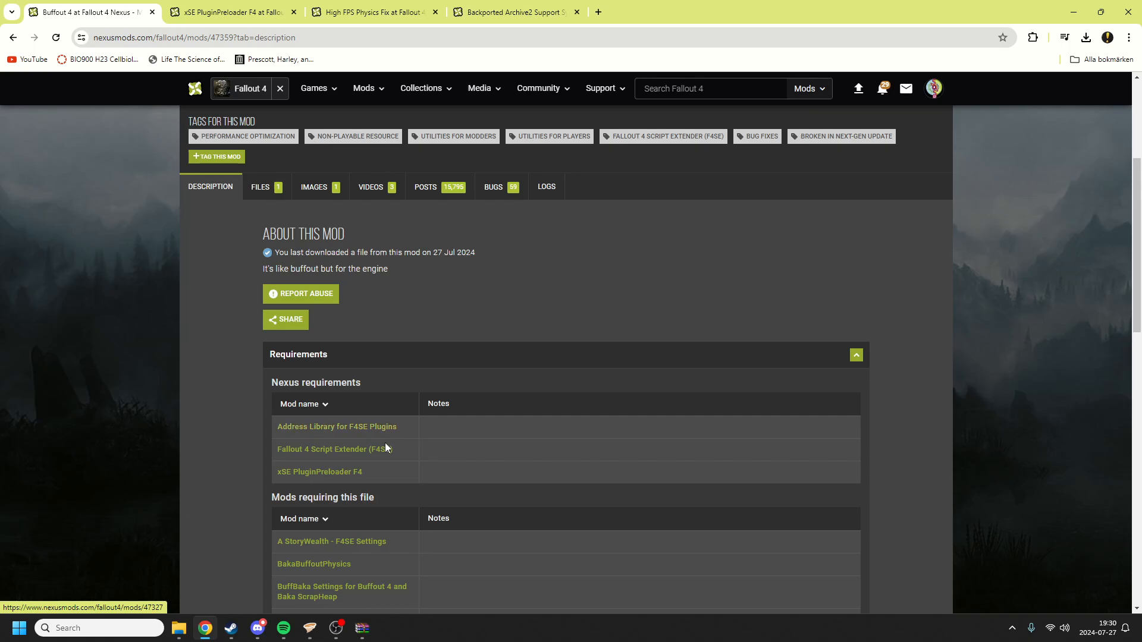
{"action": "mouse_move", "coordinate": [382, 494]}
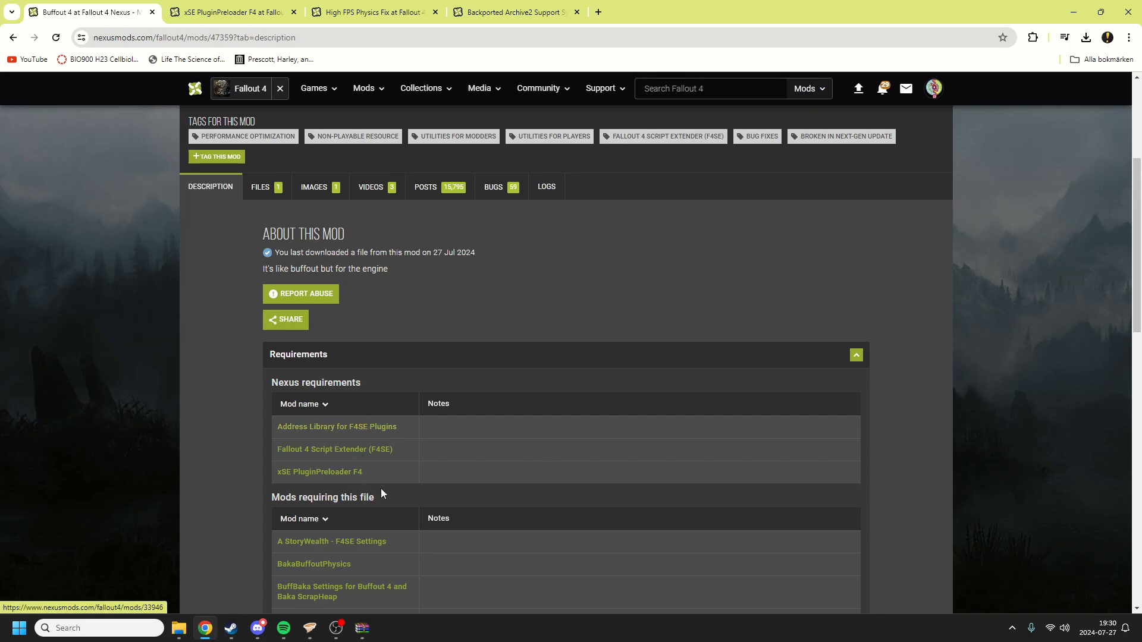
{"action": "mouse_move", "coordinate": [365, 459]}
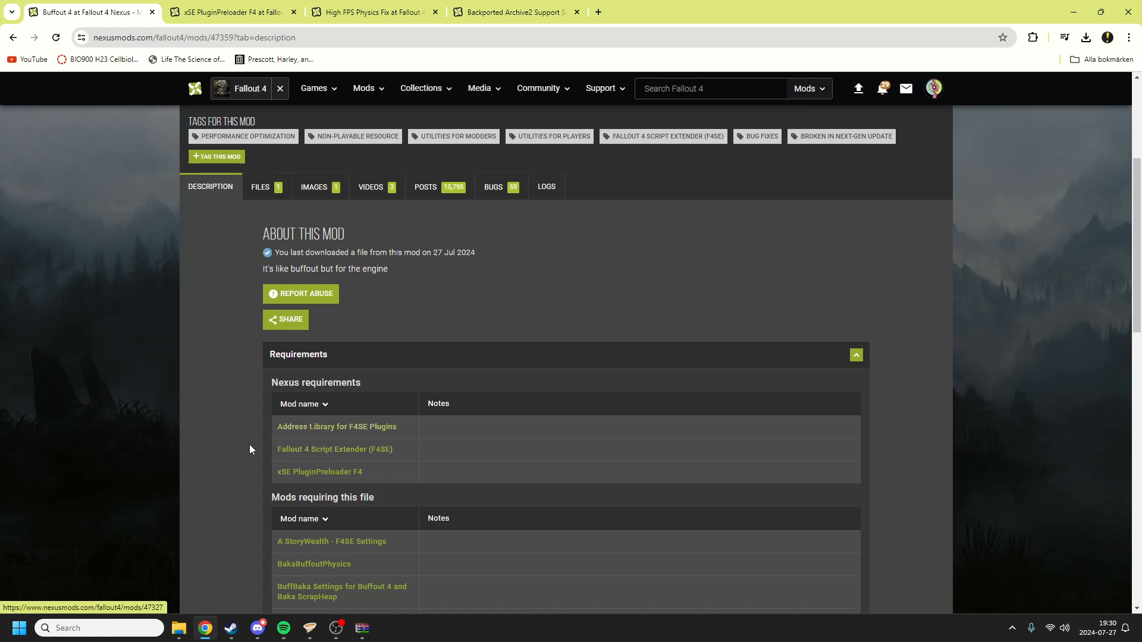
{"action": "mouse_move", "coordinate": [322, 483]}
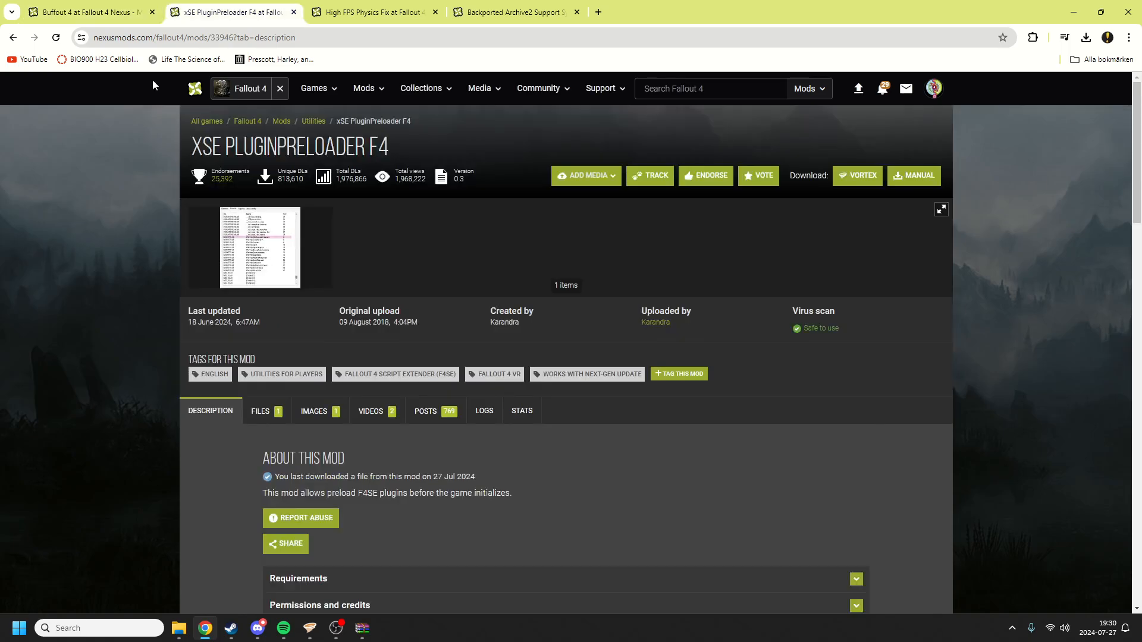
Return to File Explorer's Downloads folder and open one of the downloaded mod archives.
{"action": "left_click", "coordinate": [259, 411]}
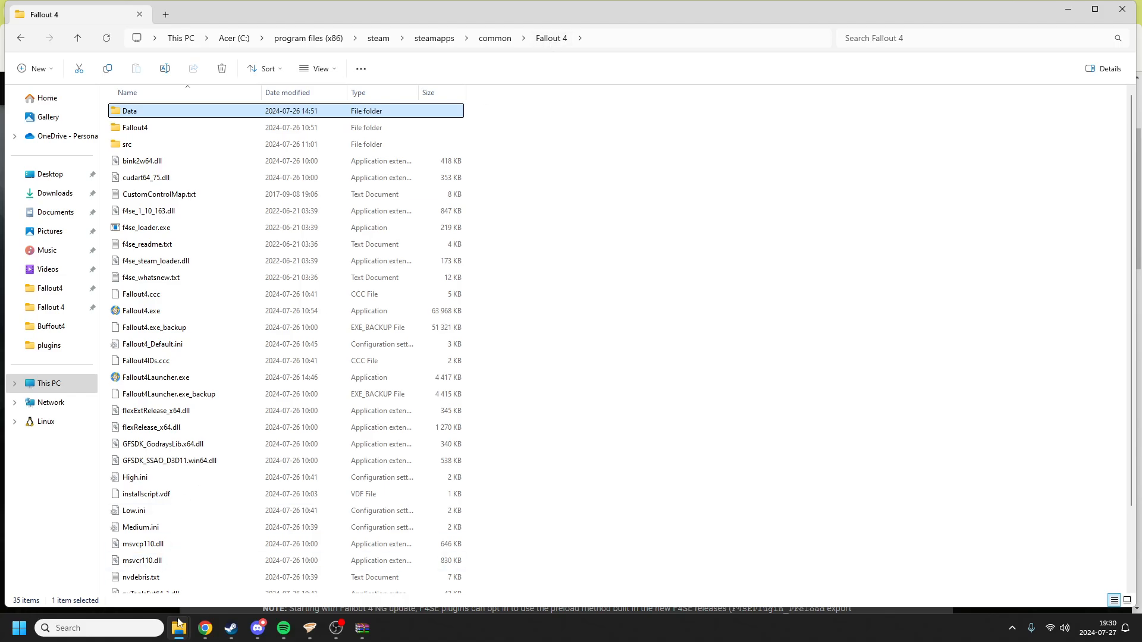
{"action": "left_click", "coordinate": [54, 193]}
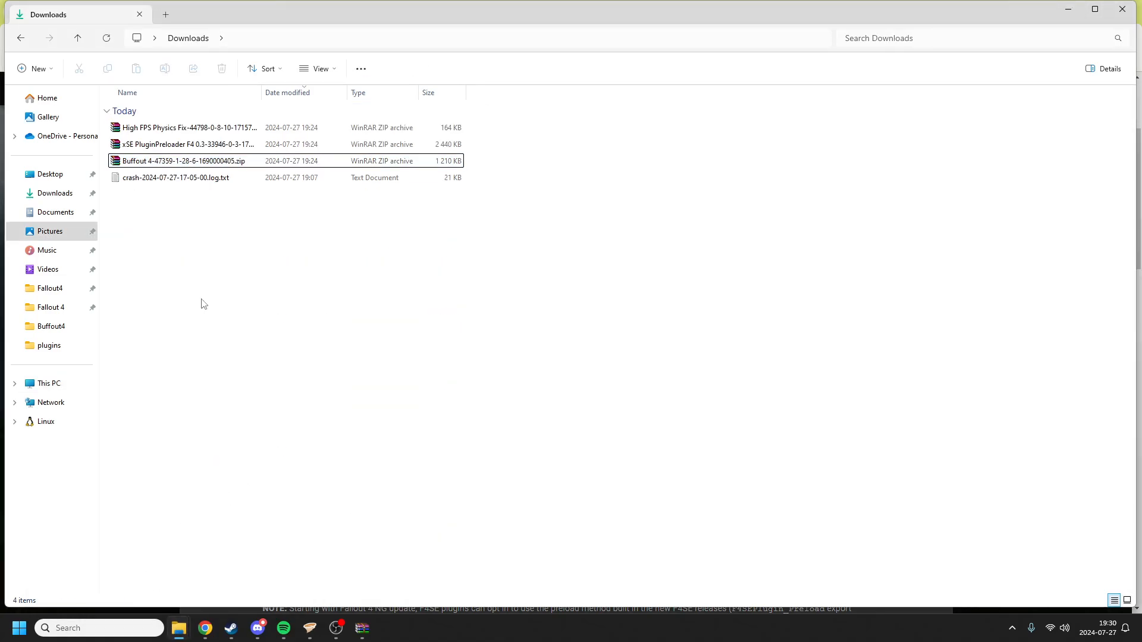
{"action": "double_click", "coordinate": [167, 144]}
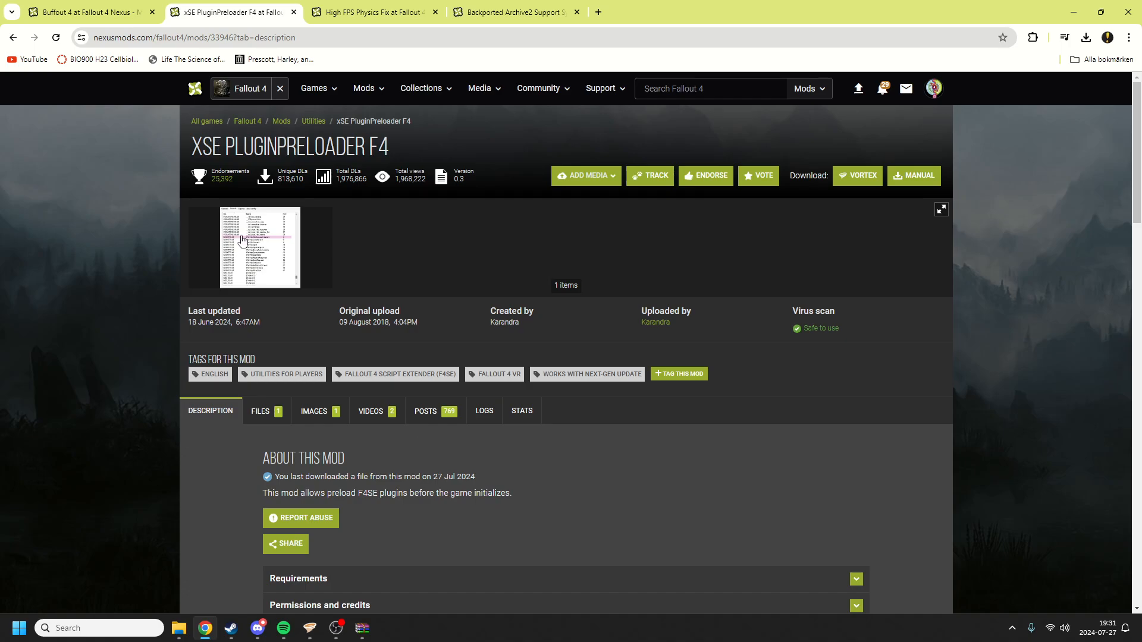
View the High FPS Physics Fix mod page and its image at full size.
{"action": "left_click", "coordinate": [377, 13]}
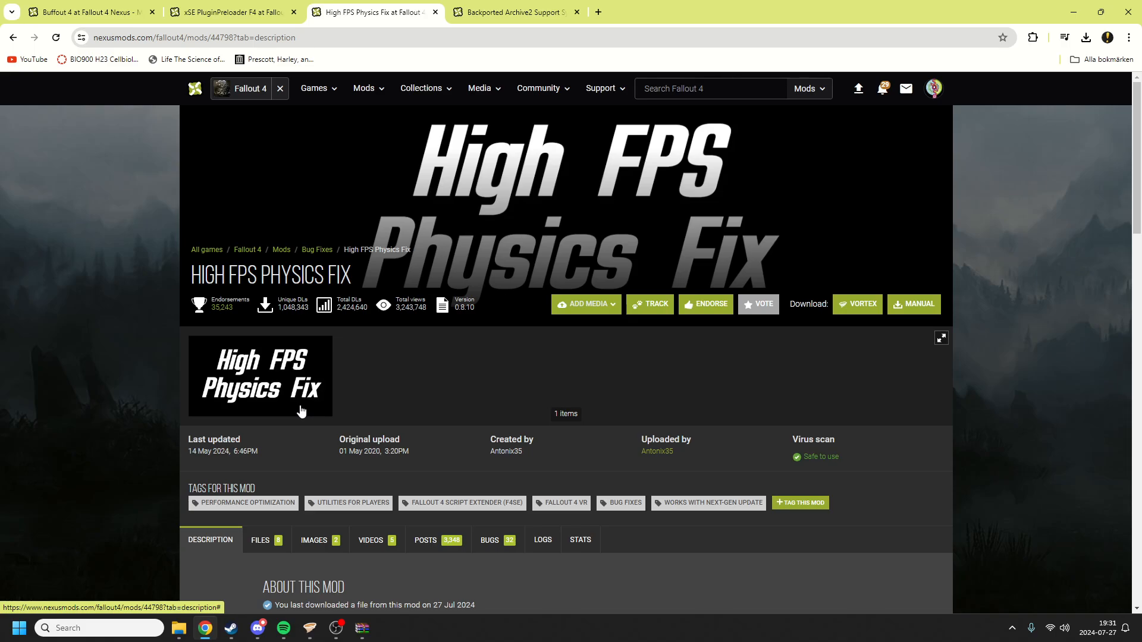
{"action": "scroll", "scroll_direction": "down", "scroll_amount": 3}
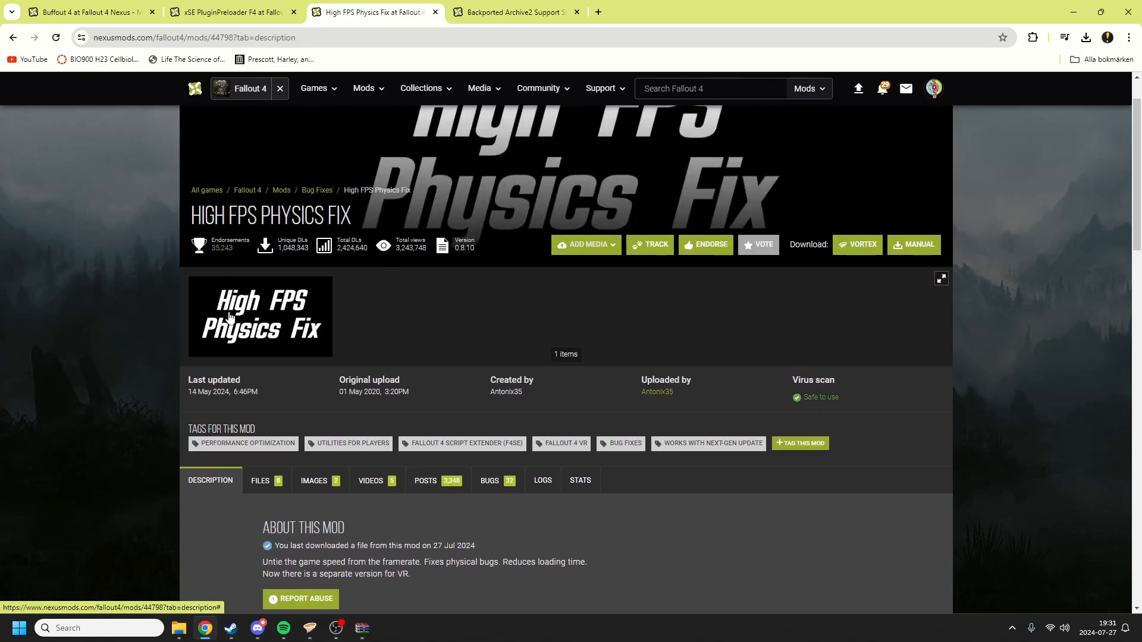
{"action": "left_click", "coordinate": [259, 316]}
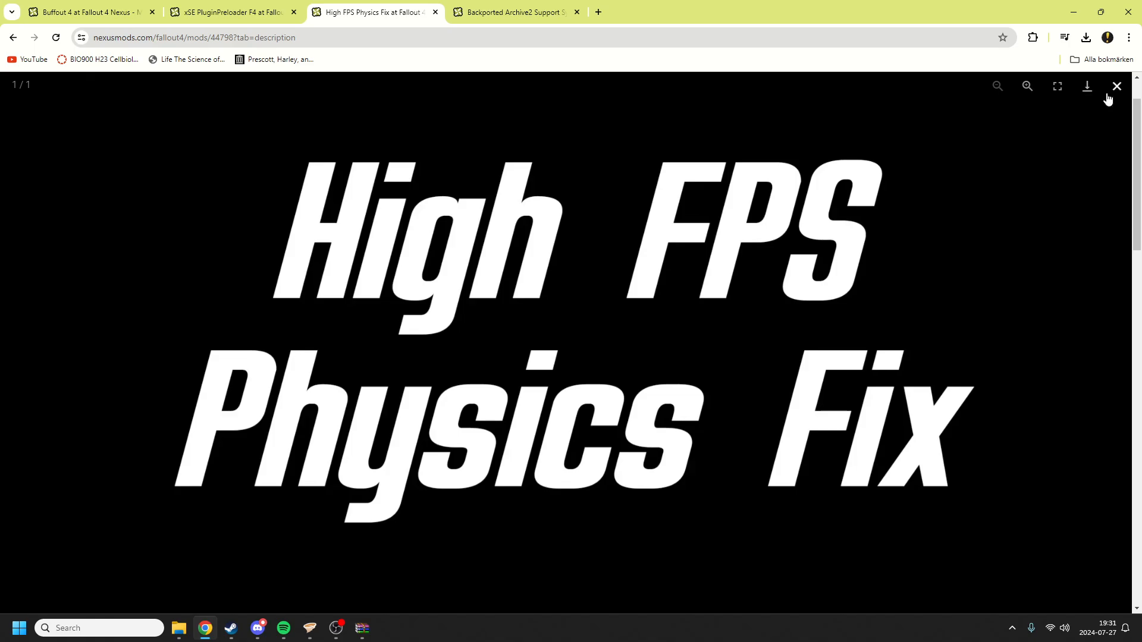
{"action": "left_click", "coordinate": [1116, 86]}
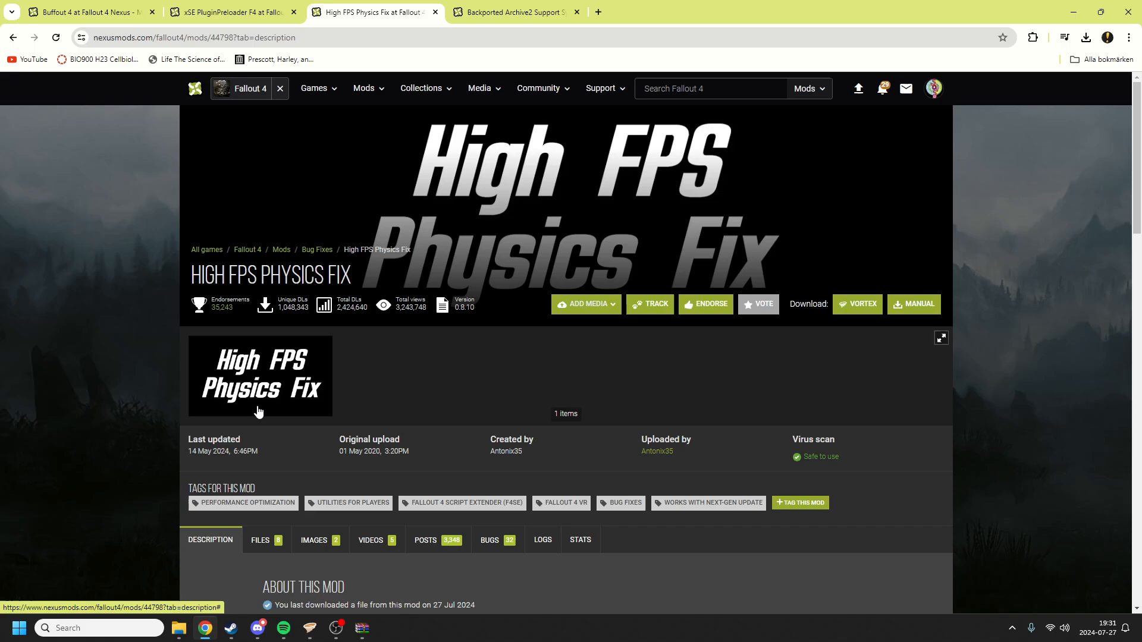
Review the High FPS Physics Fix main file versions, highlighting Fallout 4 in the older version's note.
{"action": "left_click", "coordinate": [259, 540]}
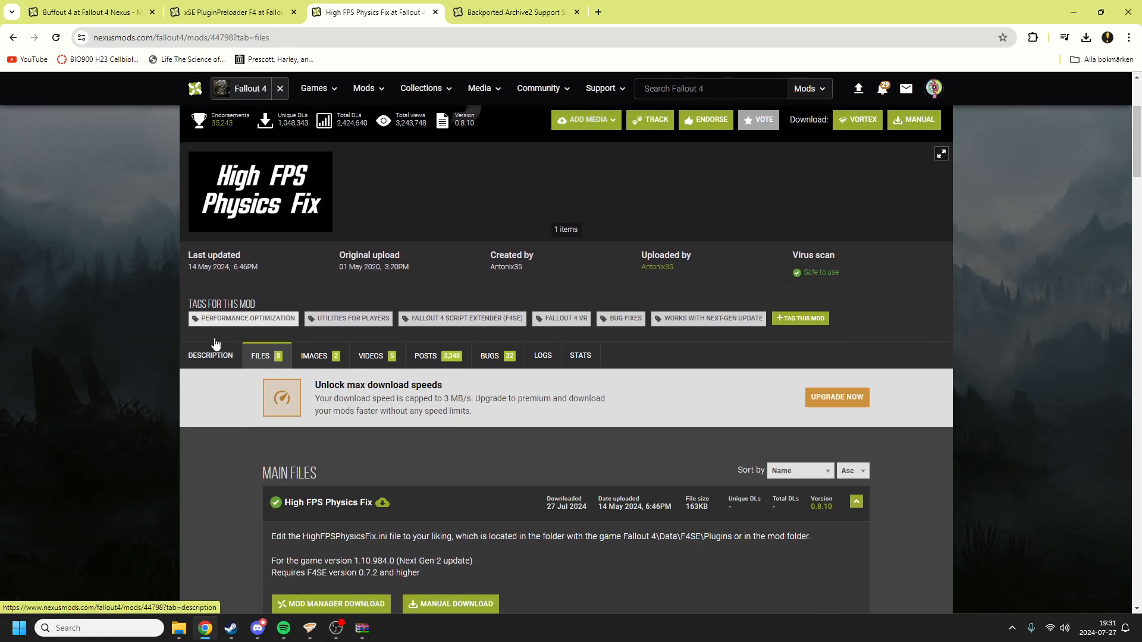
{"action": "scroll", "scroll_direction": "down", "scroll_amount": 3}
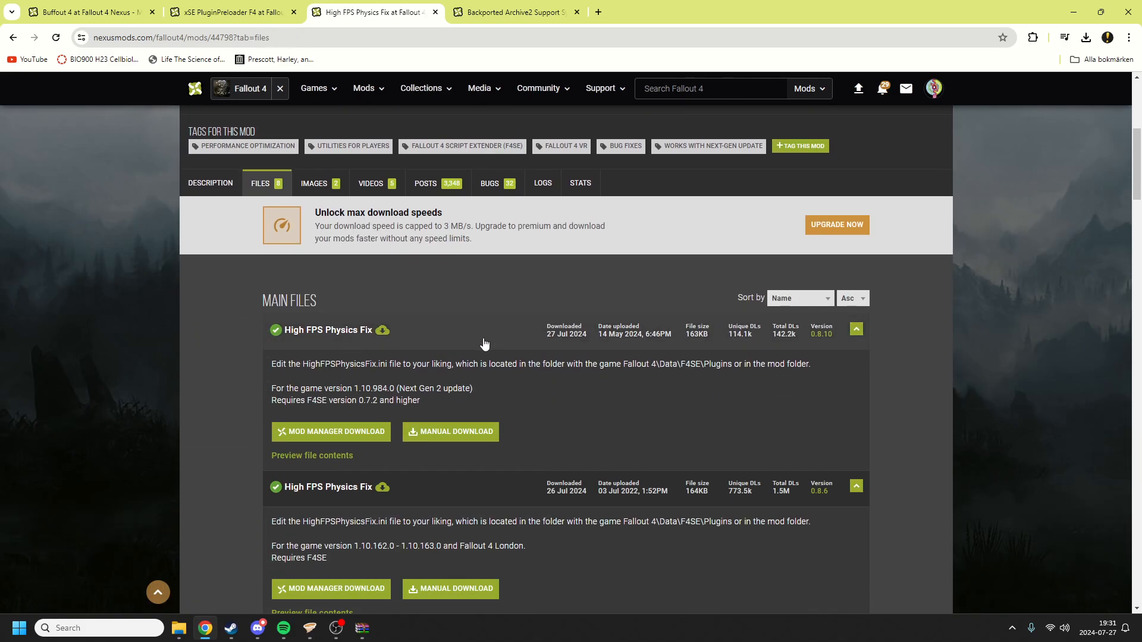
{"action": "scroll", "scroll_direction": "down", "scroll_amount": 3}
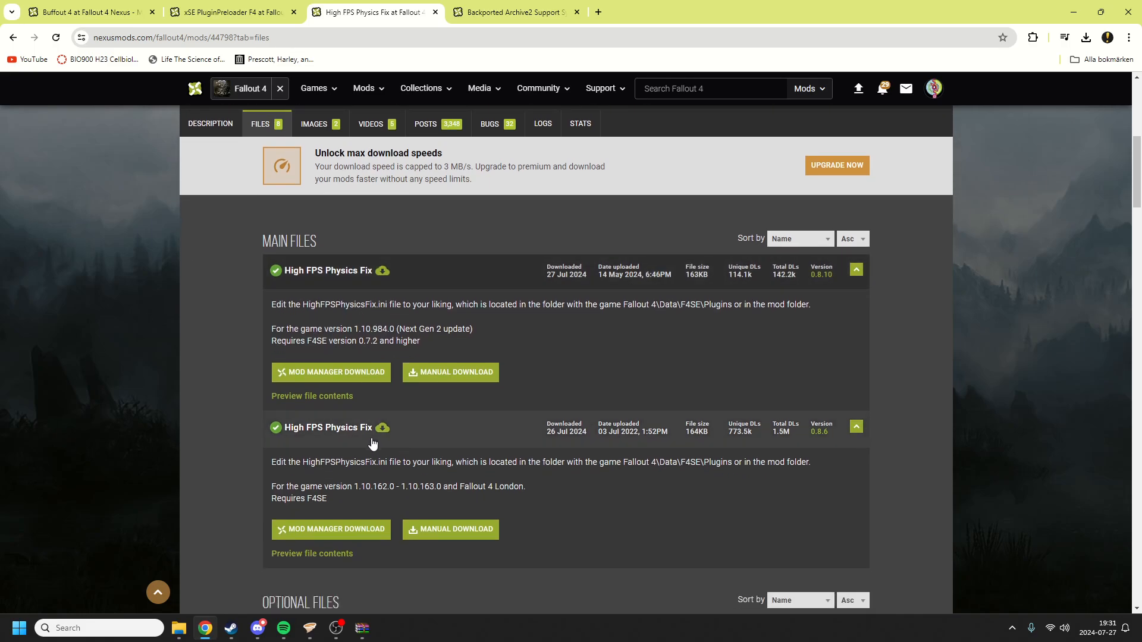
{"action": "mouse_move", "coordinate": [425, 426]}
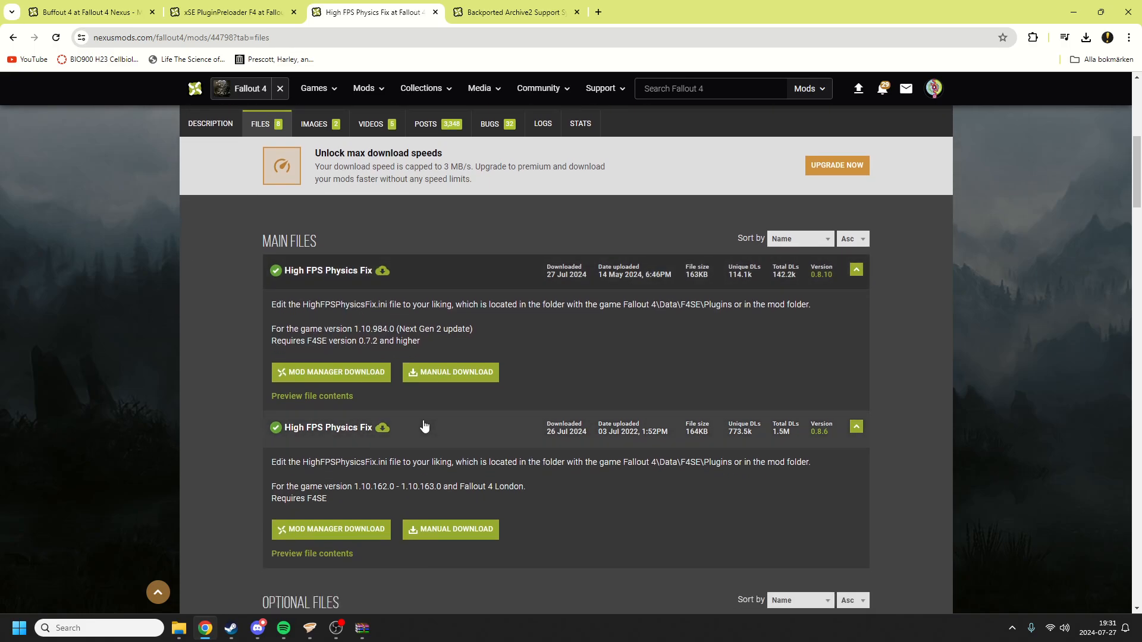
{"action": "scroll", "scroll_direction": "down", "scroll_amount": 3}
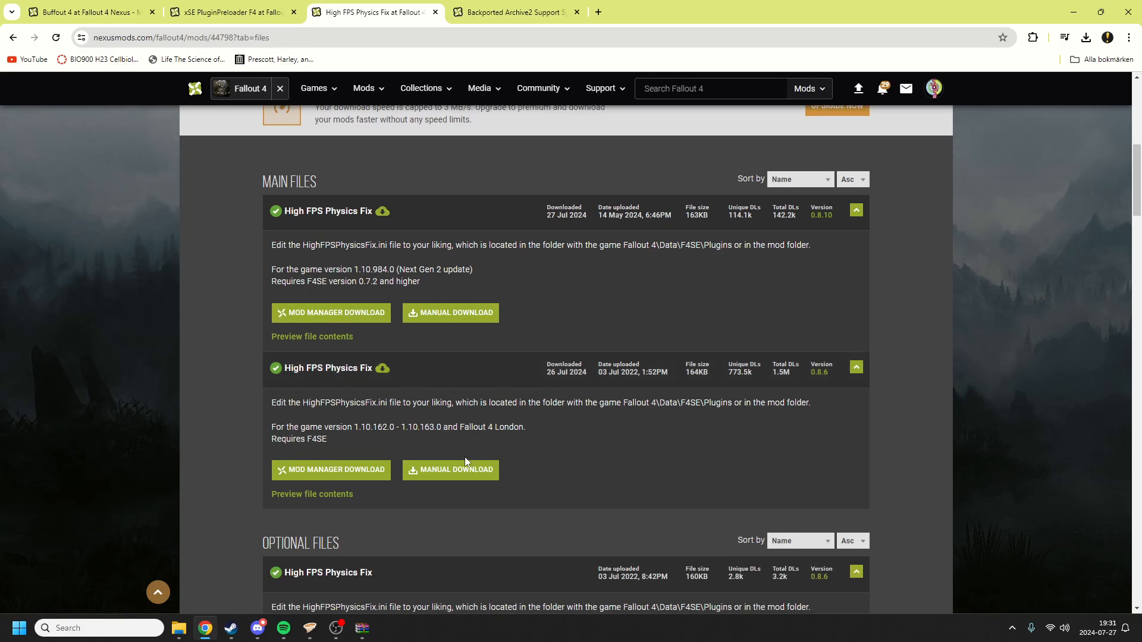
{"action": "double_click", "coordinate": [476, 427]}
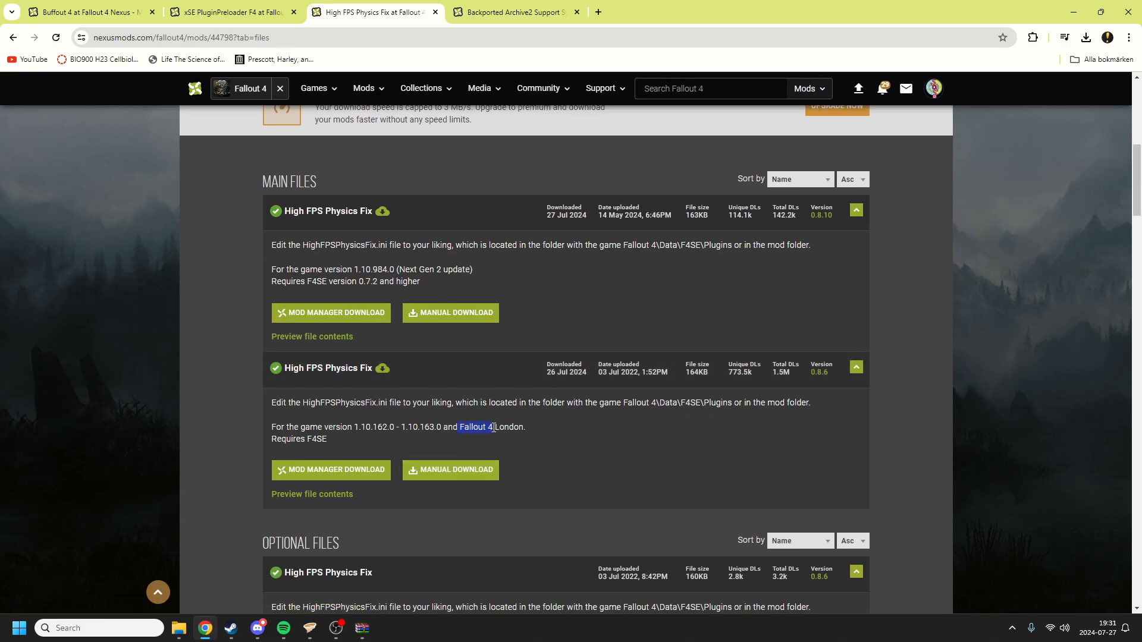
{"action": "mouse_move", "coordinate": [205, 628]}
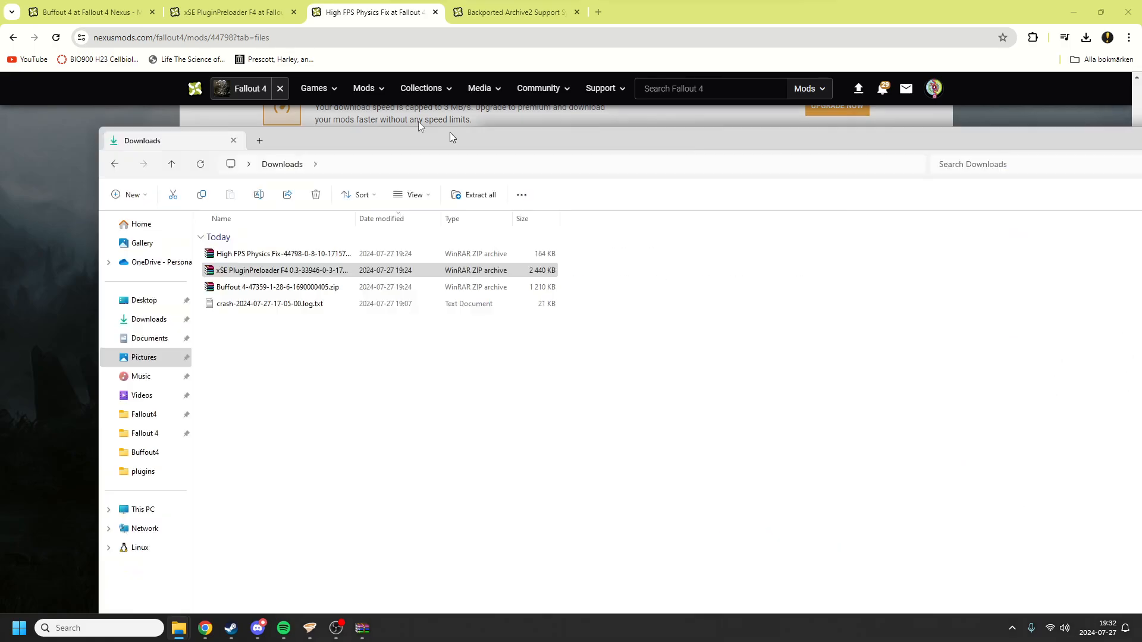
Move the archive's Data contents into Fallout 4\Data, replacing the existing files.
{"action": "double_click", "coordinate": [283, 253]}
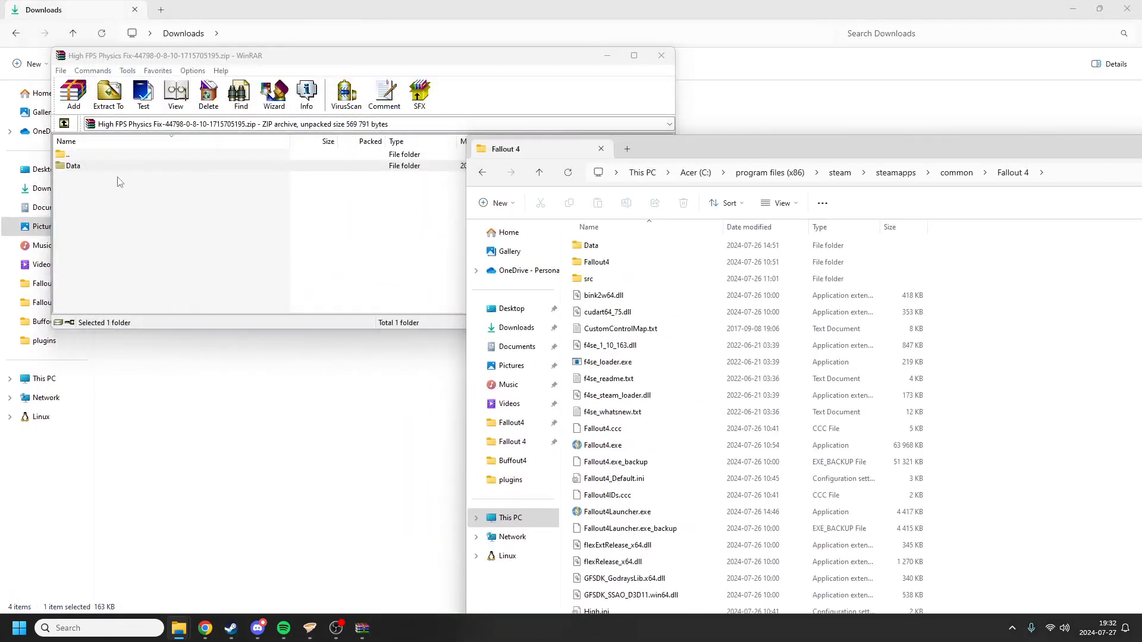
{"action": "double_click", "coordinate": [74, 166]}
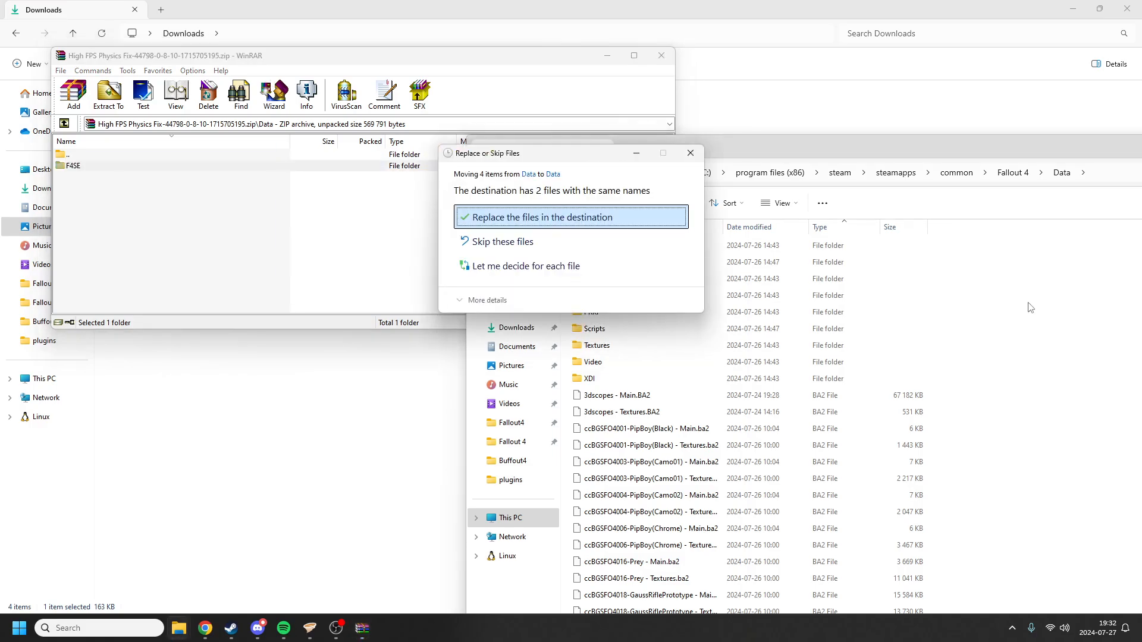
{"action": "mouse_move", "coordinate": [516, 214]}
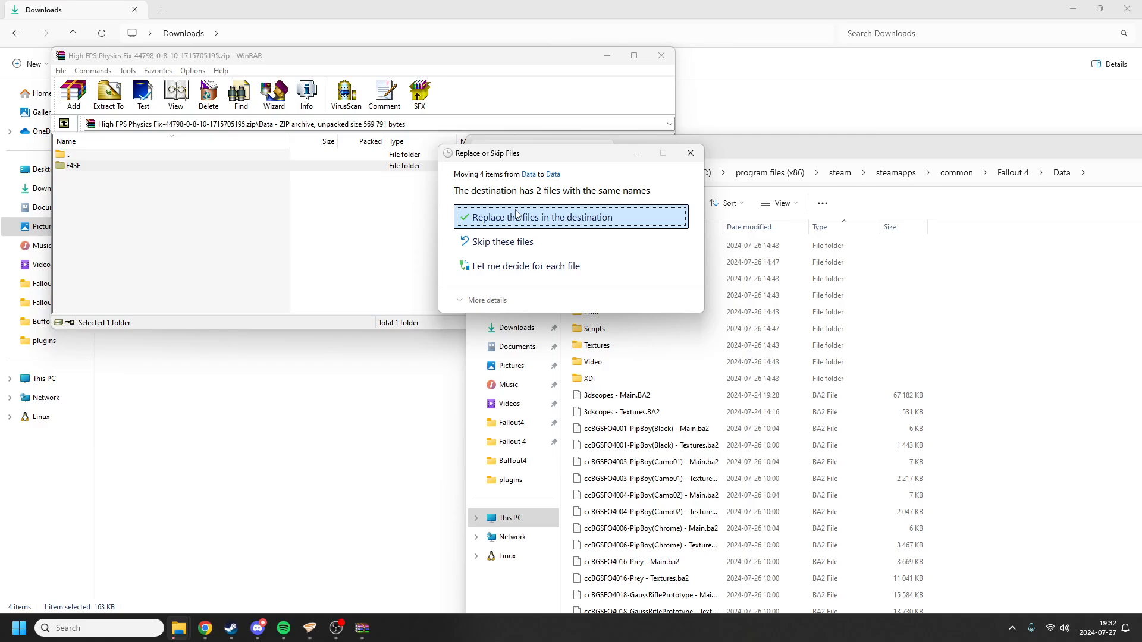
{"action": "mouse_move", "coordinate": [509, 217]}
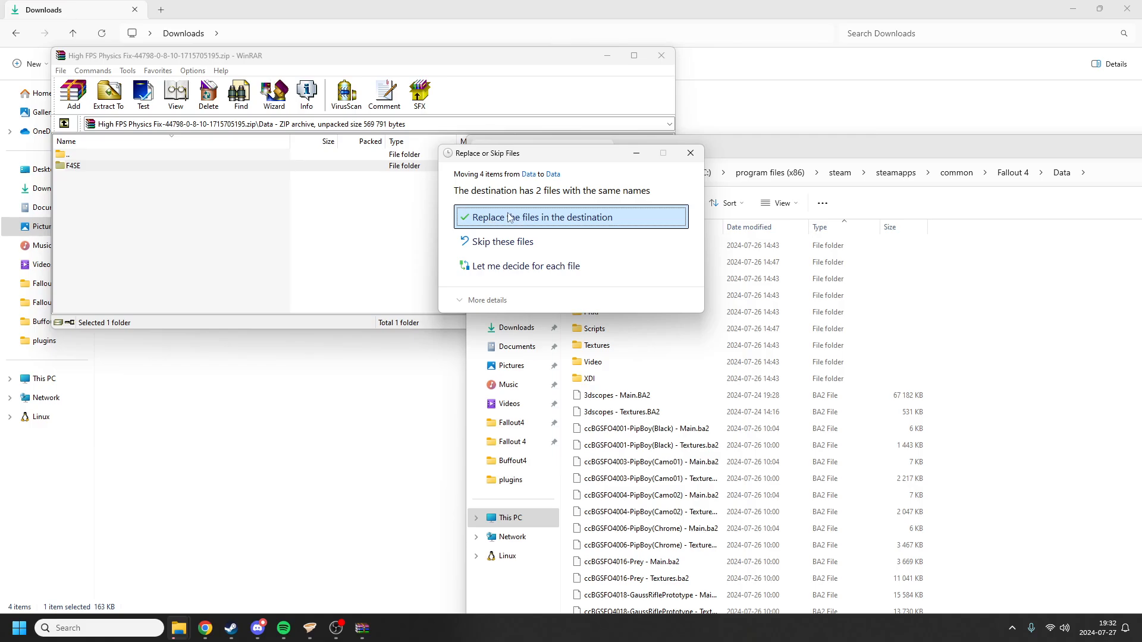
{"action": "left_click", "coordinate": [542, 216]}
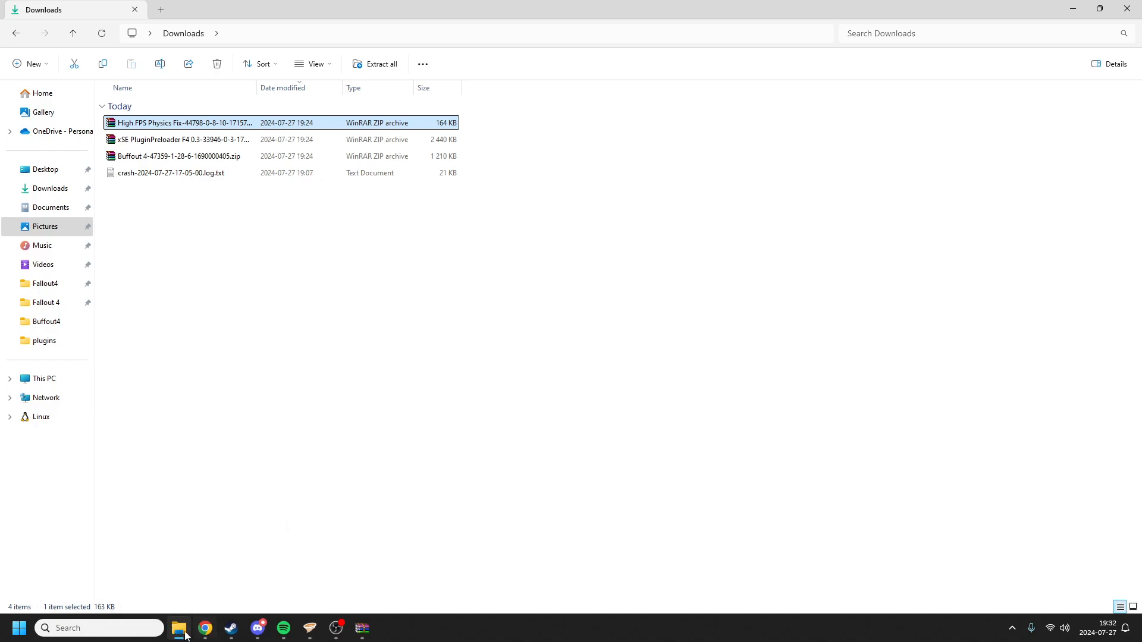
Open HighFPSPhysicsFix.ini from Data\F4SE\plugins in Notepad.
{"action": "left_click", "coordinate": [309, 628]}
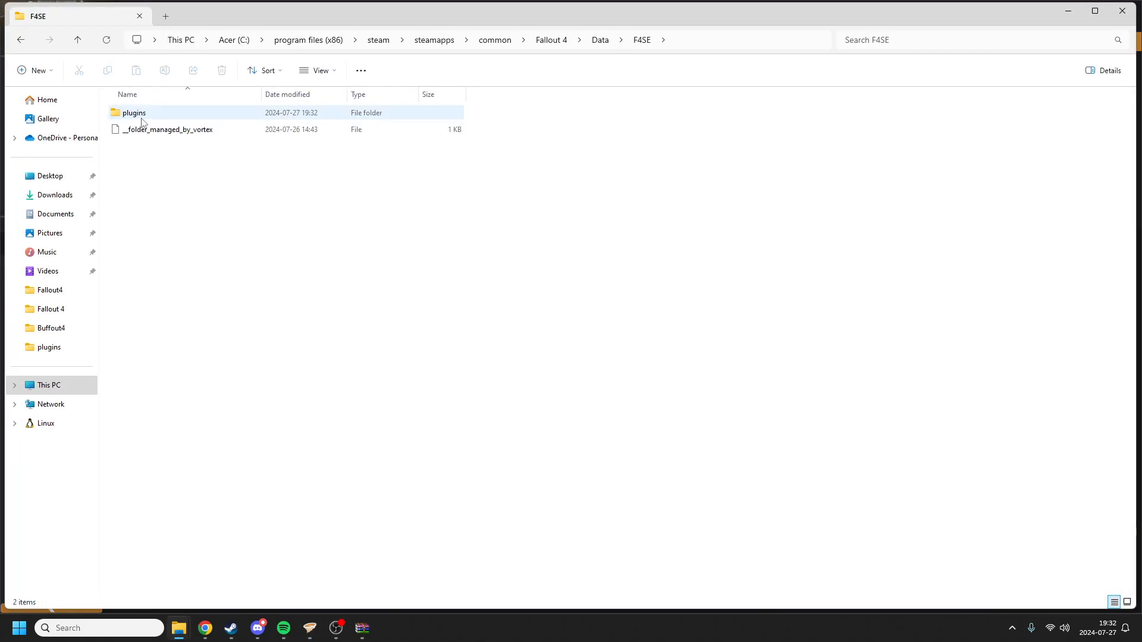
{"action": "double_click", "coordinate": [133, 112]}
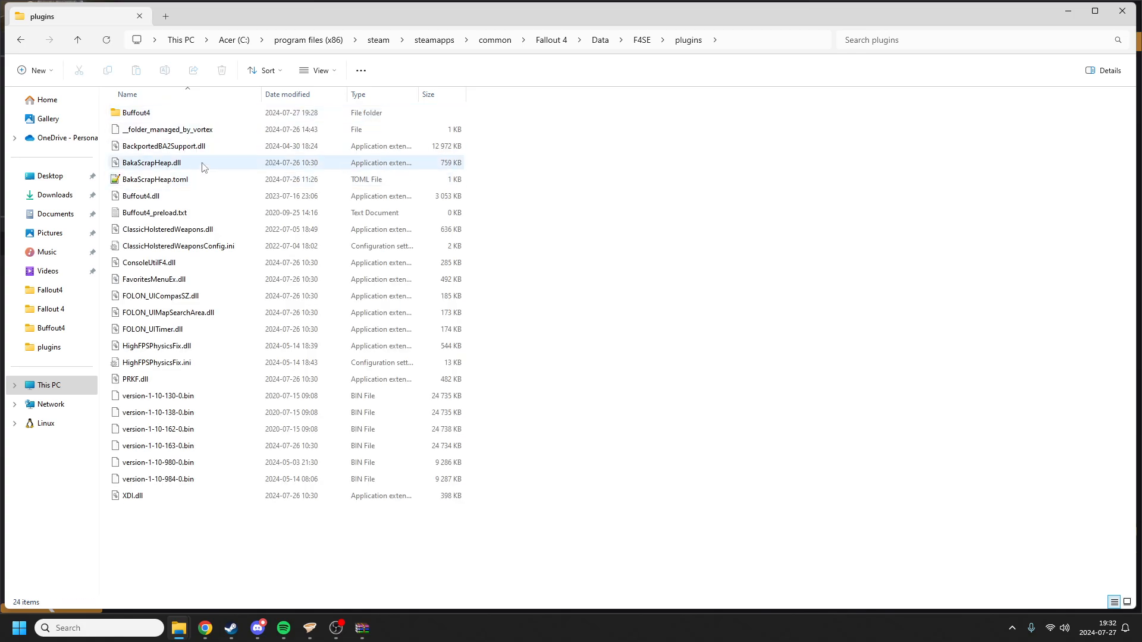
{"action": "left_click", "coordinate": [140, 195]}
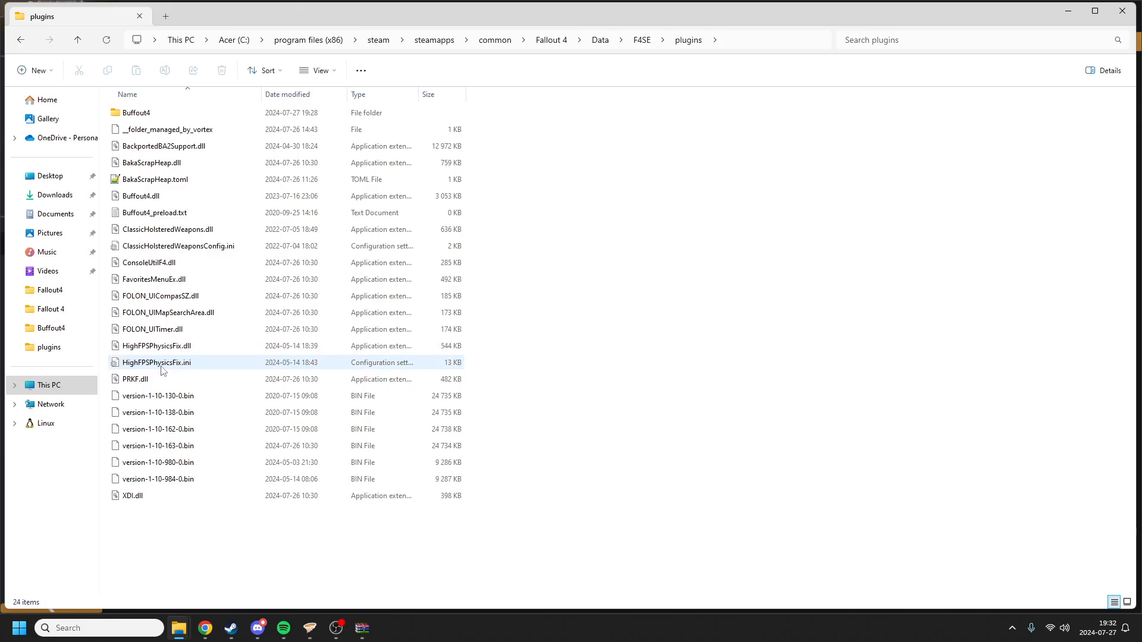
{"action": "double_click", "coordinate": [156, 361]}
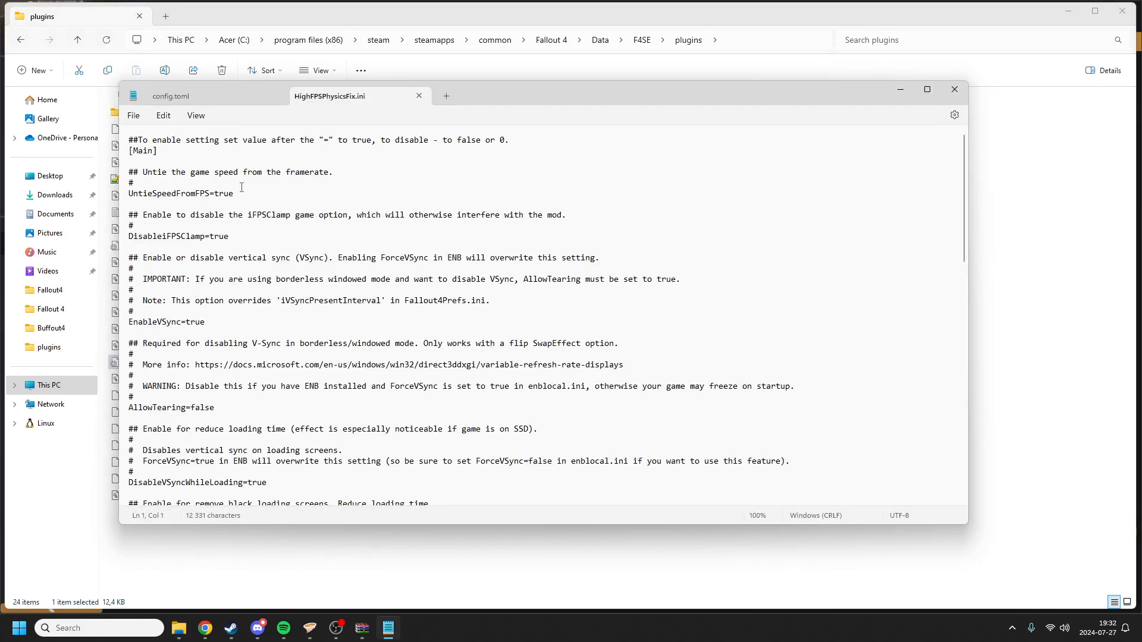
Review the vsync and LoadingScreenFPS=350.0 settings, then close the ini unchanged.
{"action": "scroll", "scroll_direction": "down", "scroll_amount": 3}
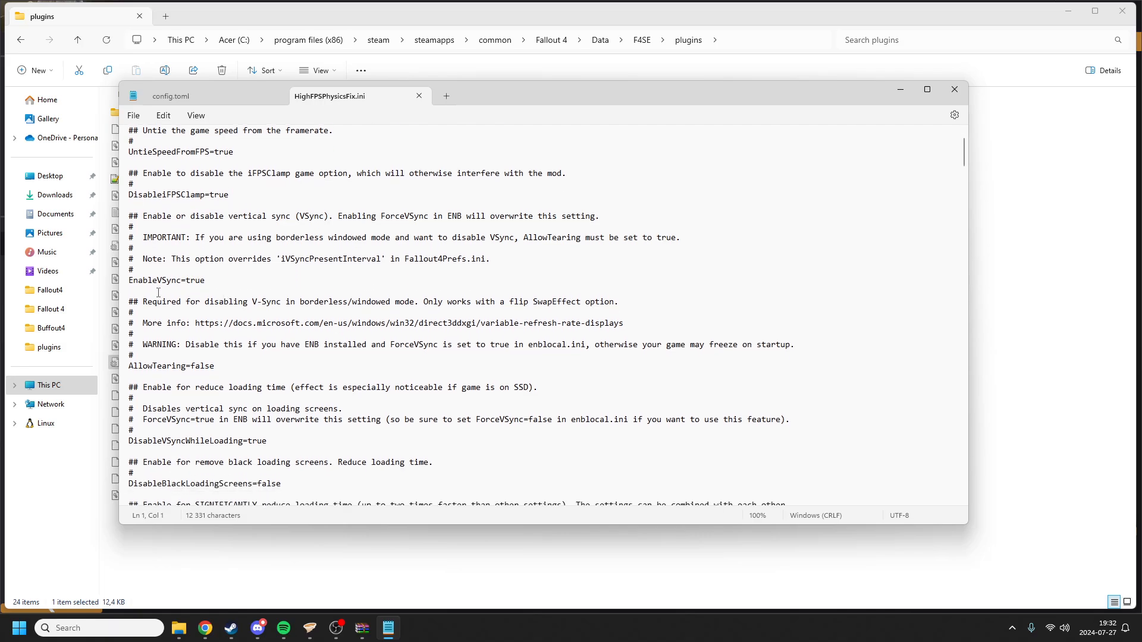
{"action": "left_click", "coordinate": [189, 269]}
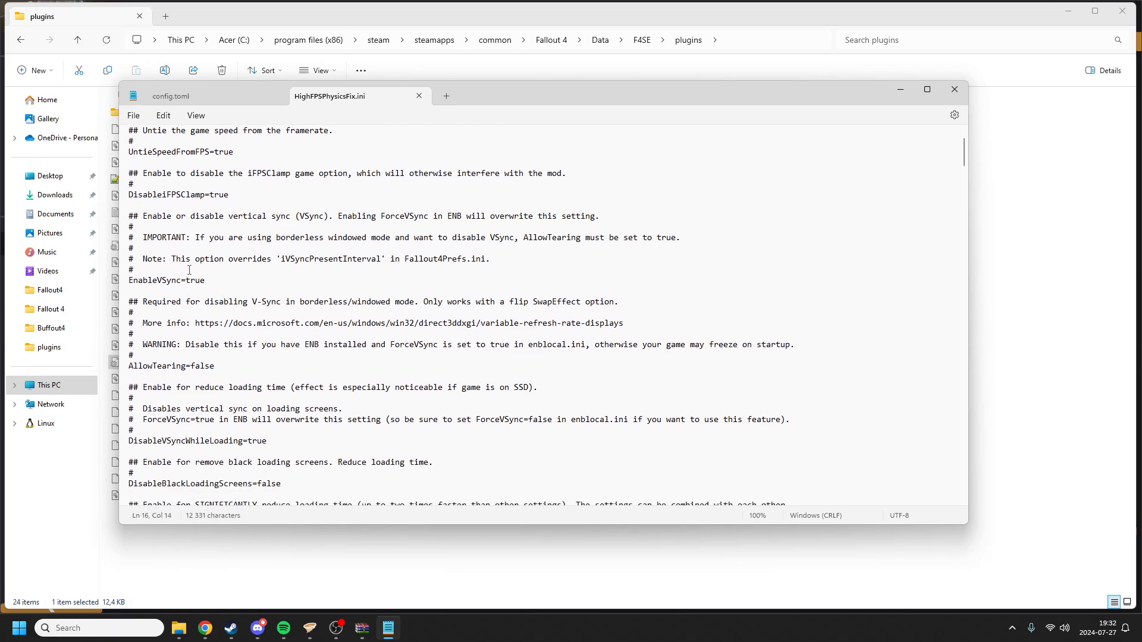
{"action": "scroll", "scroll_direction": "down", "scroll_amount": 3}
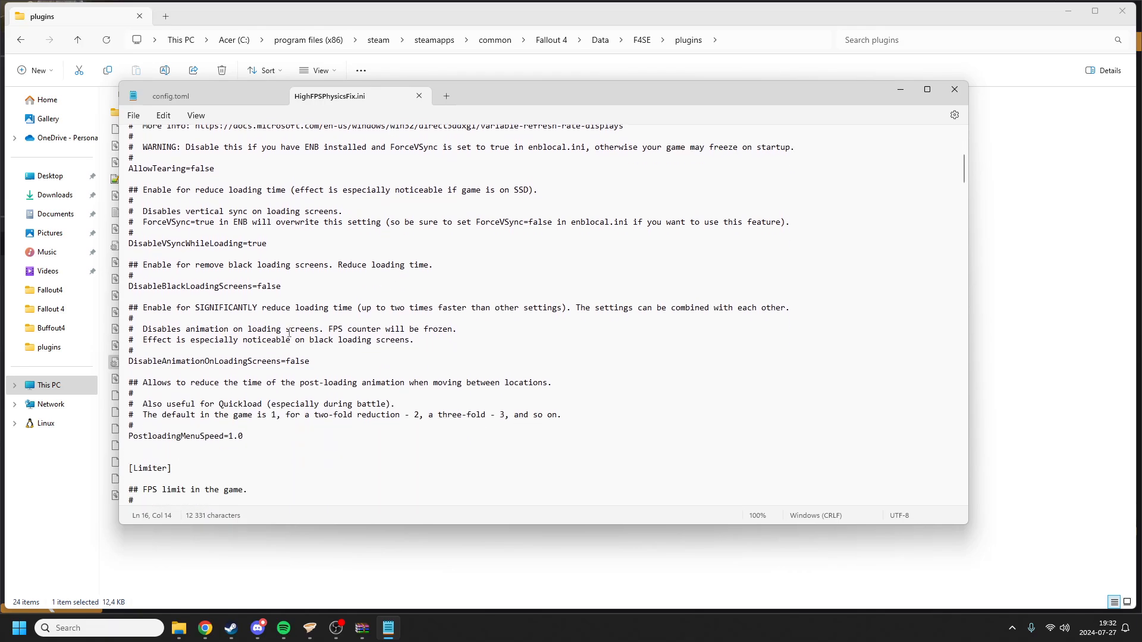
{"action": "scroll", "scroll_direction": "down", "scroll_amount": 3}
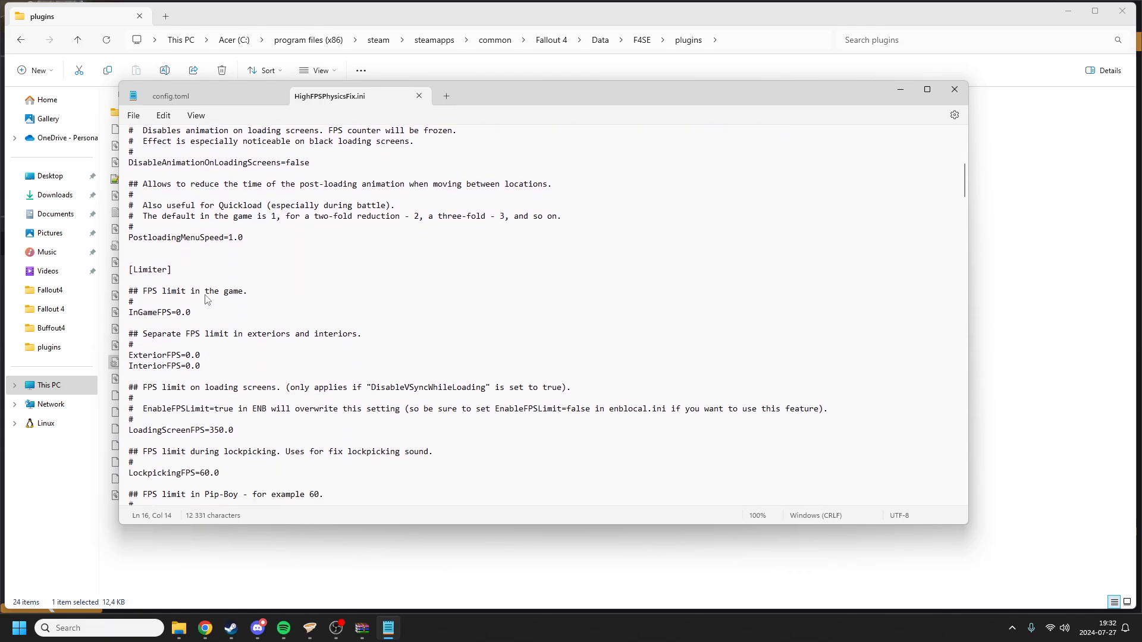
{"action": "scroll", "scroll_direction": "down", "scroll_amount": 3}
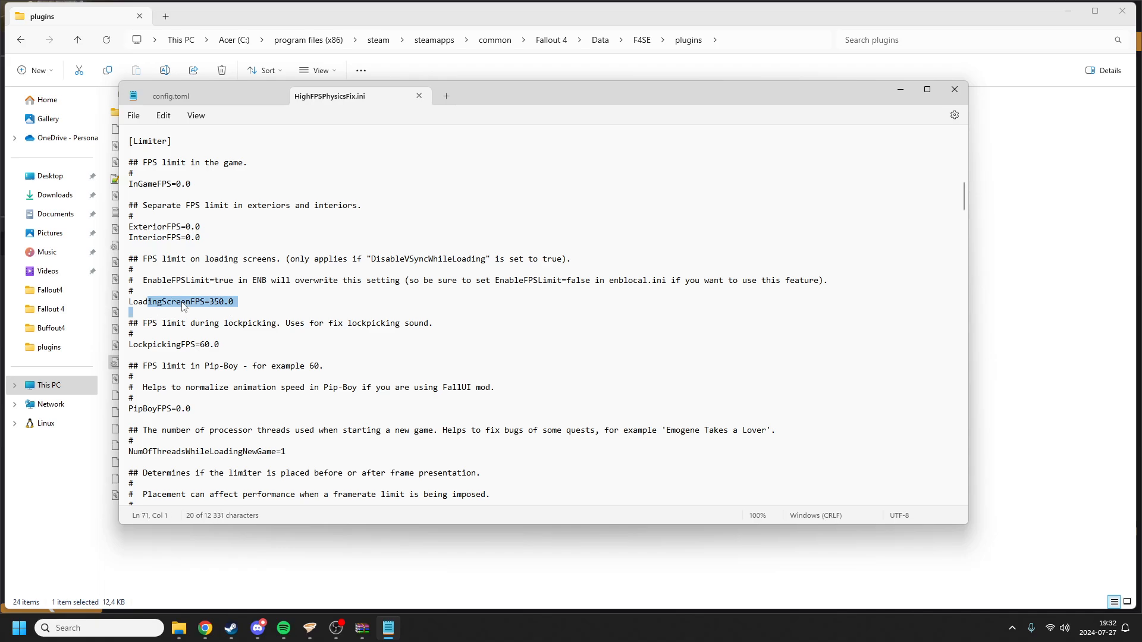
{"action": "left_click", "coordinate": [128, 312]}
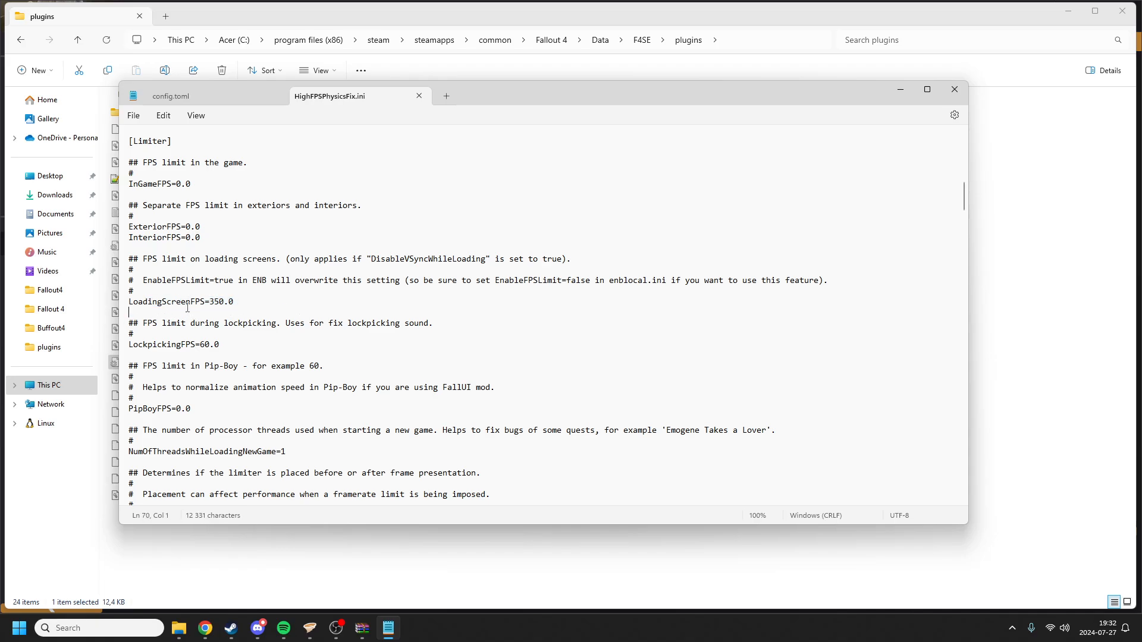
{"action": "left_click", "coordinate": [235, 302]}
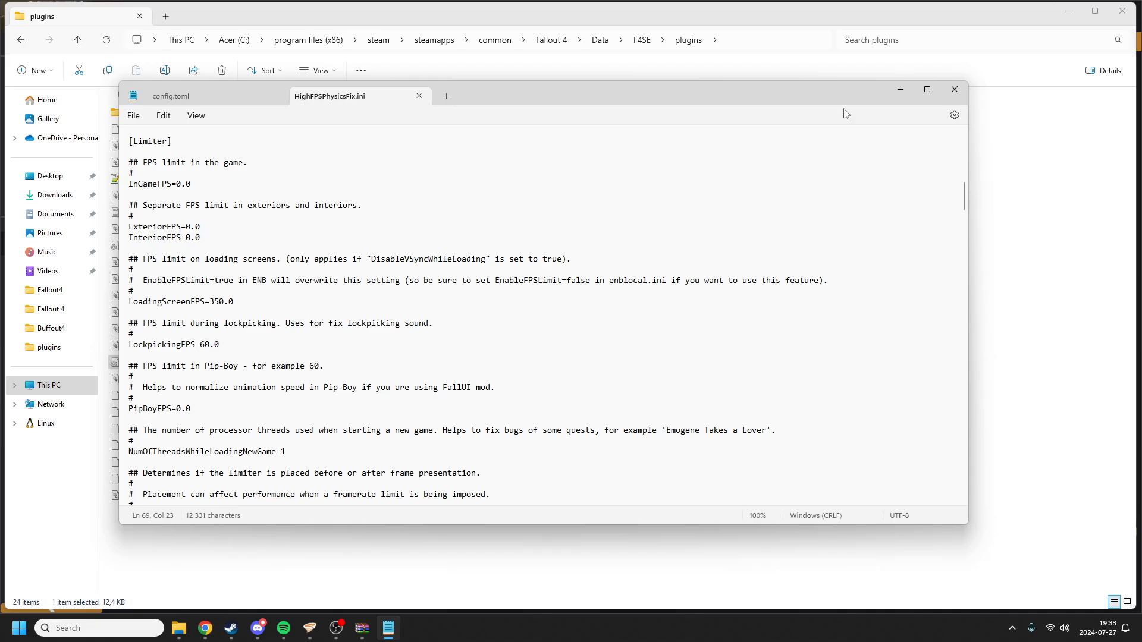
{"action": "left_click", "coordinate": [954, 89]}
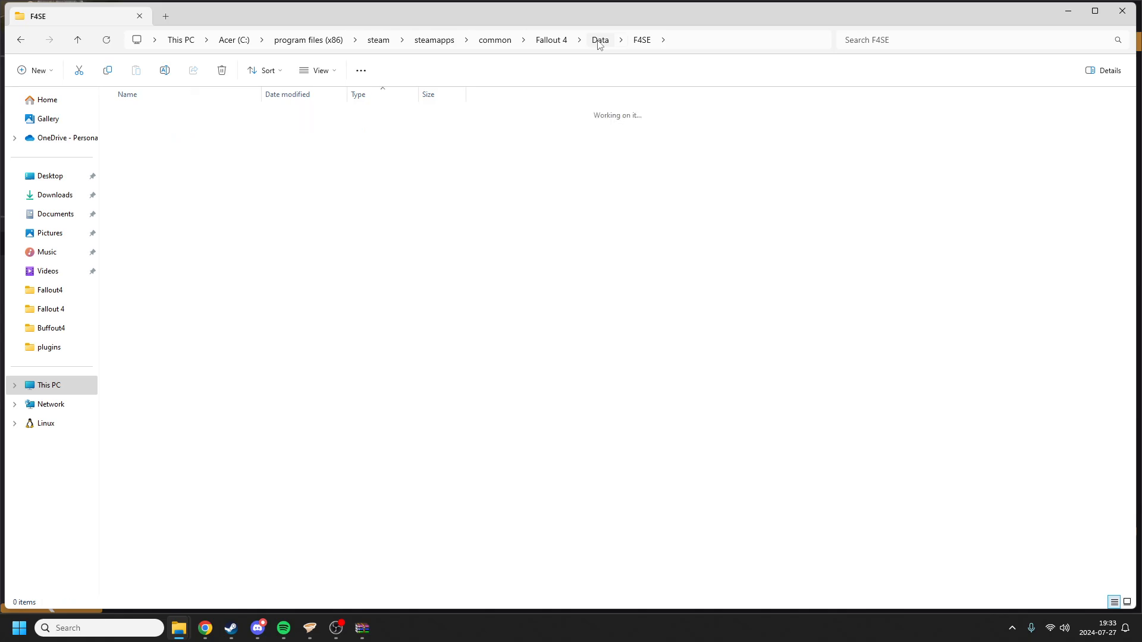
{"action": "left_click", "coordinate": [550, 41]}
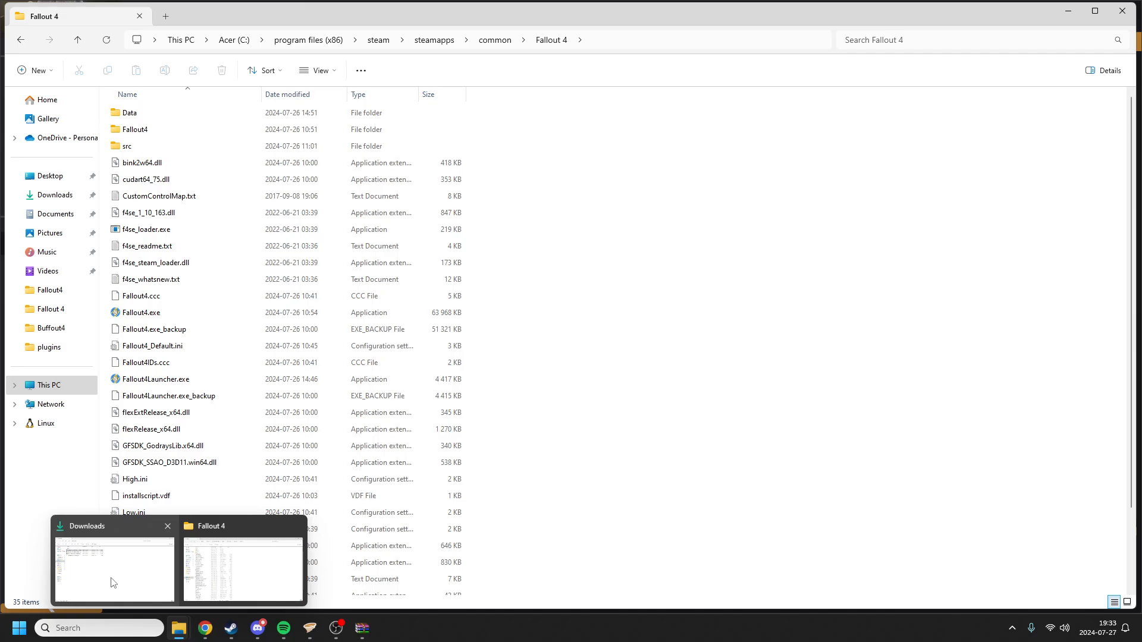
{"action": "left_click", "coordinate": [114, 569]}
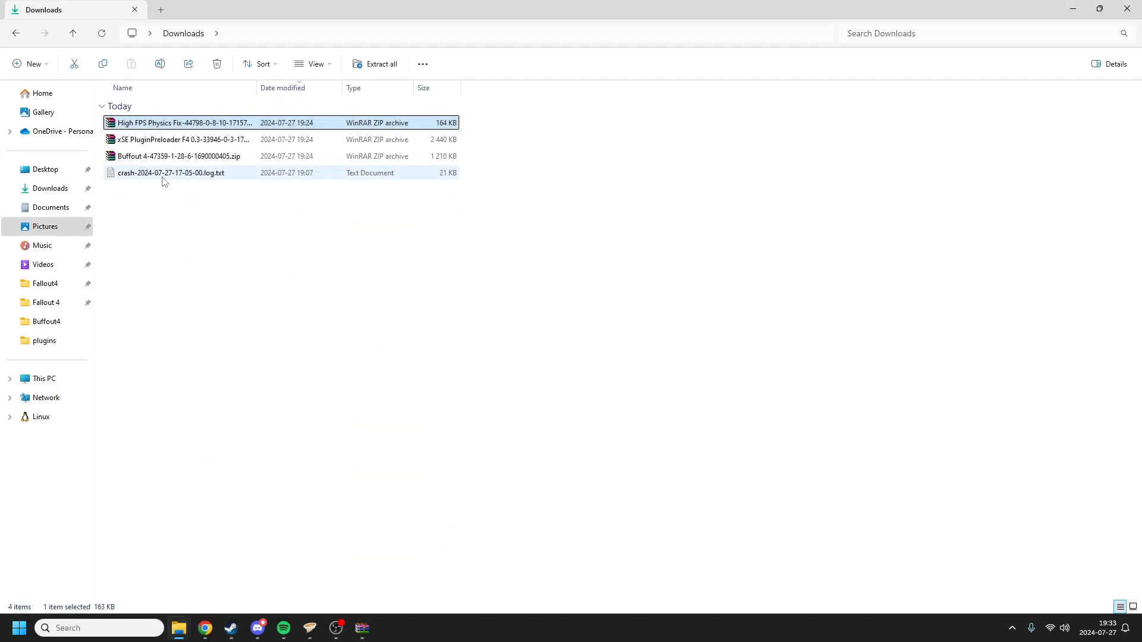
{"action": "double_click", "coordinate": [171, 172]}
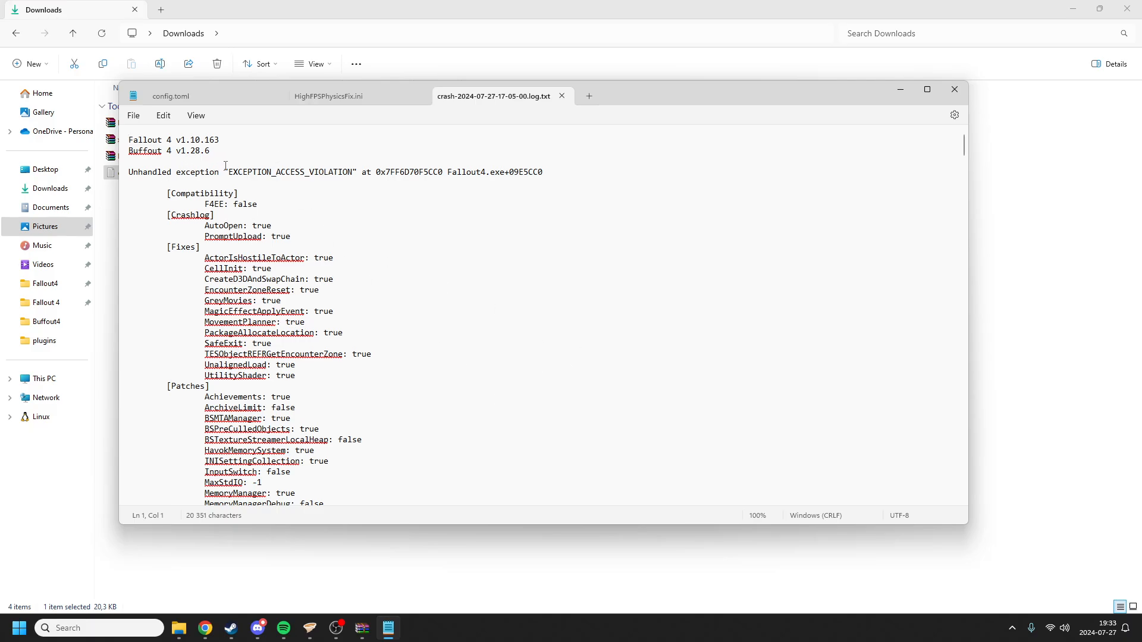
{"action": "left_click_drag", "start_coordinate": [378, 171], "coordinate": [542, 171]}
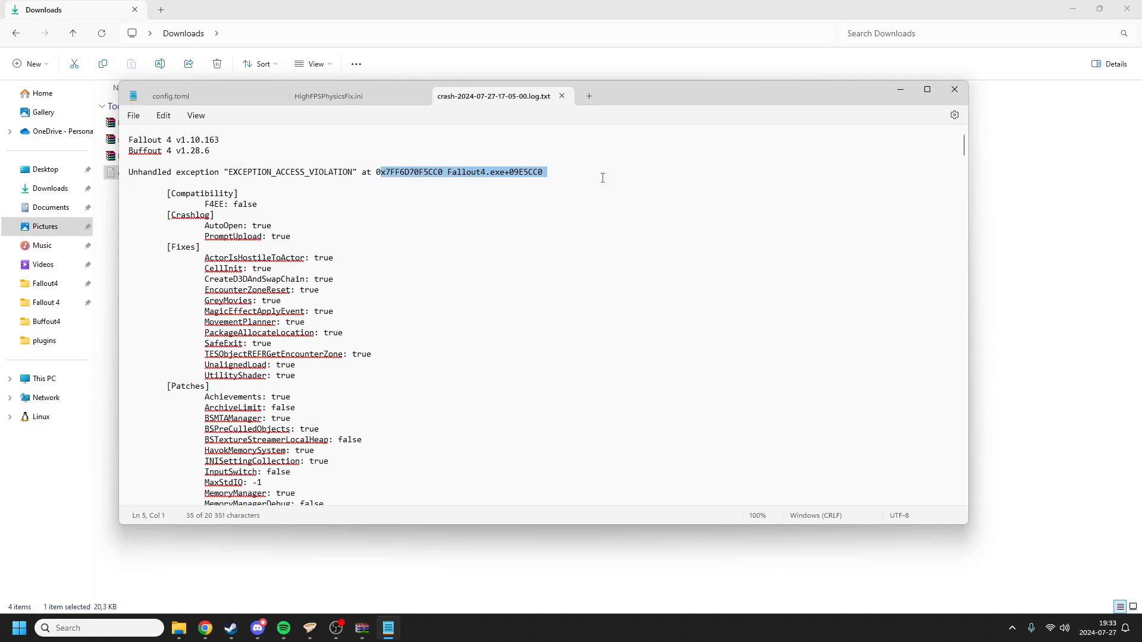
{"action": "scroll", "scroll_direction": "down", "scroll_amount": 3}
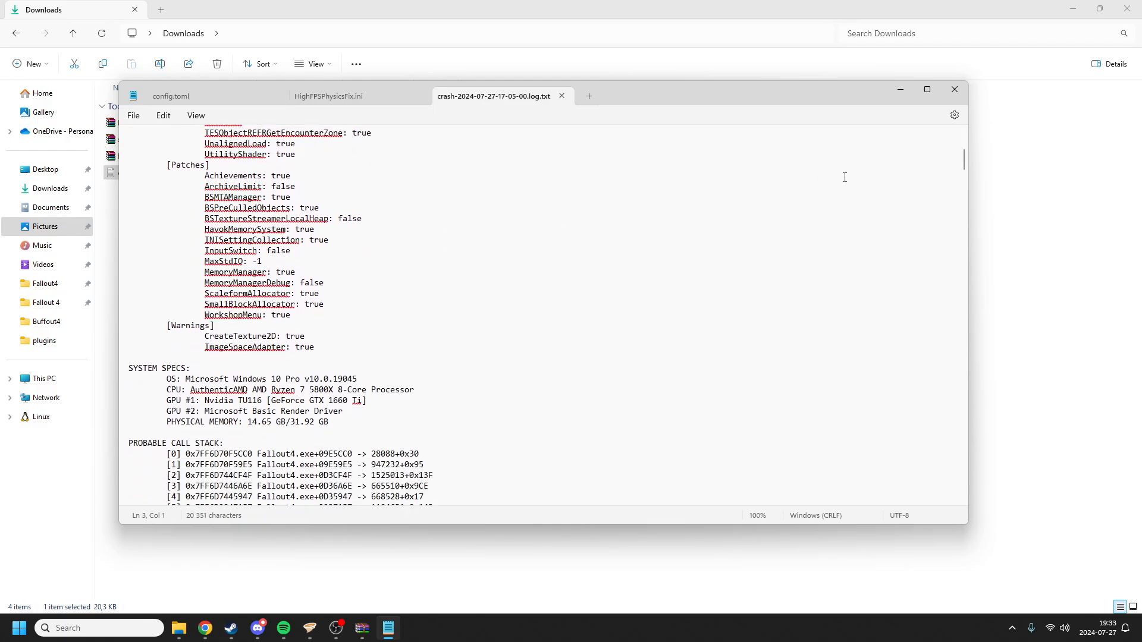
{"action": "scroll", "scroll_direction": "down", "scroll_amount": 3}
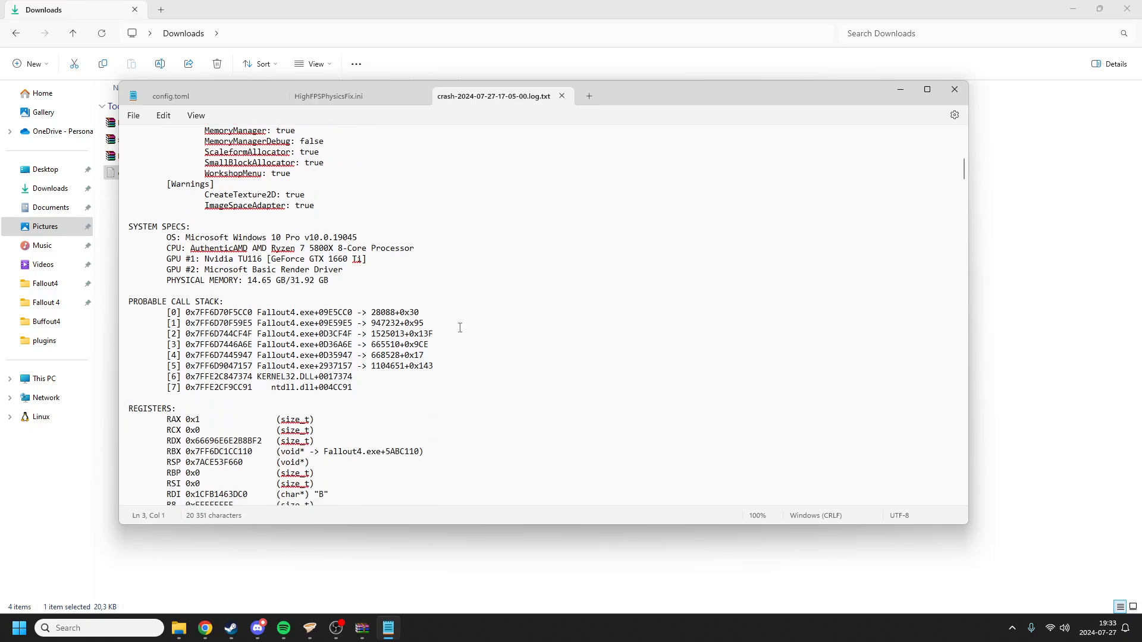
{"action": "scroll", "scroll_direction": "down", "scroll_amount": 3}
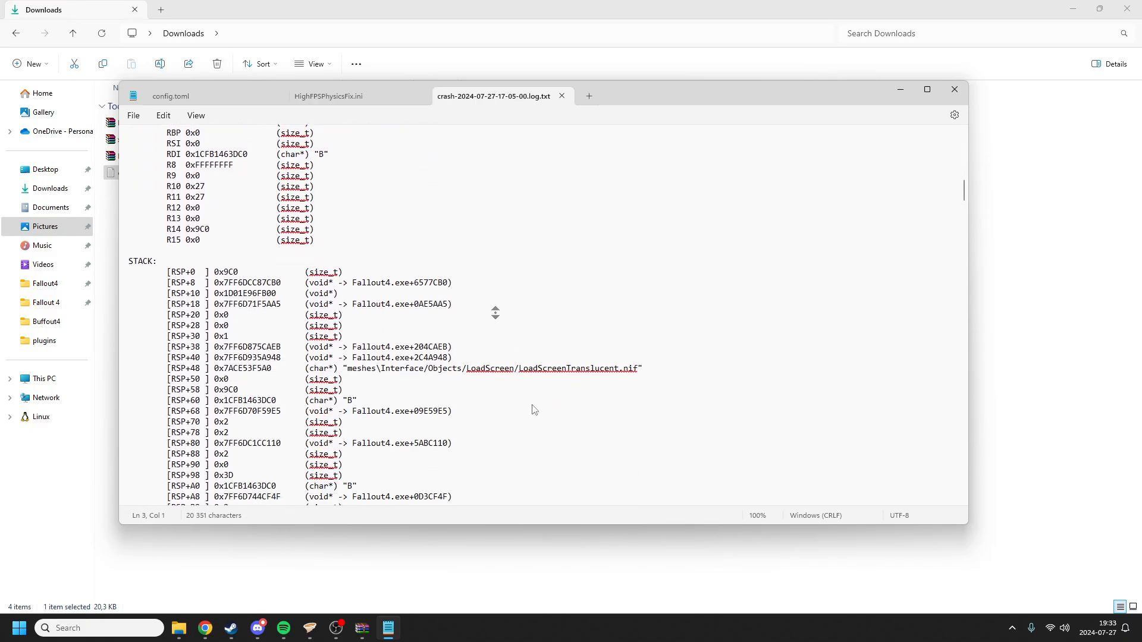
{"action": "left_click", "coordinate": [533, 350]}
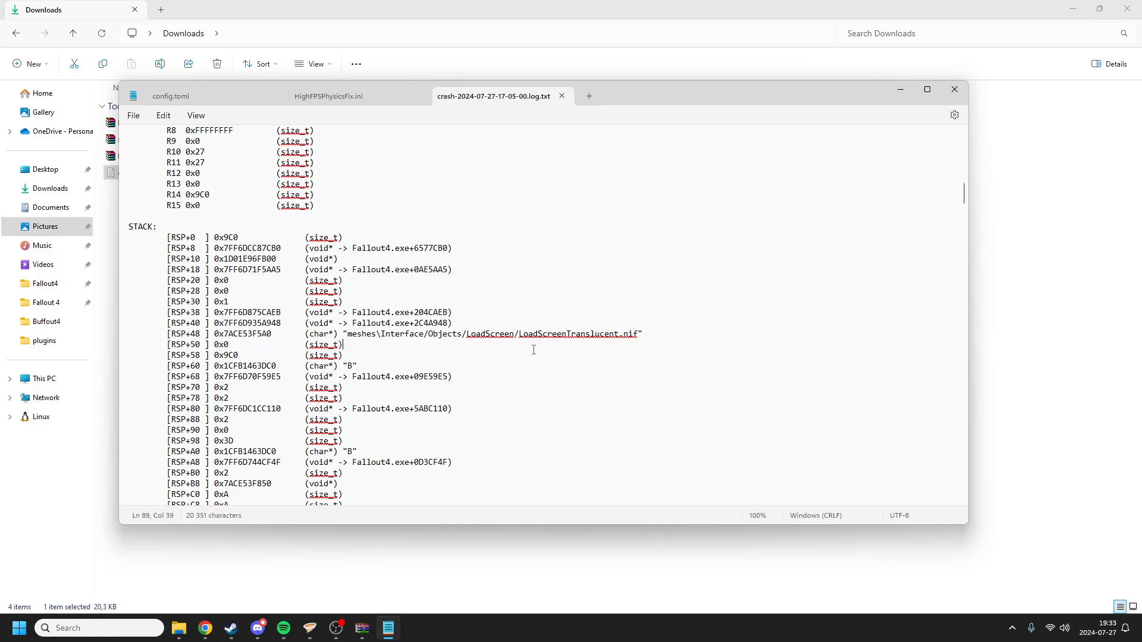
{"action": "scroll", "scroll_direction": "down", "scroll_amount": 3}
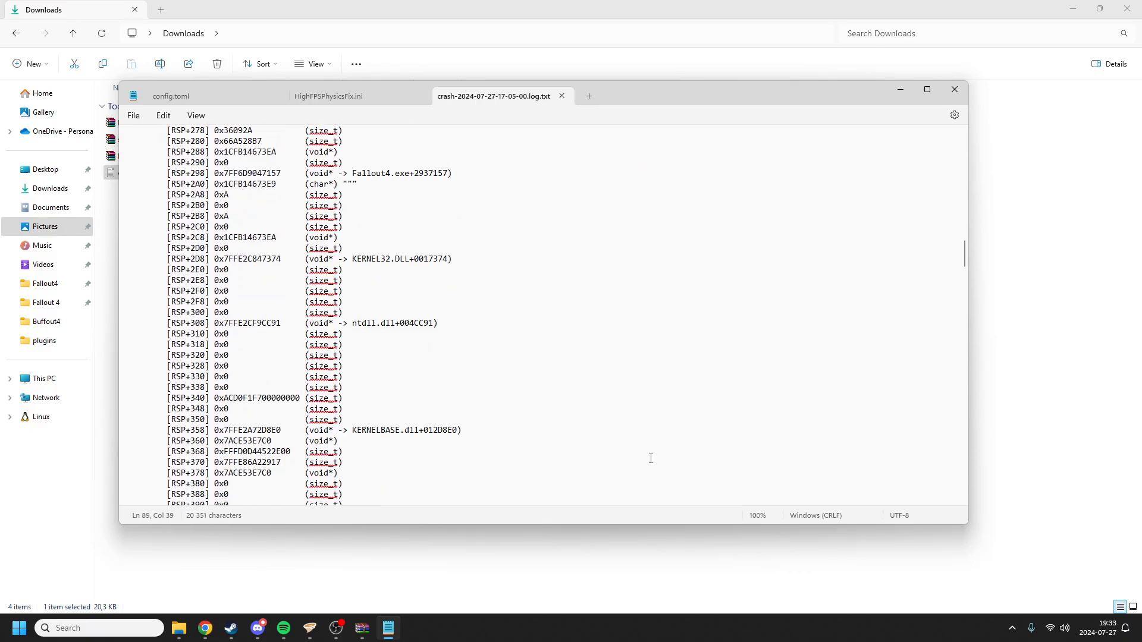
{"action": "left_click", "coordinate": [954, 89]}
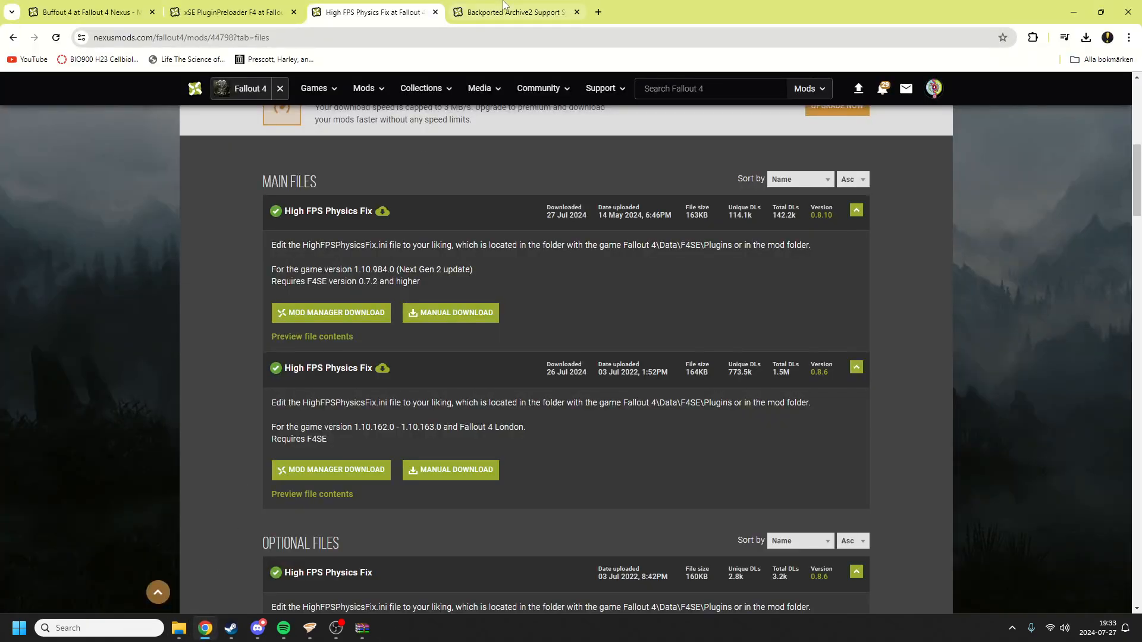
Slow-download the BackportedBA2Support main file and open the archive in WinRAR.
{"action": "left_click", "coordinate": [516, 12]}
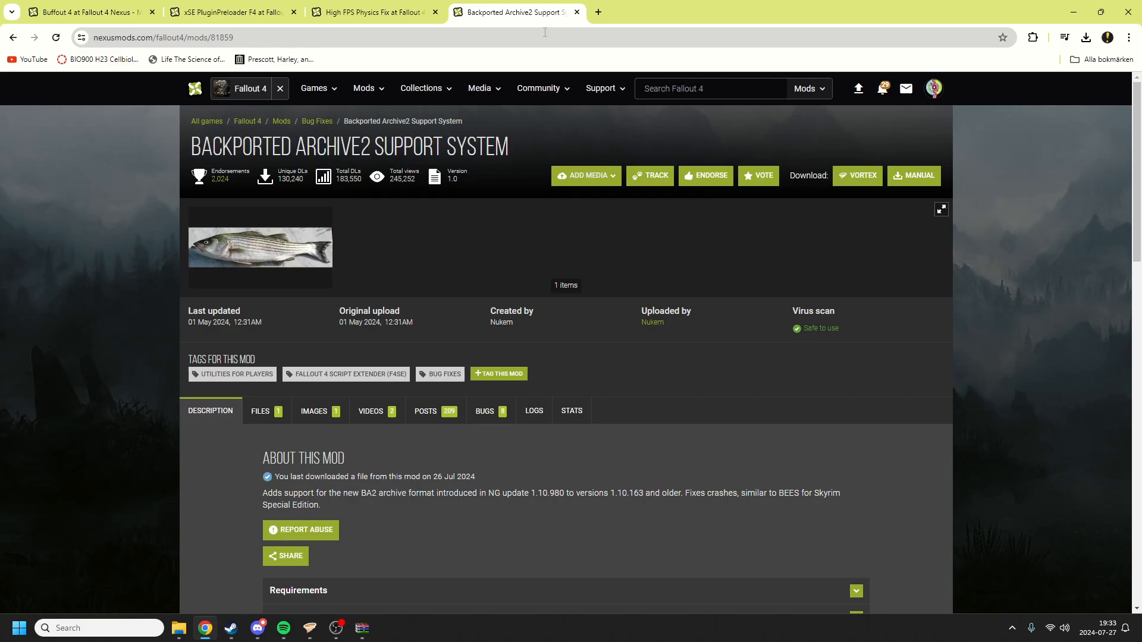
{"action": "mouse_move", "coordinate": [515, 78]}
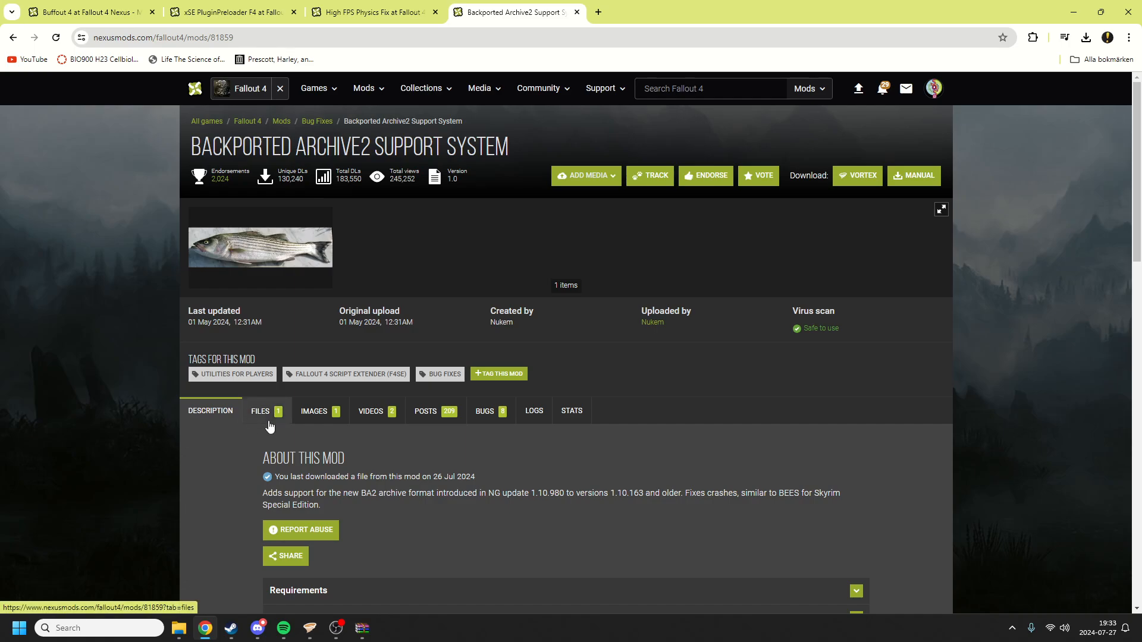
{"action": "left_click", "coordinate": [259, 410]}
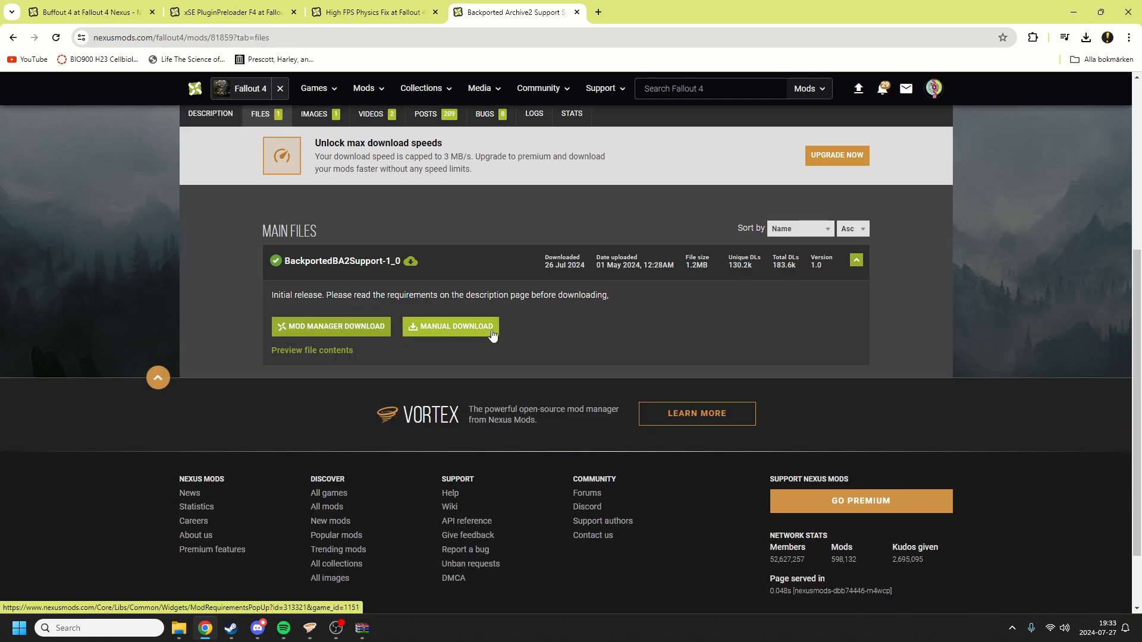
{"action": "left_click", "coordinate": [449, 326]}
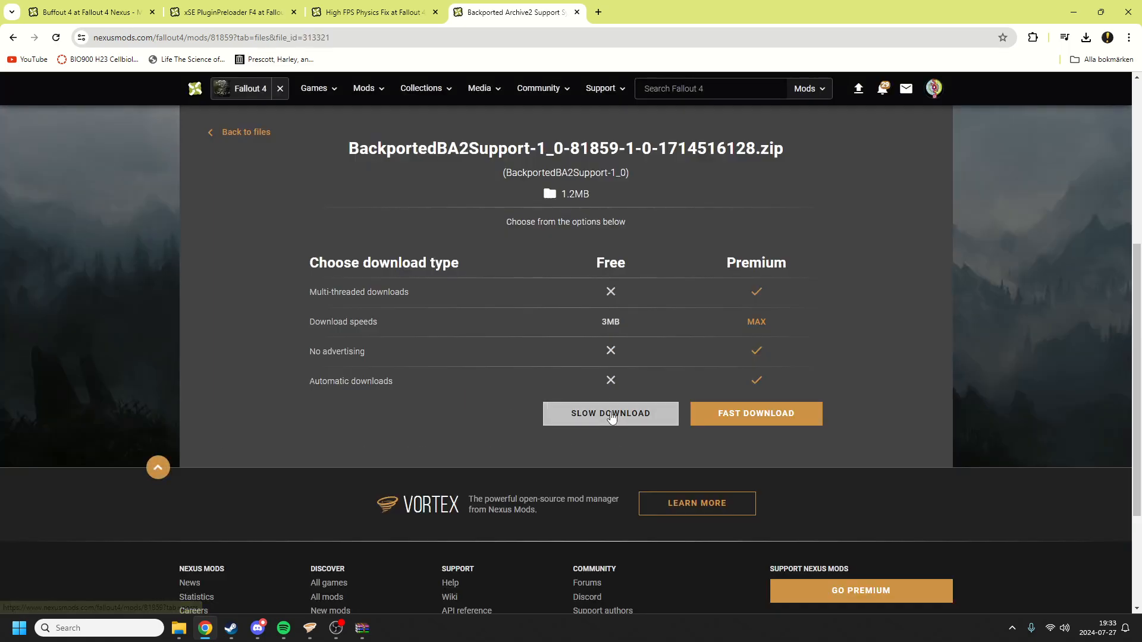
{"action": "left_click", "coordinate": [611, 414]}
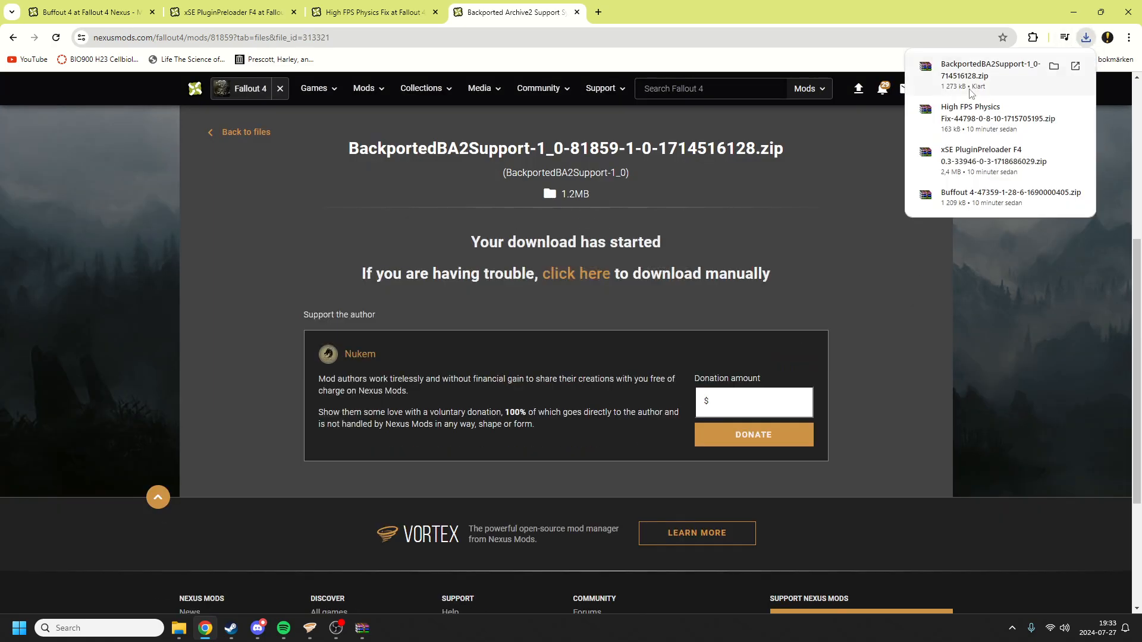
{"action": "left_click", "coordinate": [985, 70]}
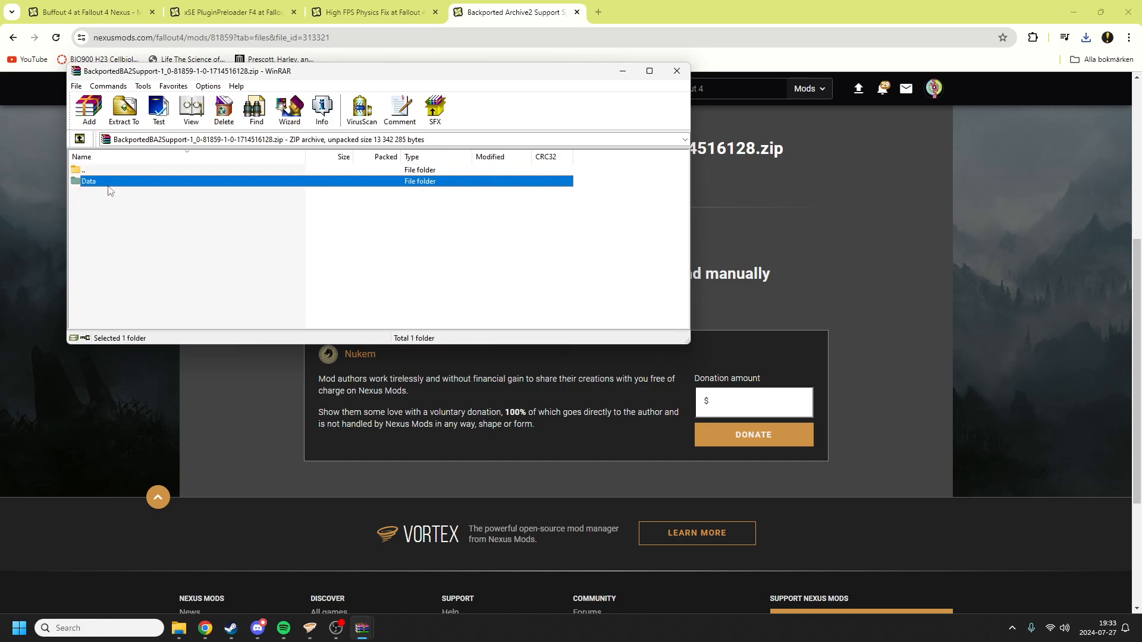
{"action": "mouse_move", "coordinate": [179, 628]}
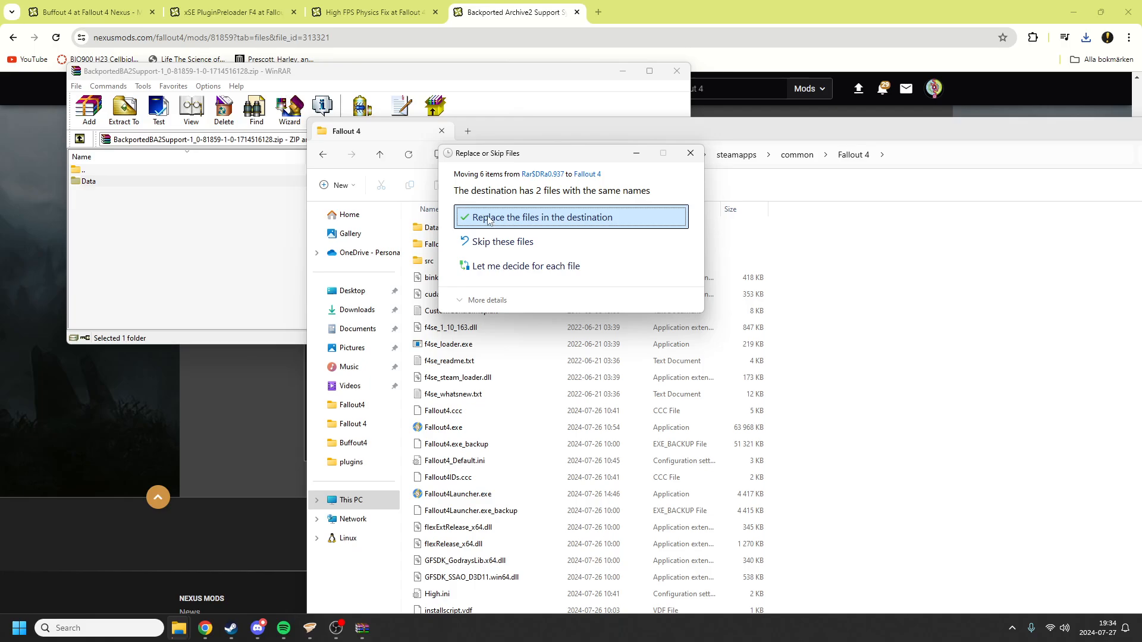
Replace the two same-named Data files, then start Fallout4Launcher.exe from the game folder.
{"action": "left_click", "coordinate": [542, 217]}
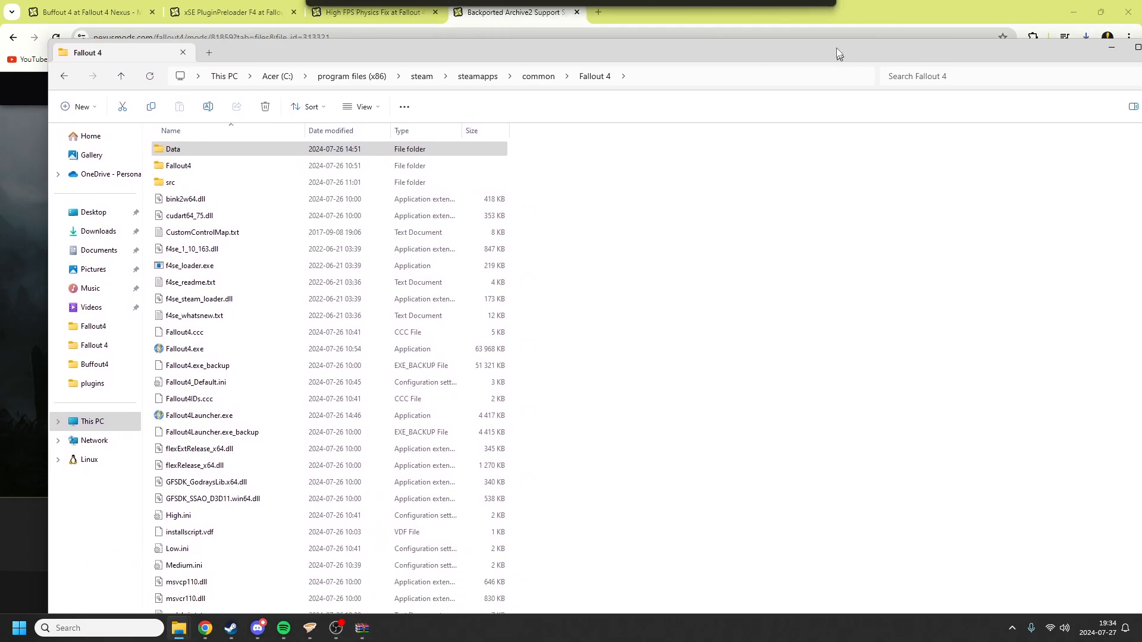
{"action": "left_click", "coordinate": [1134, 47]}
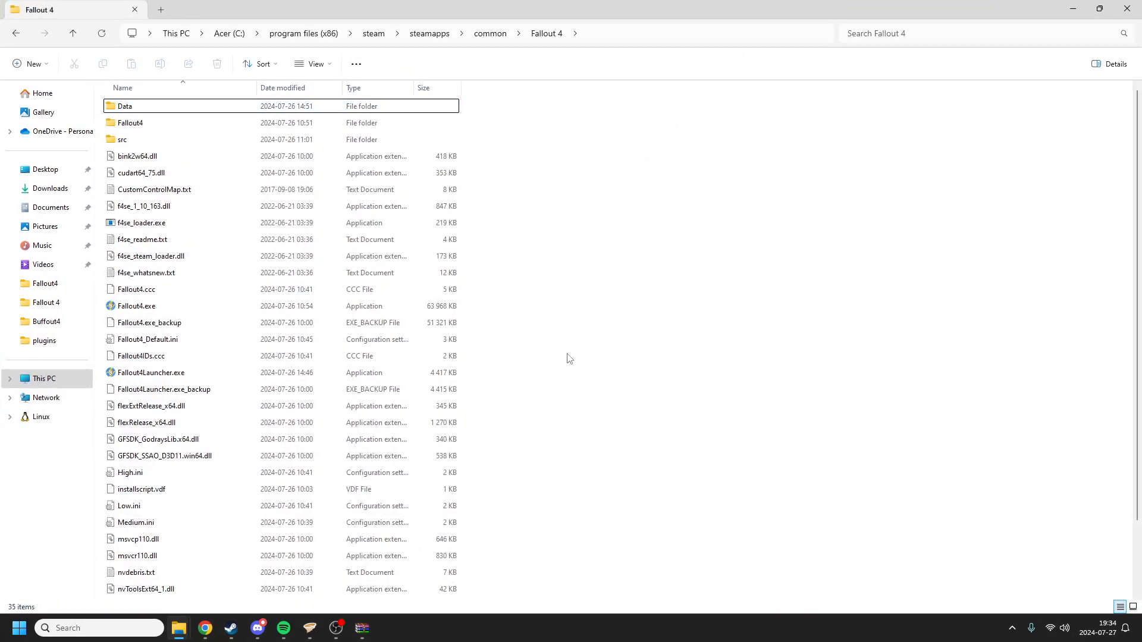
{"action": "scroll", "scroll_direction": "down", "scroll_amount": 3}
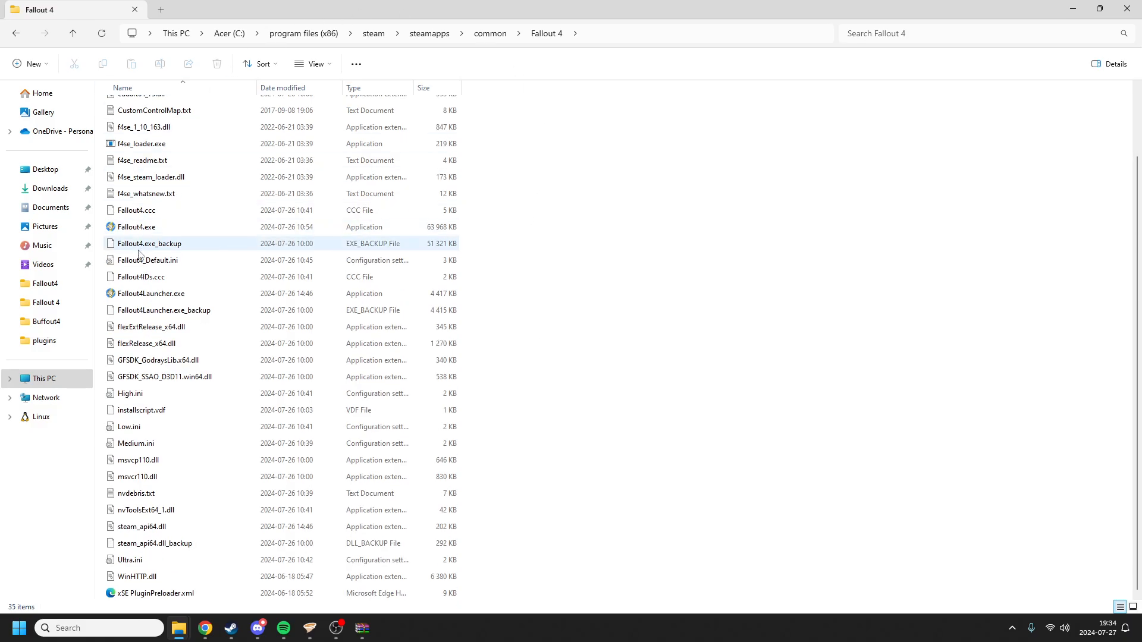
{"action": "double_click", "coordinate": [151, 293]}
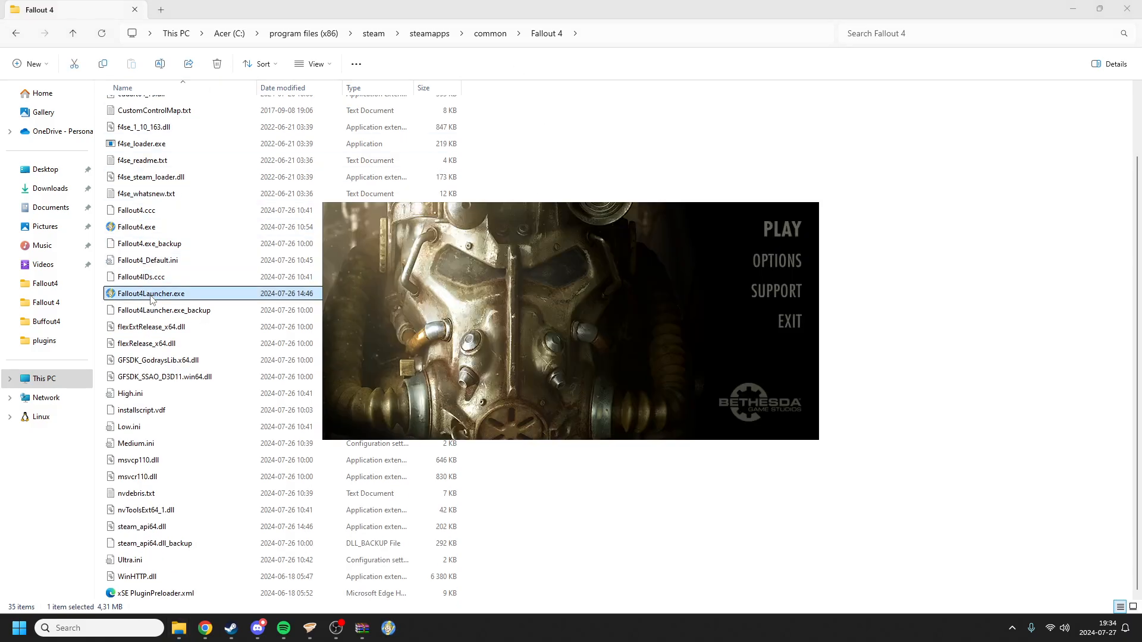
Keep Windowed Mode and Borderless on, set Weapon Debris to Off, and confirm the options.
{"action": "left_click", "coordinate": [777, 260]}
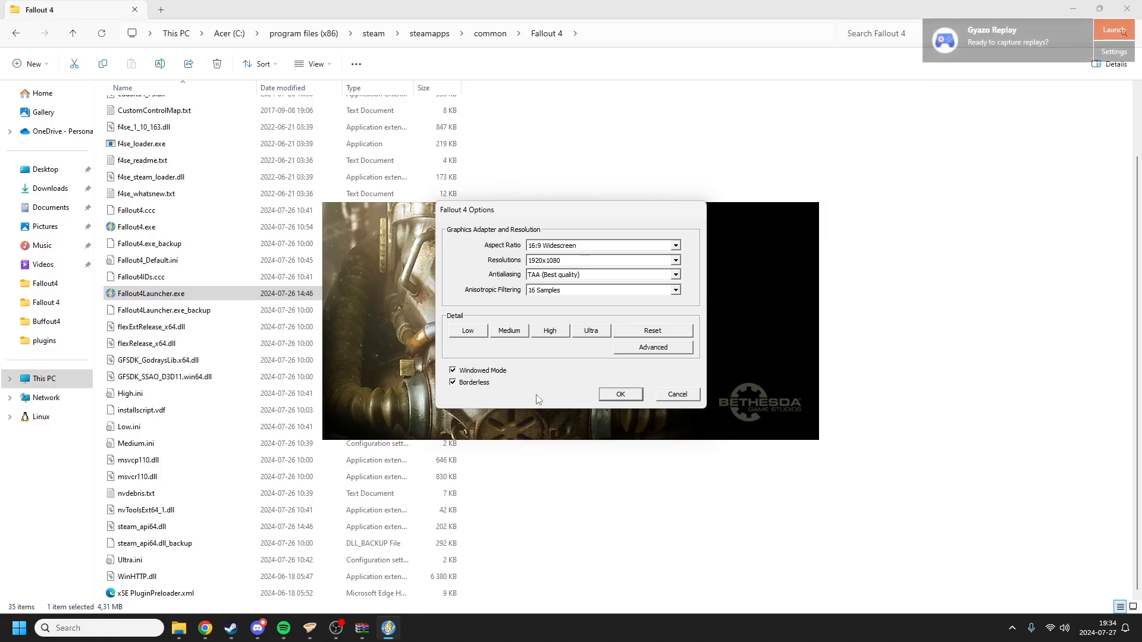
{"action": "mouse_move", "coordinate": [484, 329]}
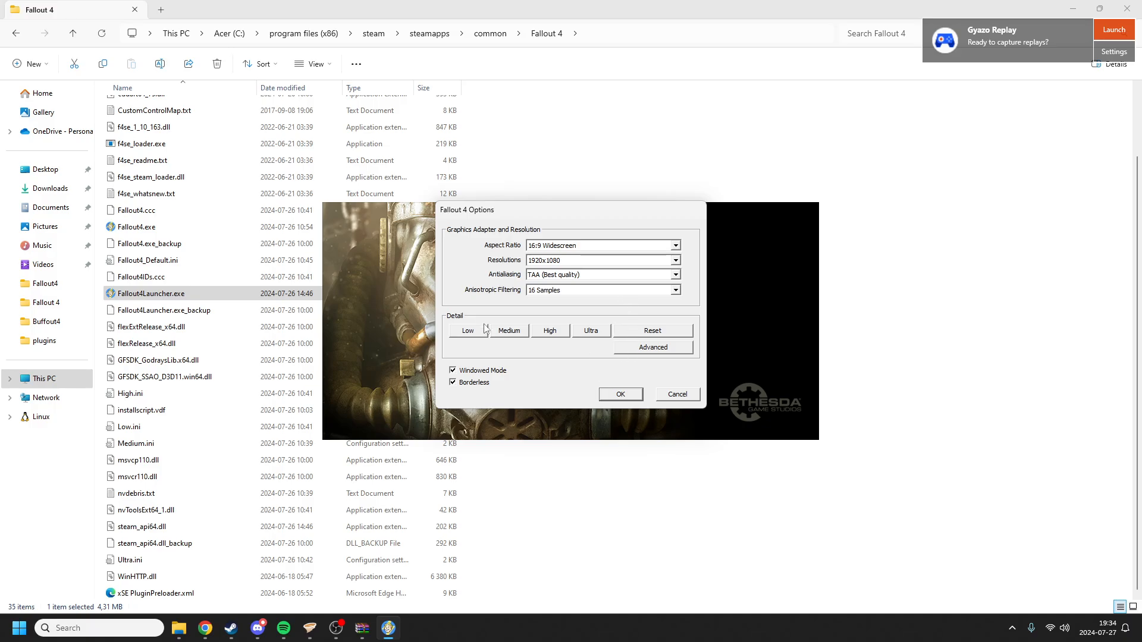
{"action": "left_click", "coordinate": [653, 348]}
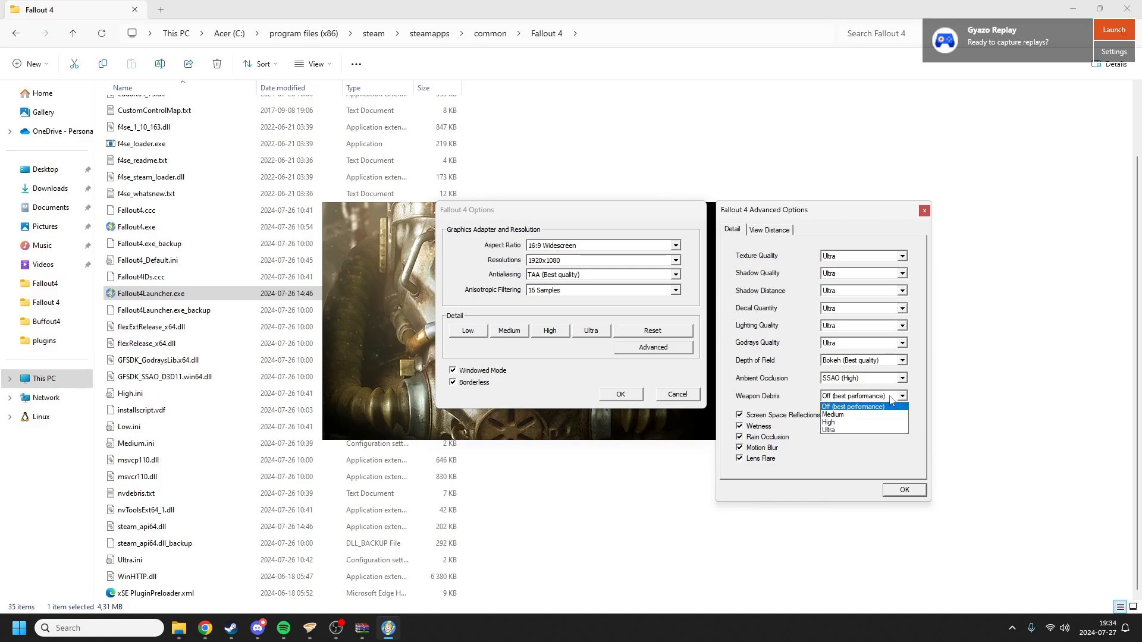
{"action": "left_click", "coordinate": [853, 407]}
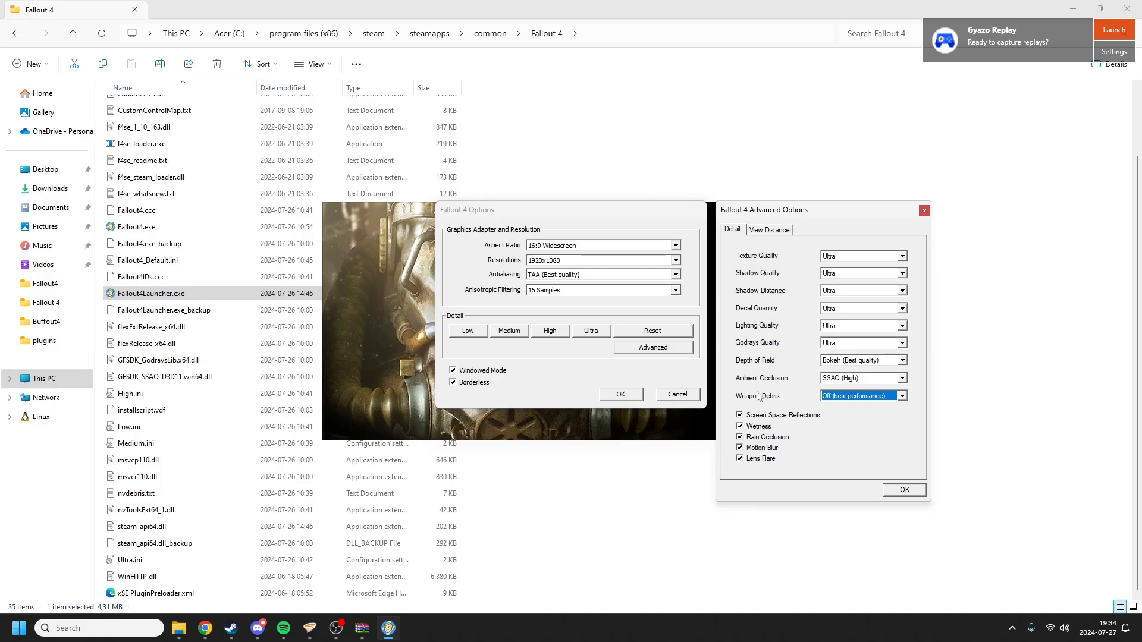
{"action": "left_click", "coordinate": [904, 490]}
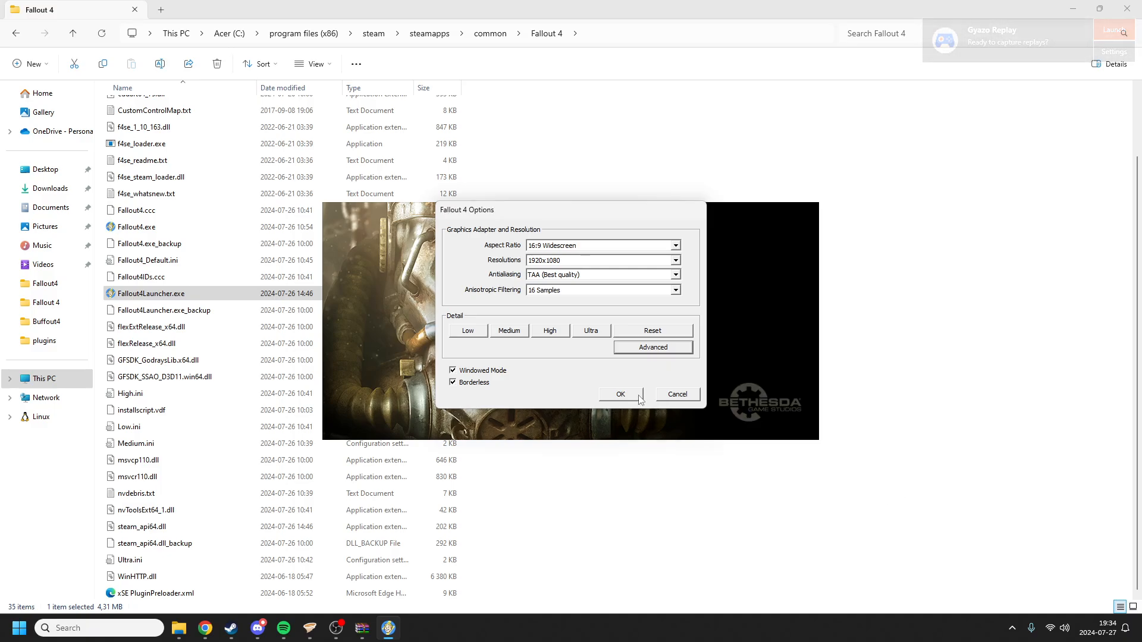
{"action": "left_click", "coordinate": [621, 393]}
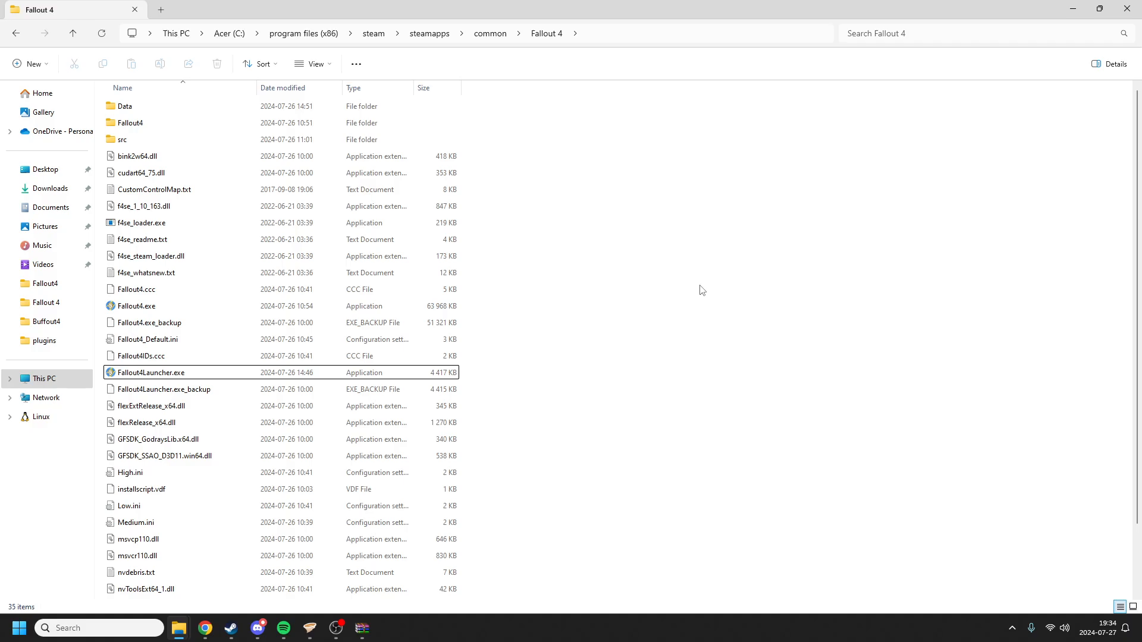
{"action": "mouse_move", "coordinate": [695, 287]}
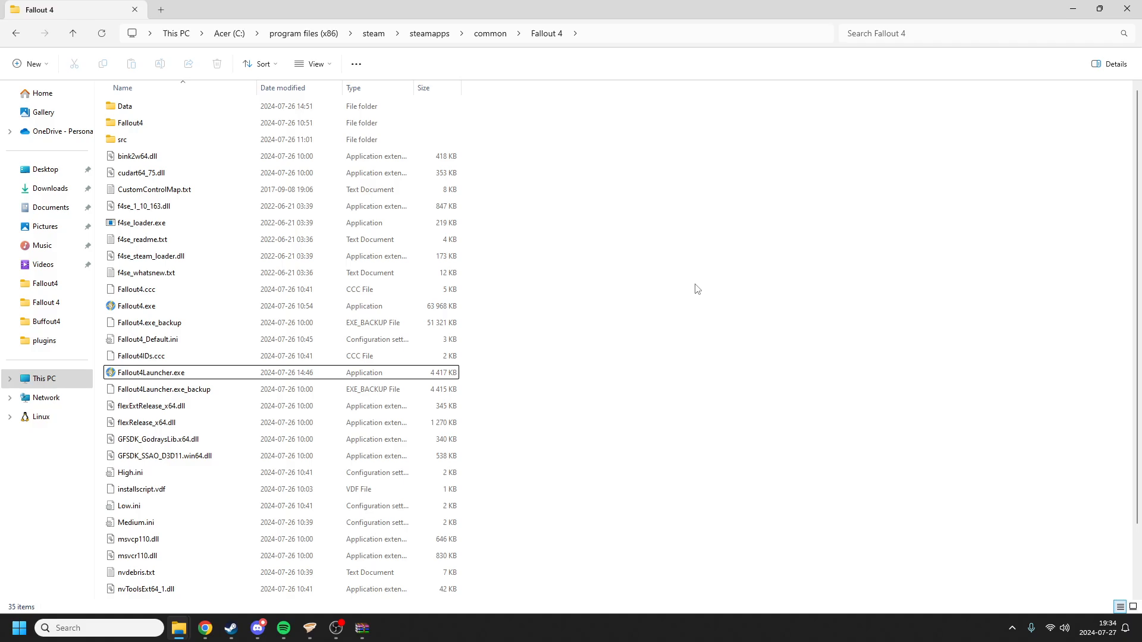
{"action": "mouse_move", "coordinate": [554, 363]}
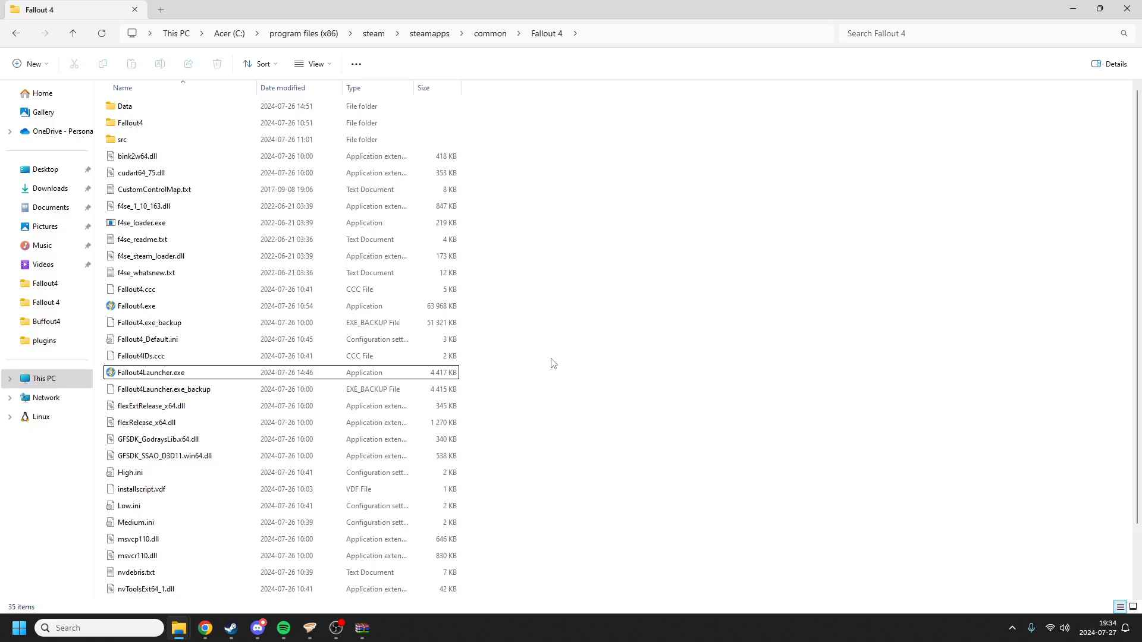
{"action": "mouse_move", "coordinate": [562, 362]}
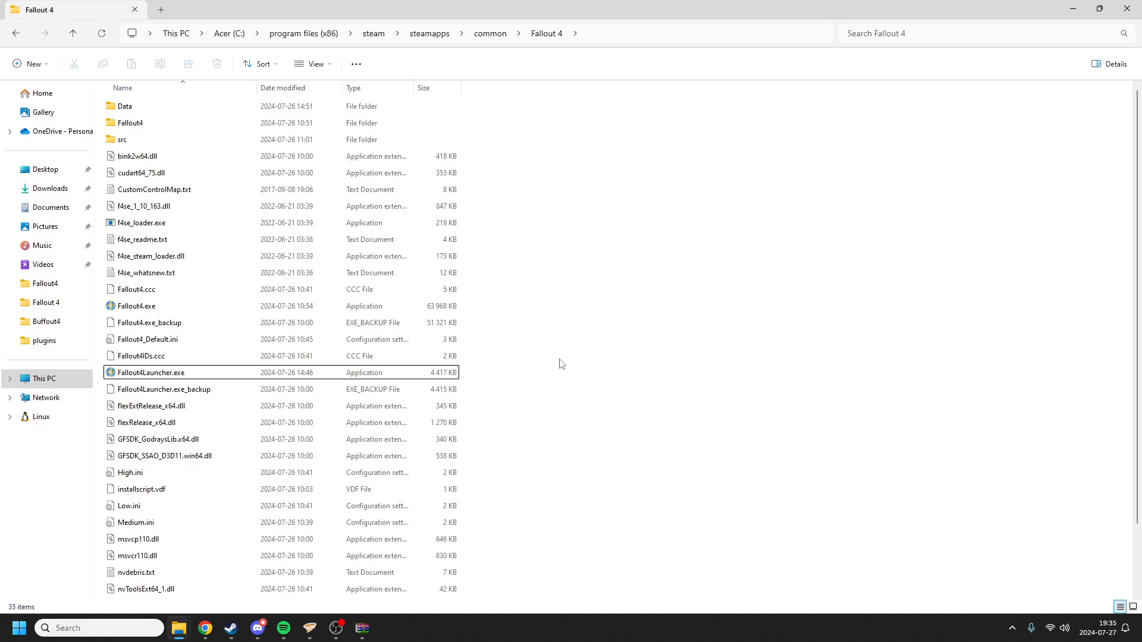
{"action": "mouse_move", "coordinate": [542, 375]}
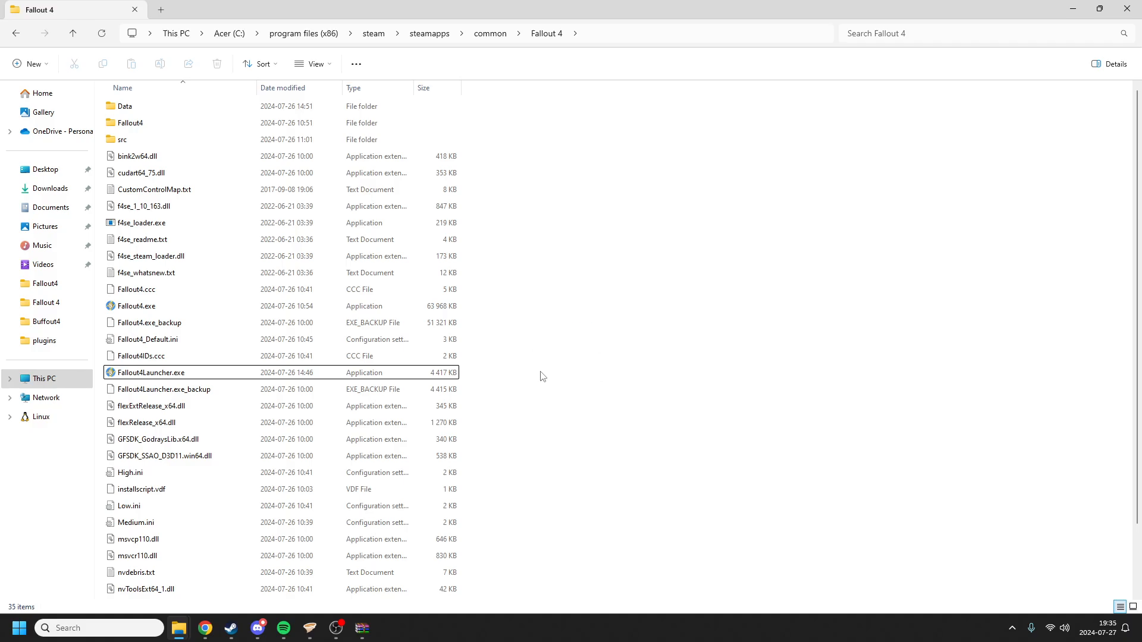
{"action": "mouse_move", "coordinate": [559, 212]}
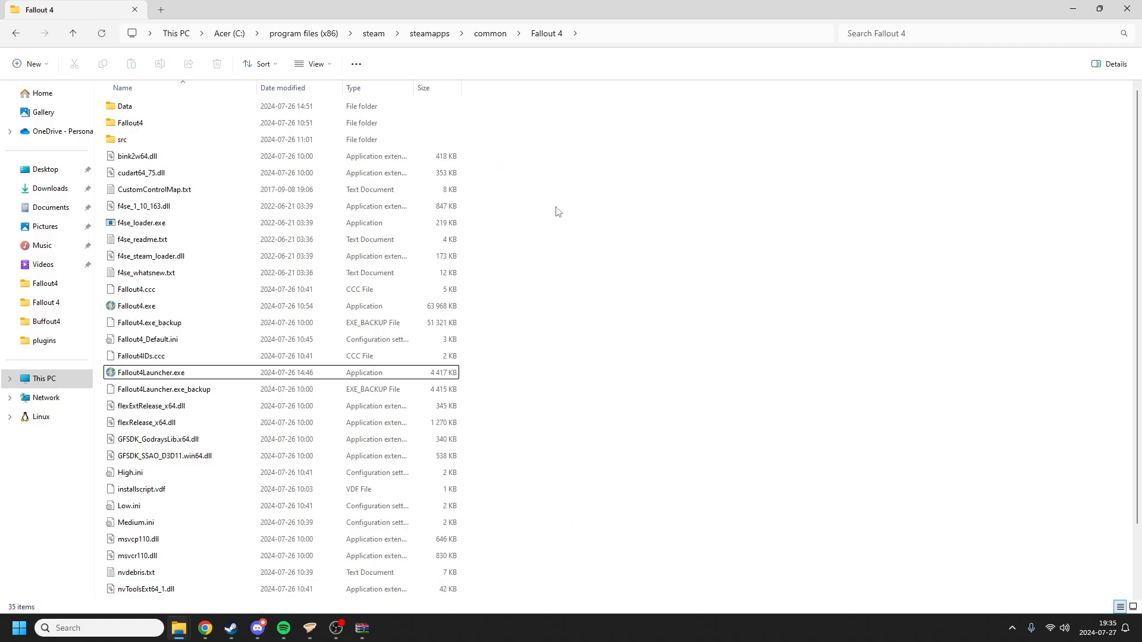
{"action": "mouse_move", "coordinate": [623, 565]}
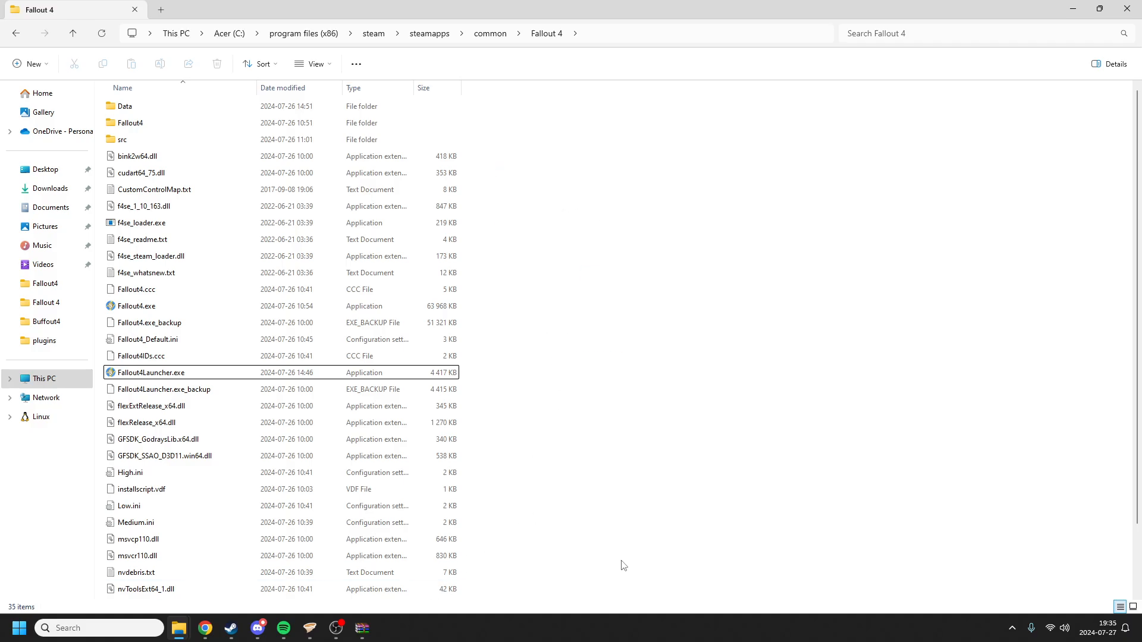